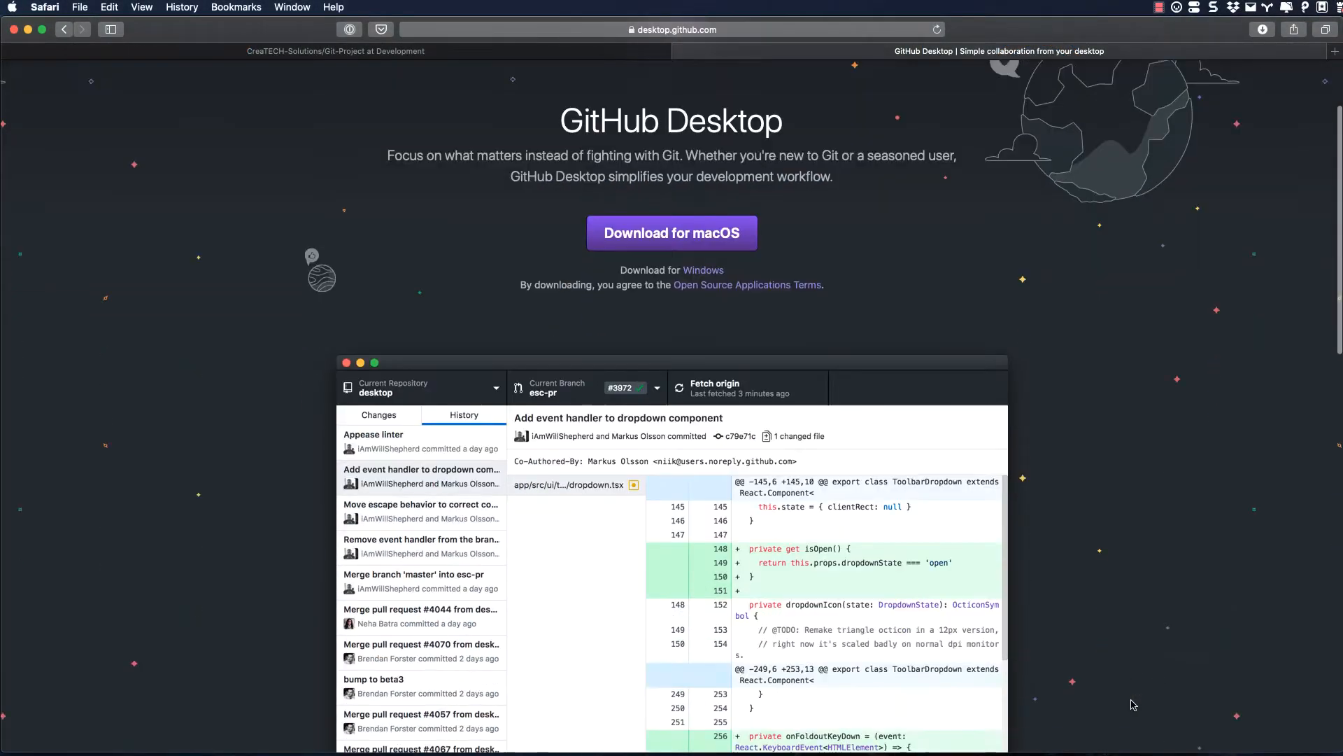
Step: Sign in to GitHub.com and select Git-Project from Your Repositories to clone
{"action": "scroll", "scroll_direction": "down", "scroll_amount": 3}
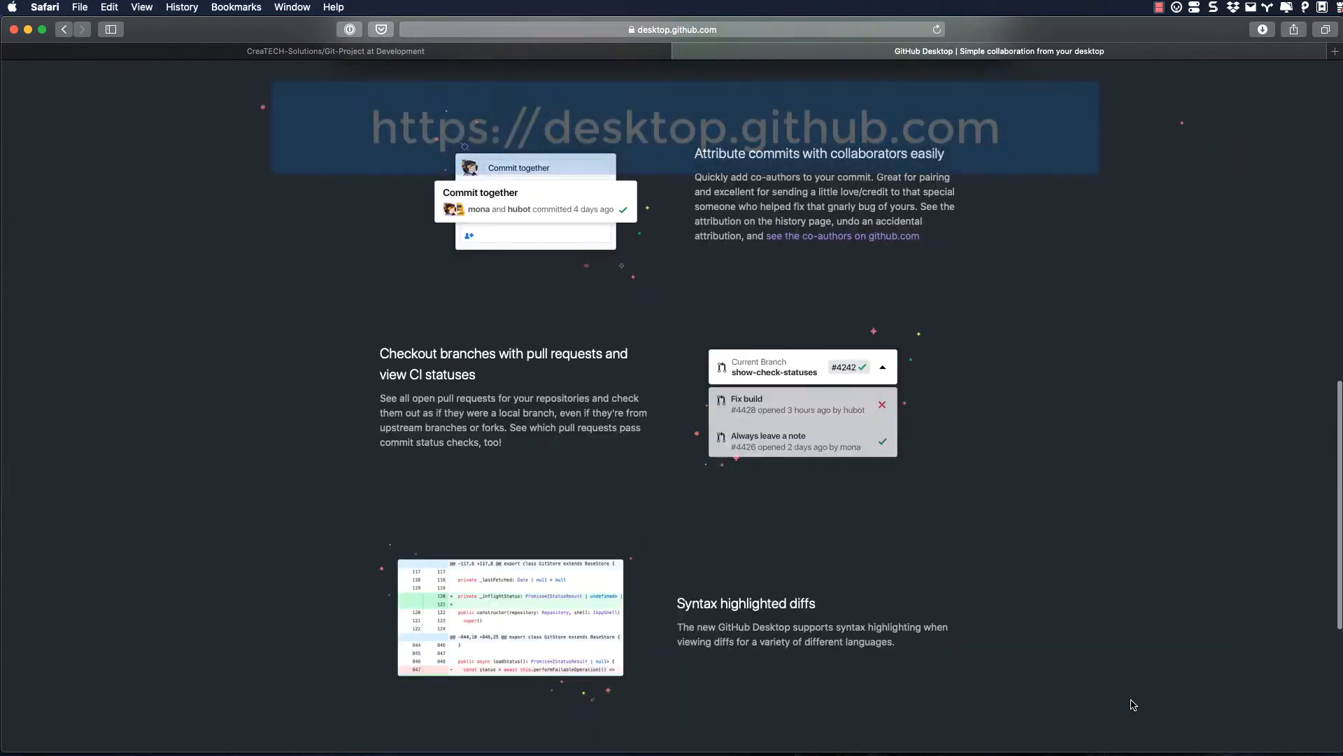
{"action": "scroll", "scroll_direction": "up", "scroll_amount": 3}
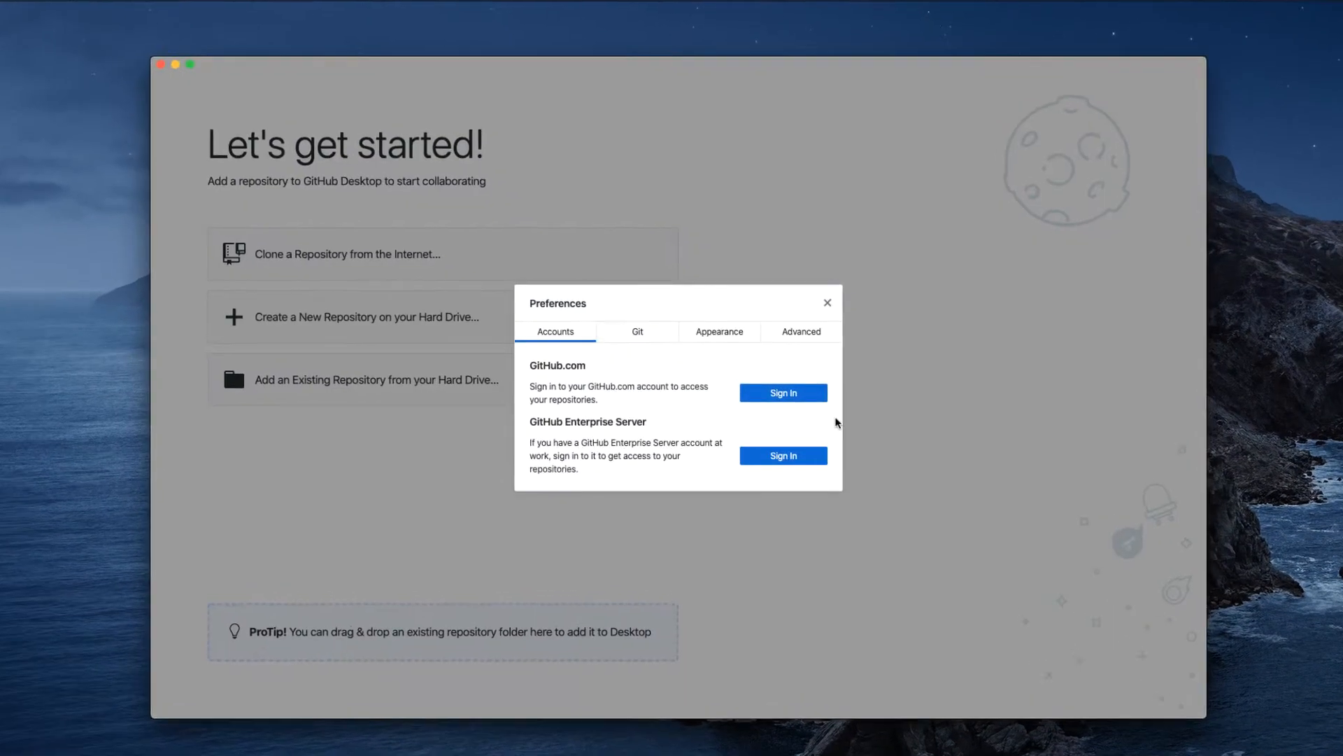
{"action": "left_click", "coordinate": [781, 393]}
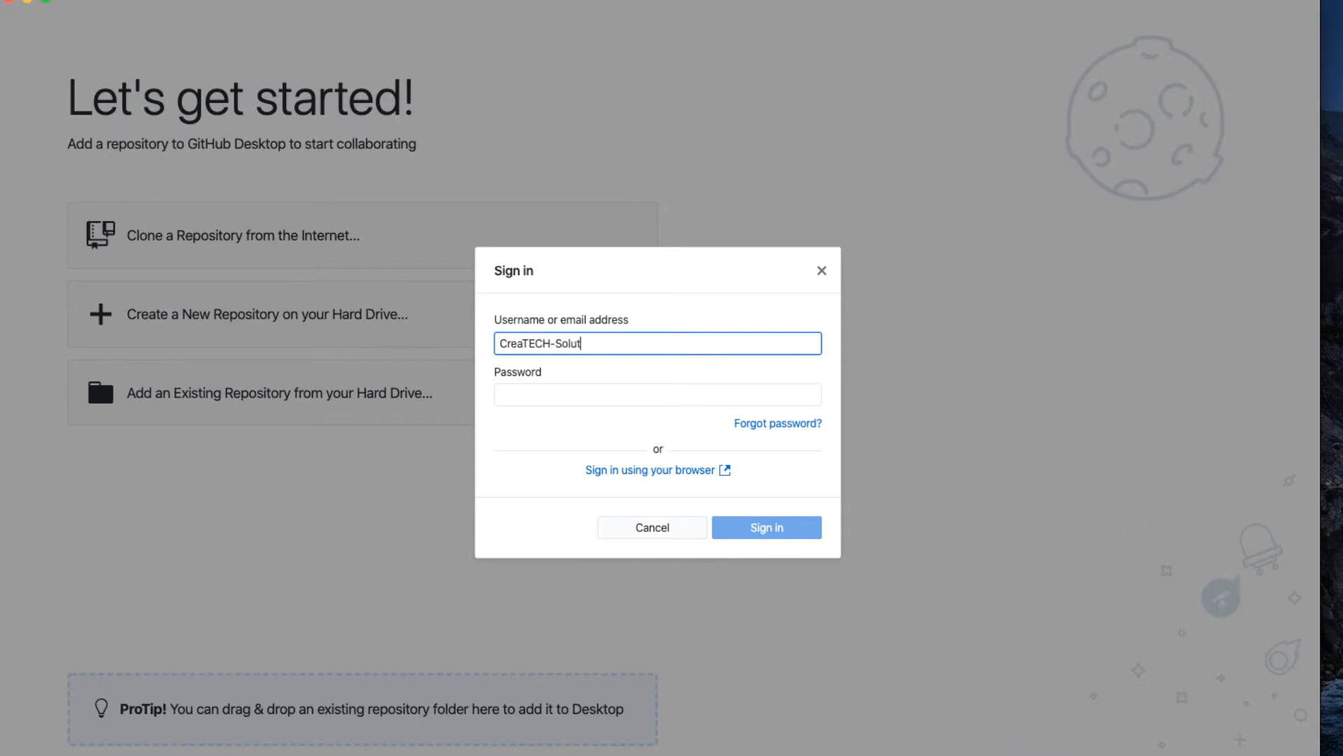
{"action": "left_click", "coordinate": [764, 526]}
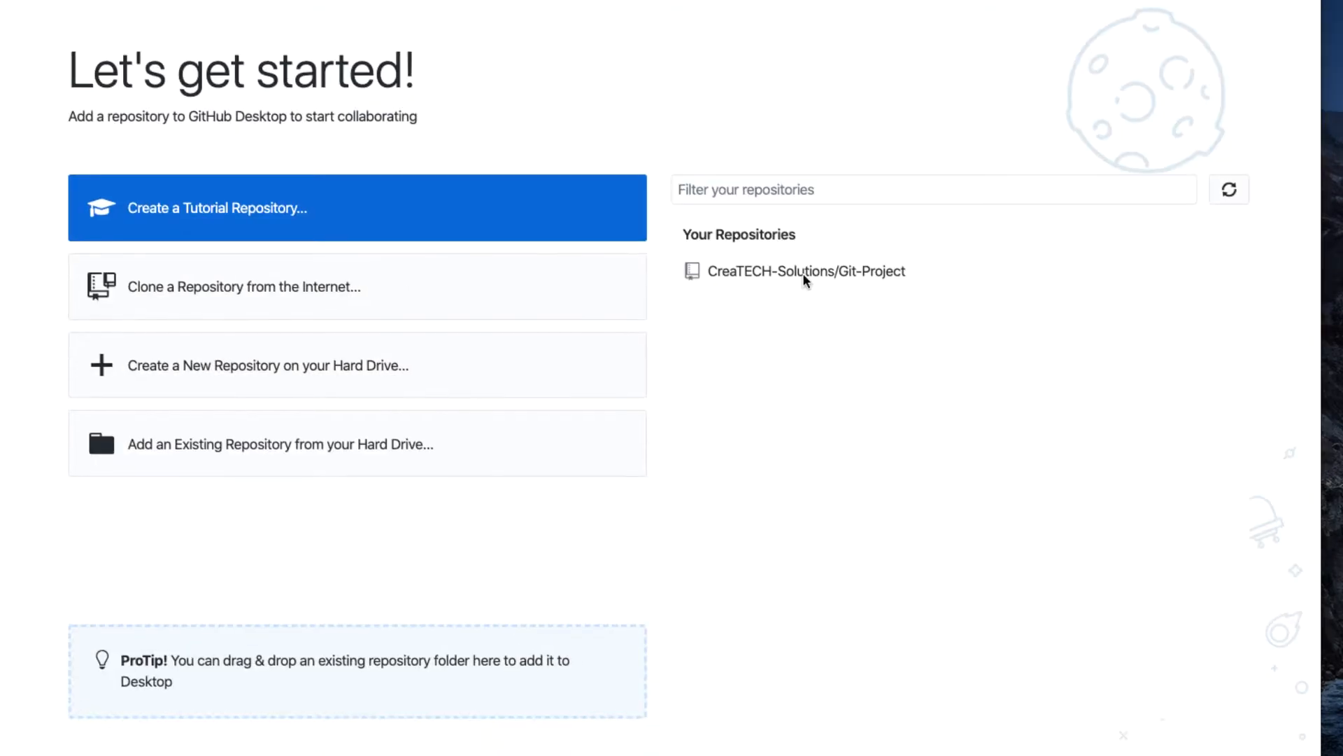
{"action": "left_click", "coordinate": [806, 271]}
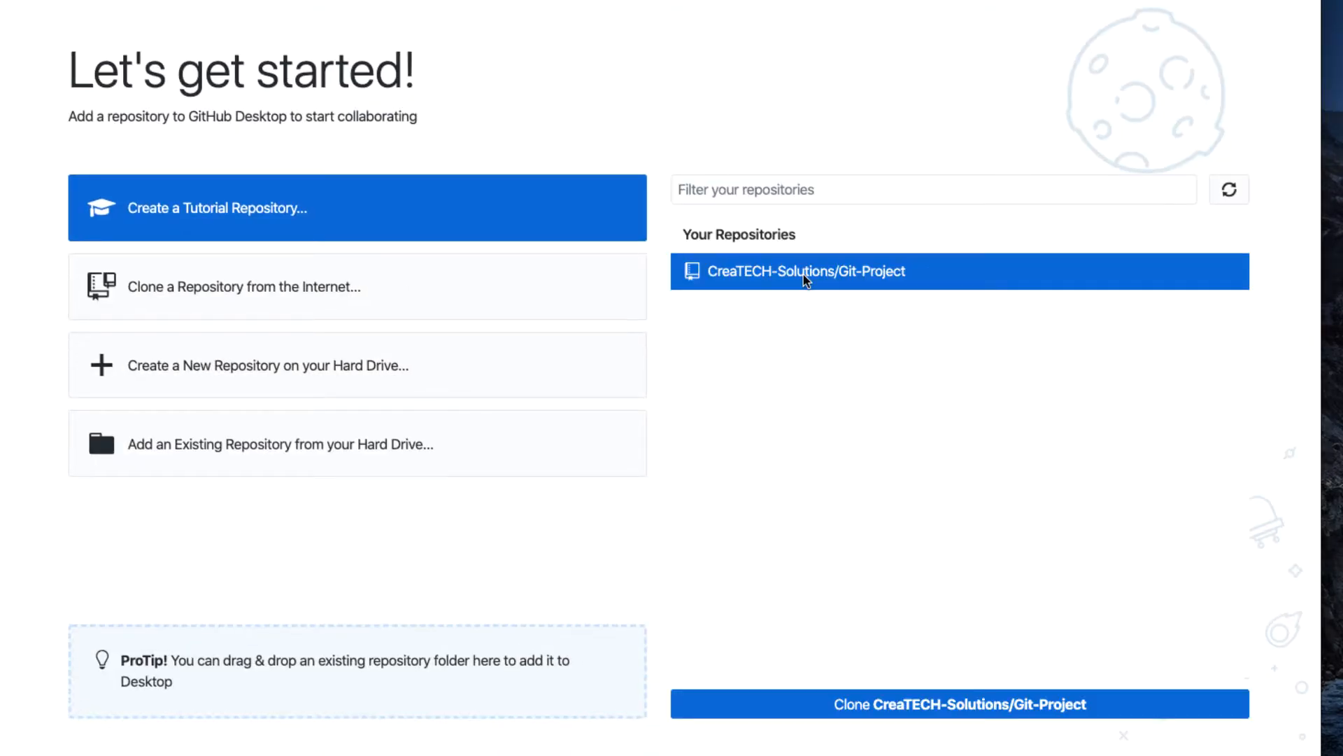
{"action": "mouse_move", "coordinate": [829, 285]}
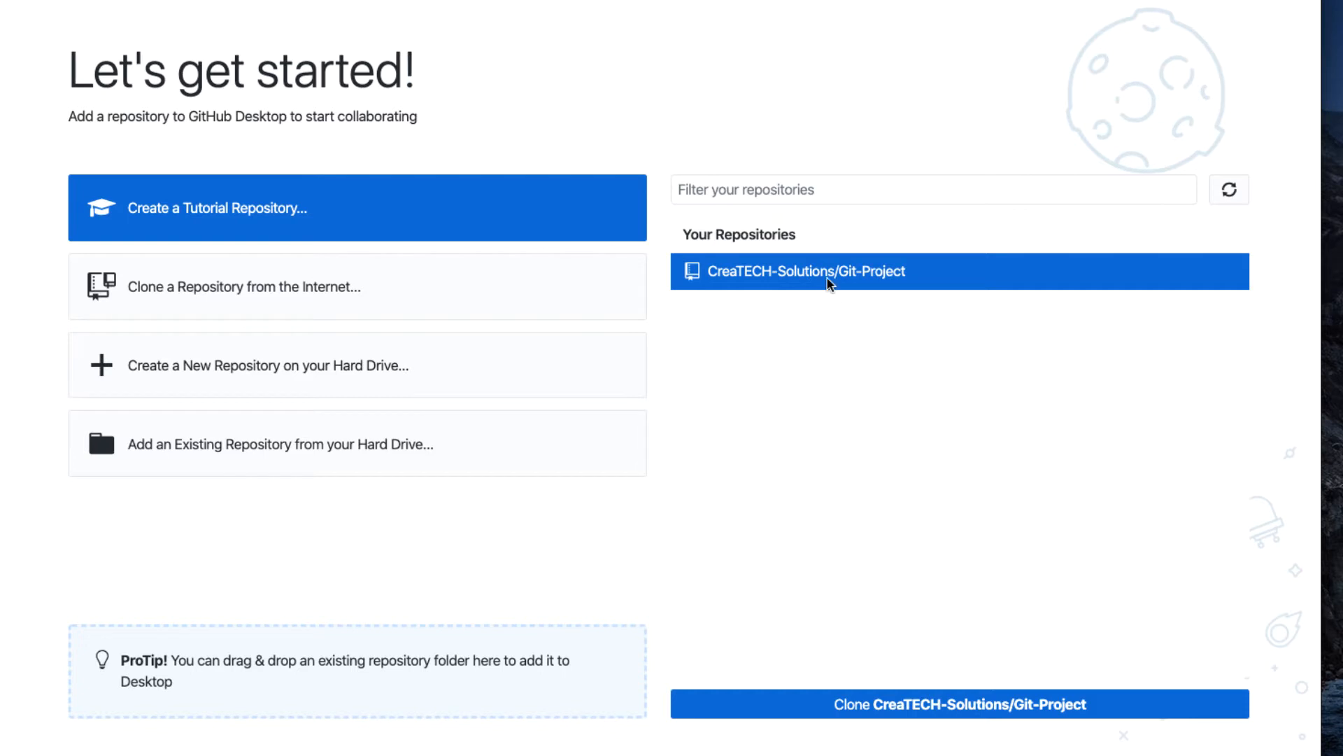
{"action": "mouse_move", "coordinate": [829, 283]}
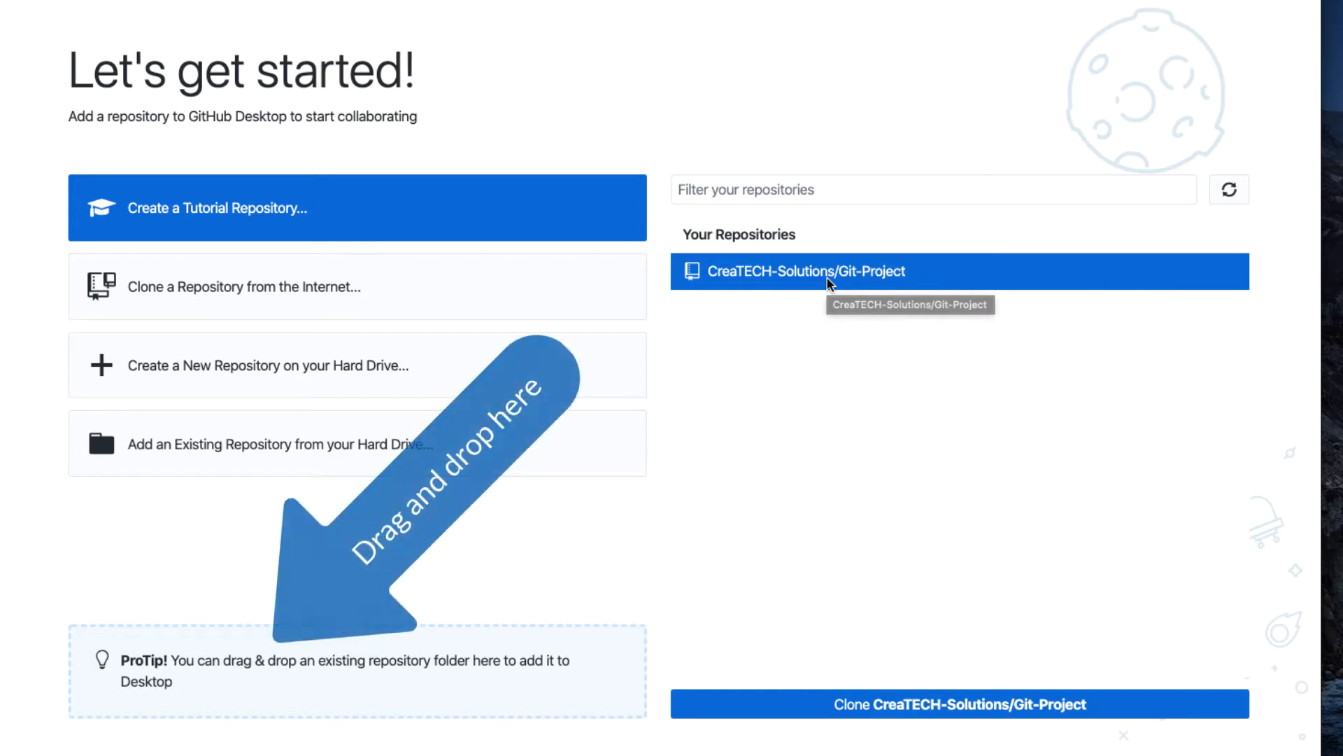
{"action": "mouse_move", "coordinate": [698, 283]}
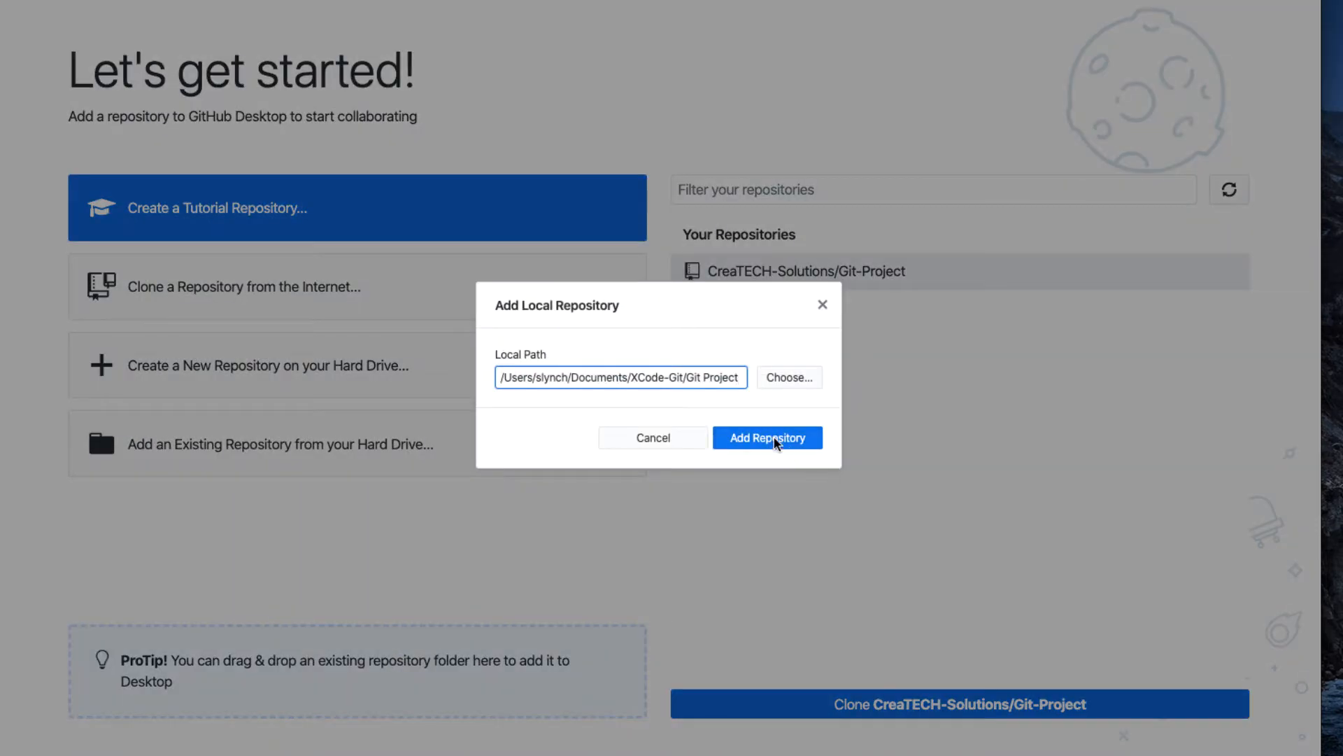
Step: Add the local Git-Project folder as a repository, keeping its existing local path
{"action": "left_click", "coordinate": [767, 436]}
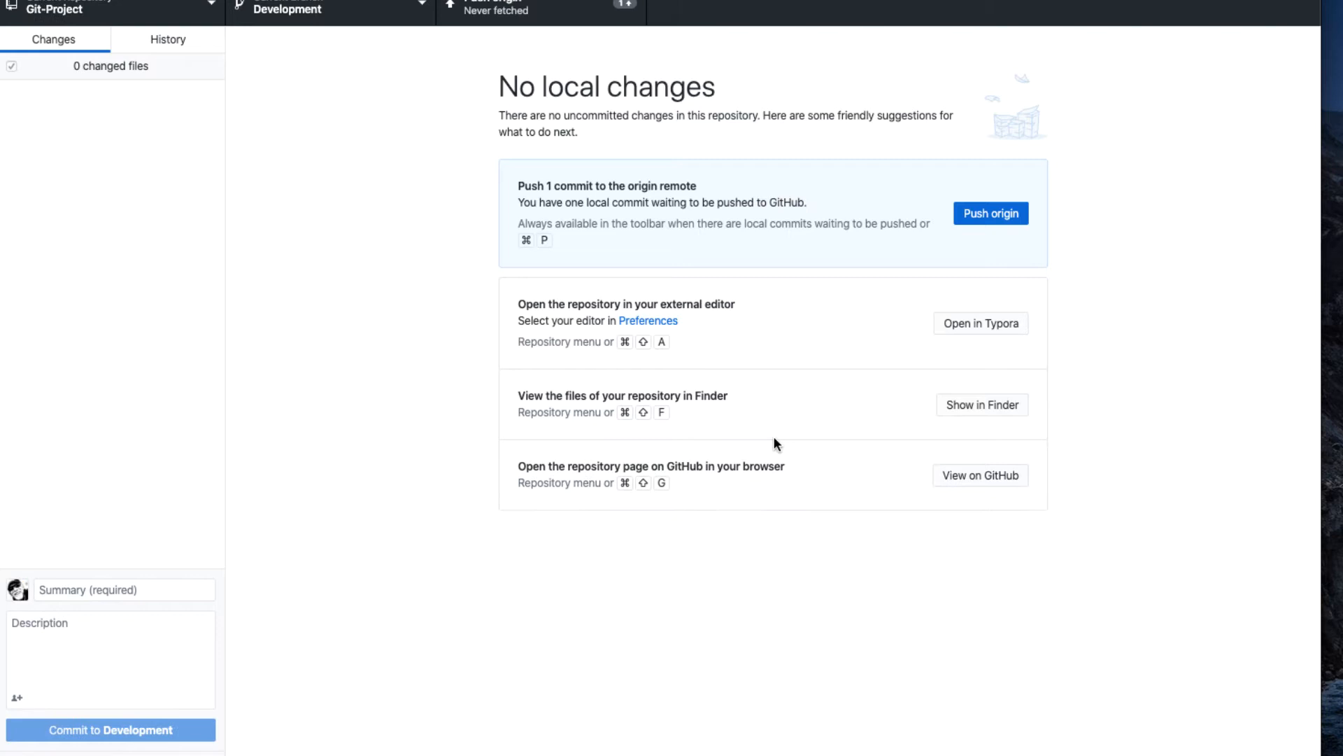
{"action": "mouse_move", "coordinate": [45, 57]}
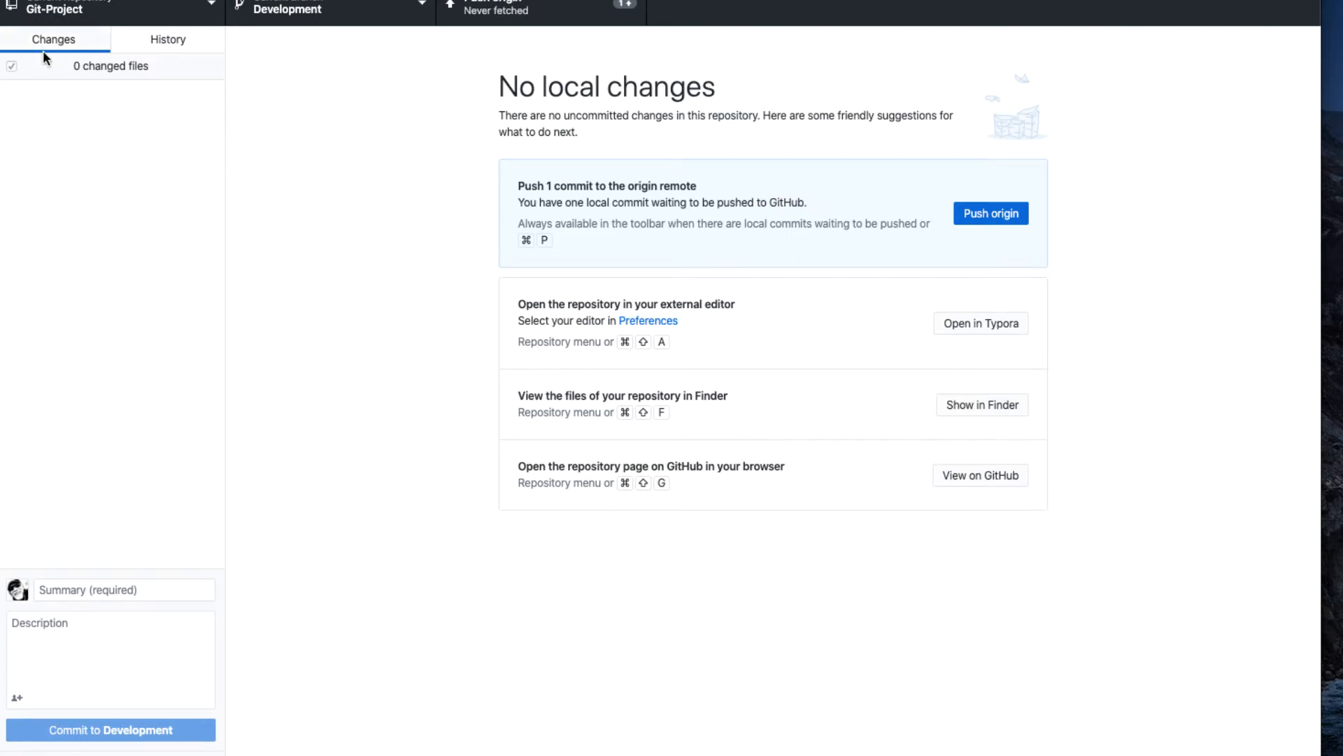
{"action": "left_click", "coordinate": [168, 40]}
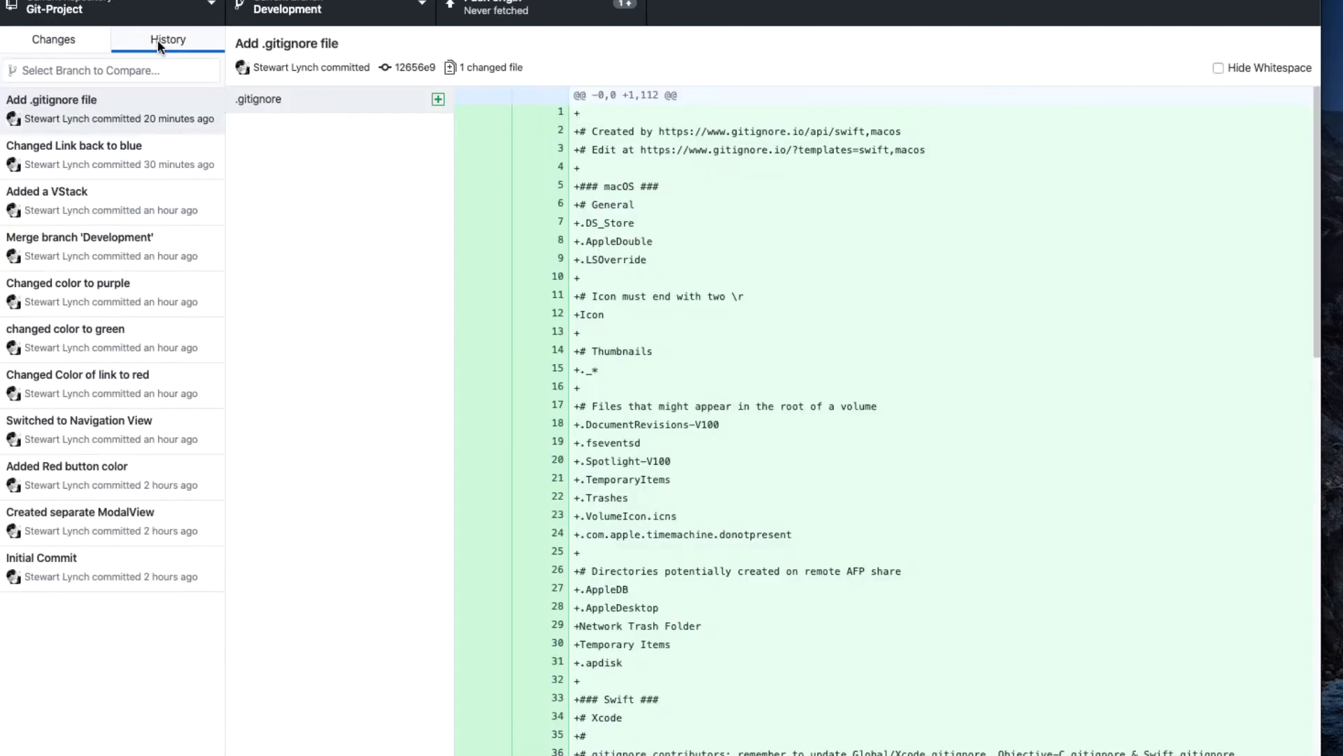
{"action": "mouse_move", "coordinate": [99, 169]}
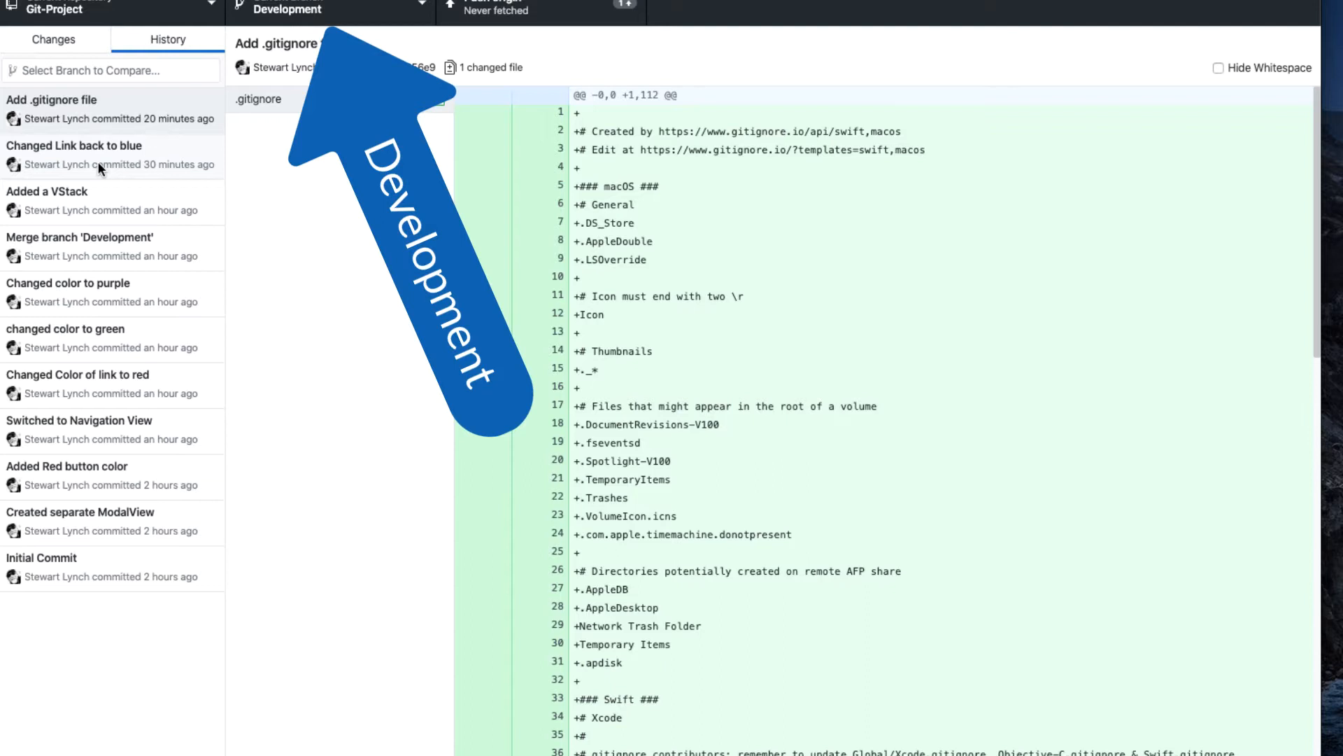
{"action": "left_click", "coordinate": [111, 146]}
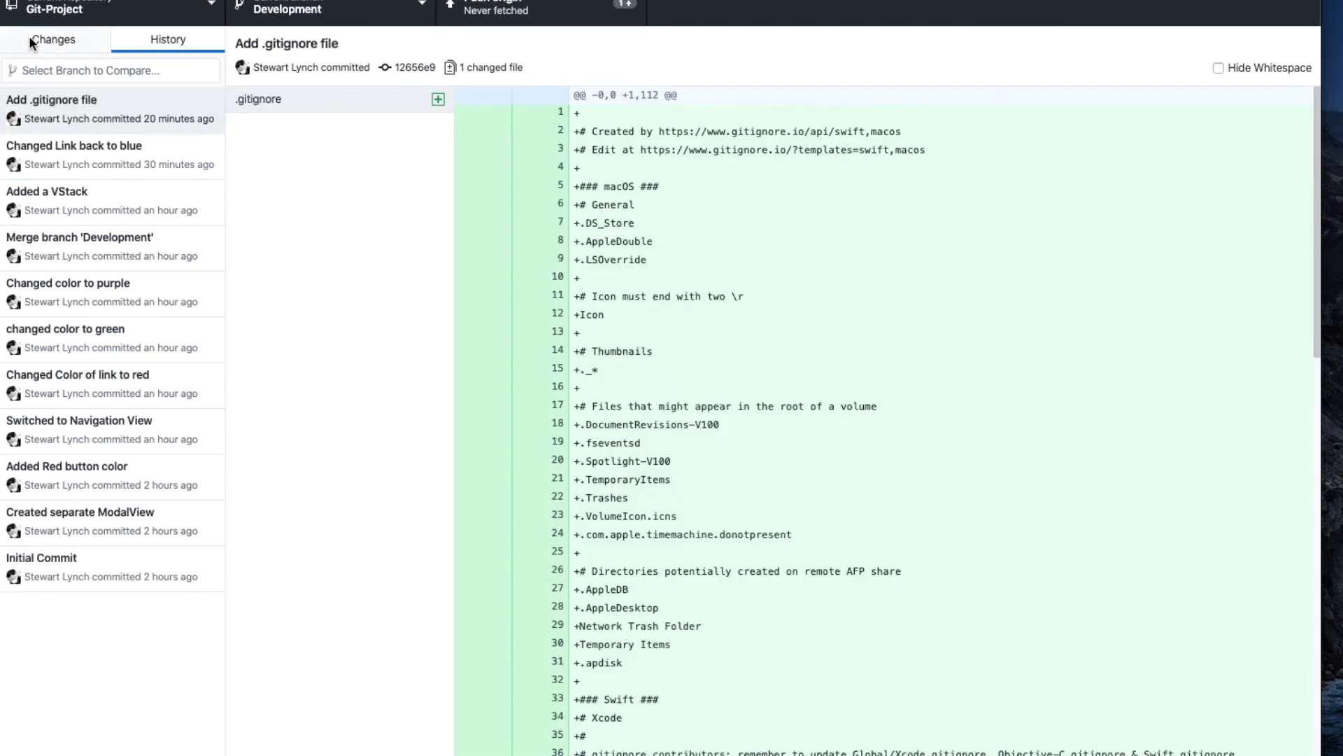
{"action": "left_click", "coordinate": [53, 39]}
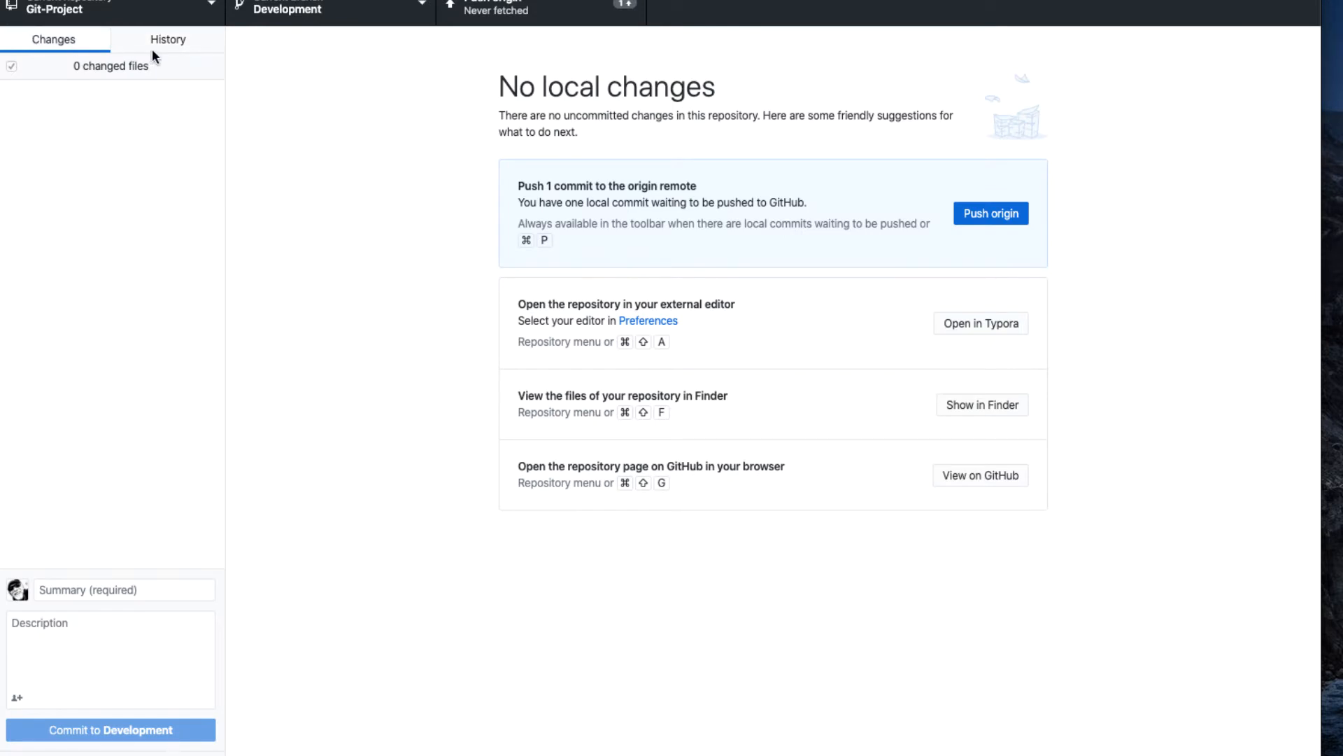
{"action": "mouse_move", "coordinate": [336, 19]}
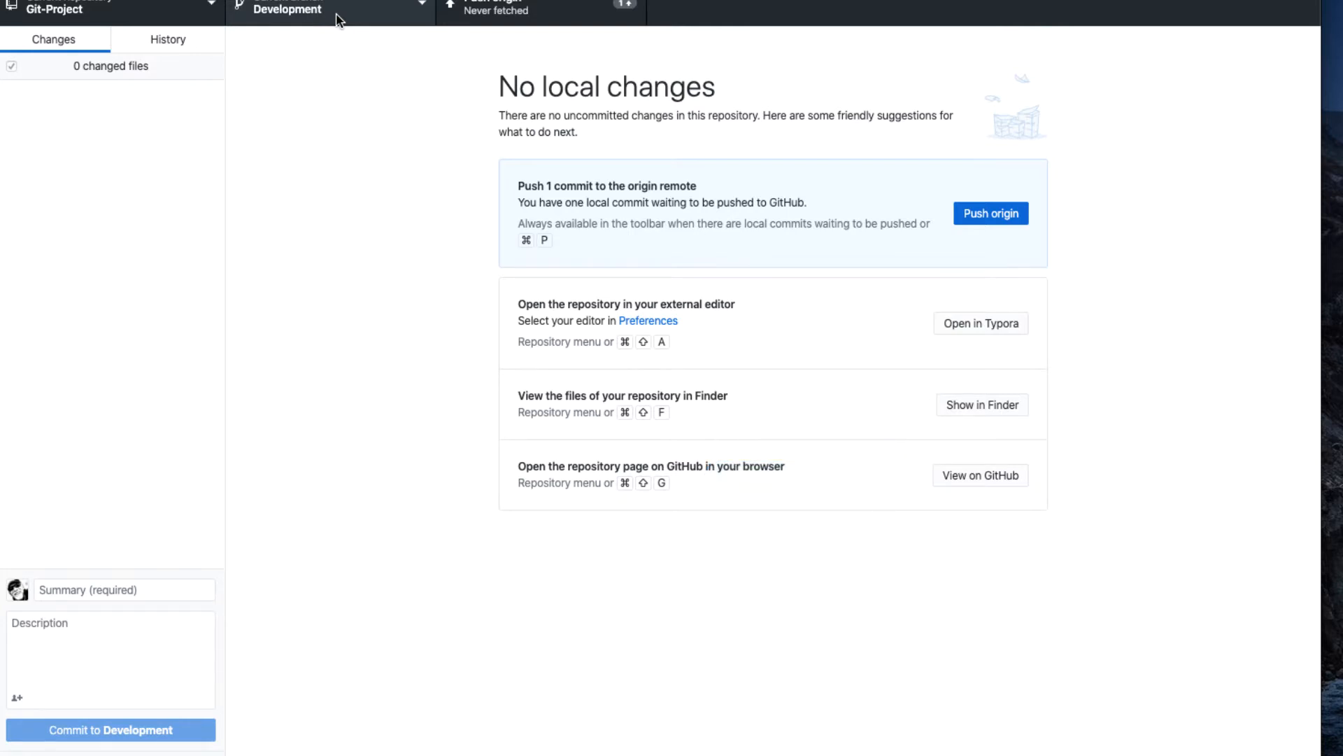
{"action": "left_click", "coordinate": [287, 8]}
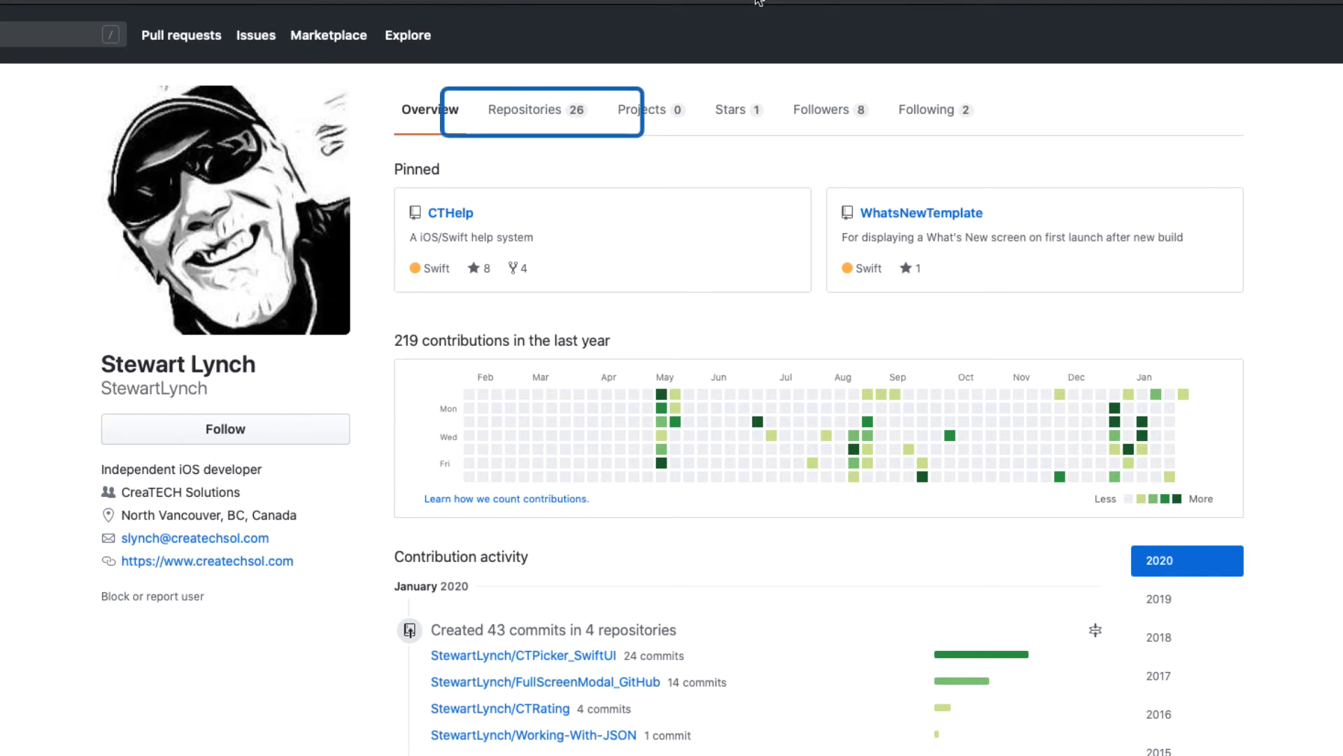
{"action": "mouse_move", "coordinate": [867, 22]}
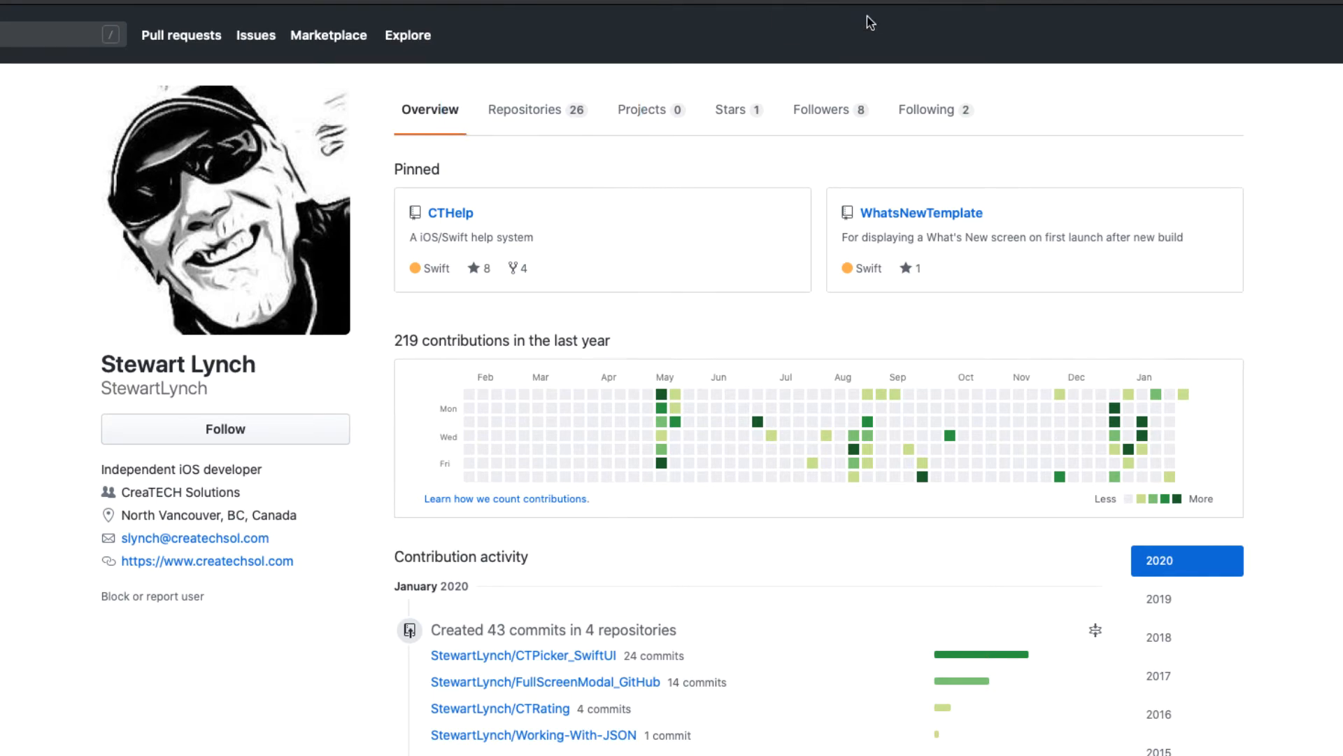
{"action": "mouse_move", "coordinate": [526, 109]}
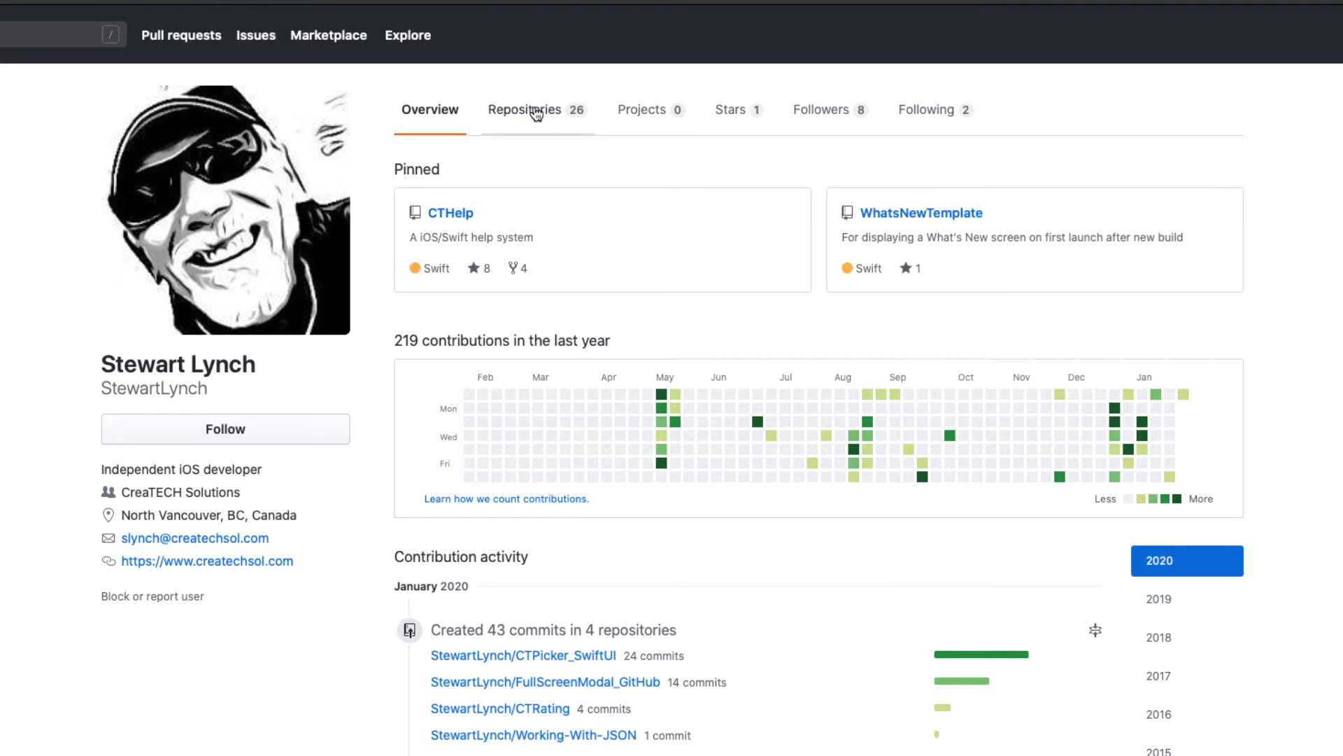
Step: Browse the profile's Repositories list and open LBTAChart-SL
{"action": "left_click", "coordinate": [526, 109]}
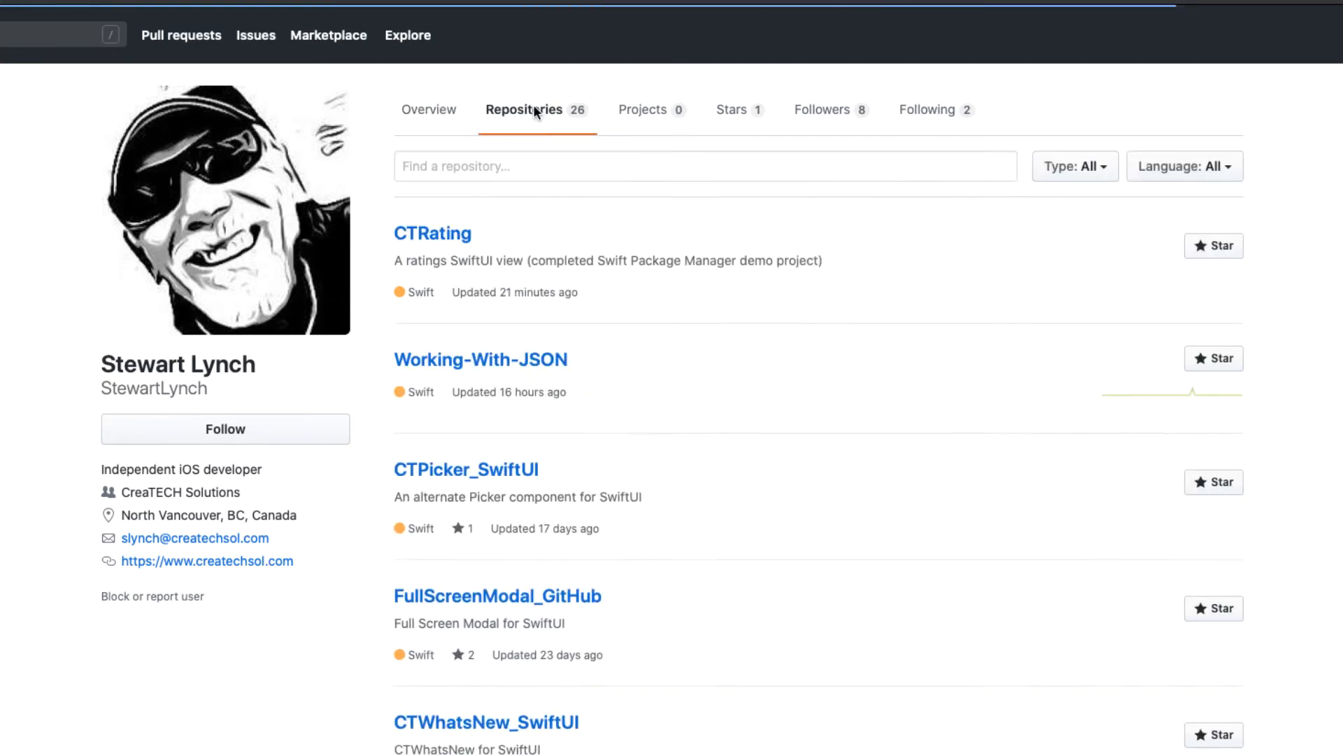
{"action": "scroll", "scroll_direction": "down", "scroll_amount": 3}
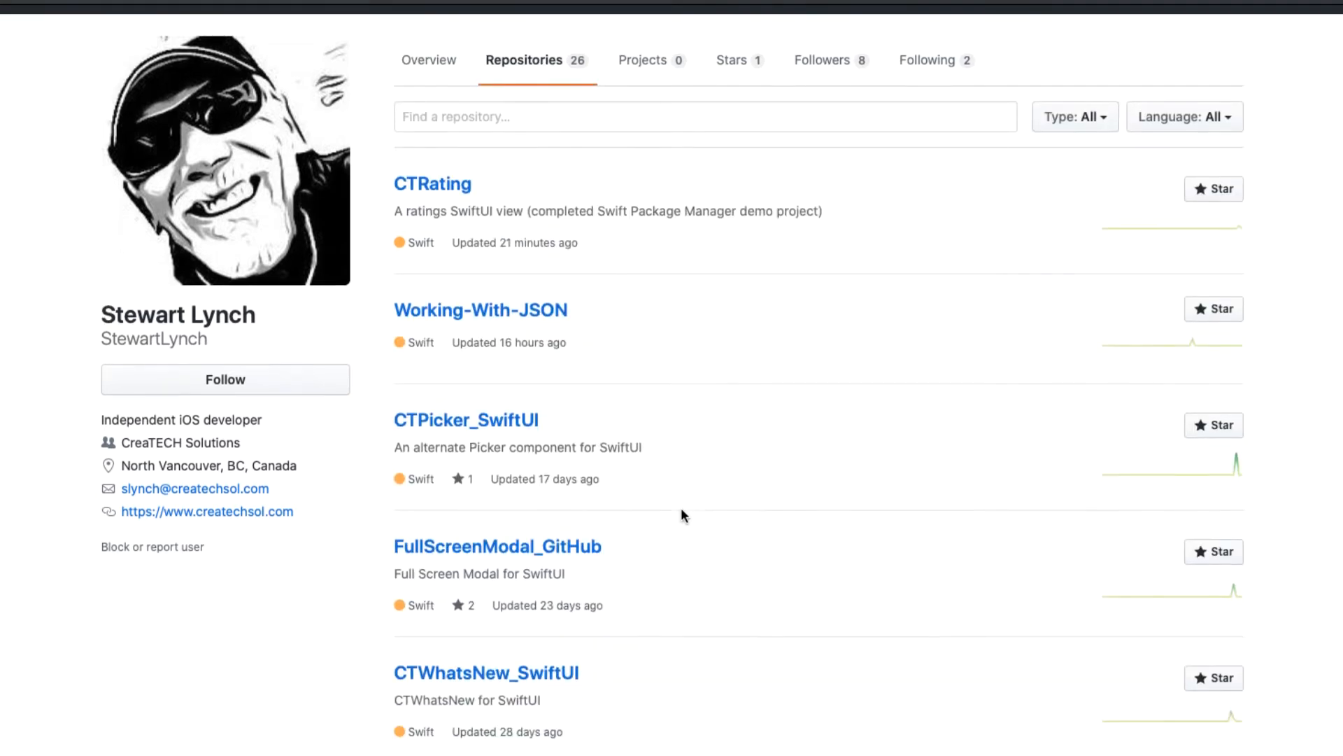
{"action": "scroll", "scroll_direction": "down", "scroll_amount": 3}
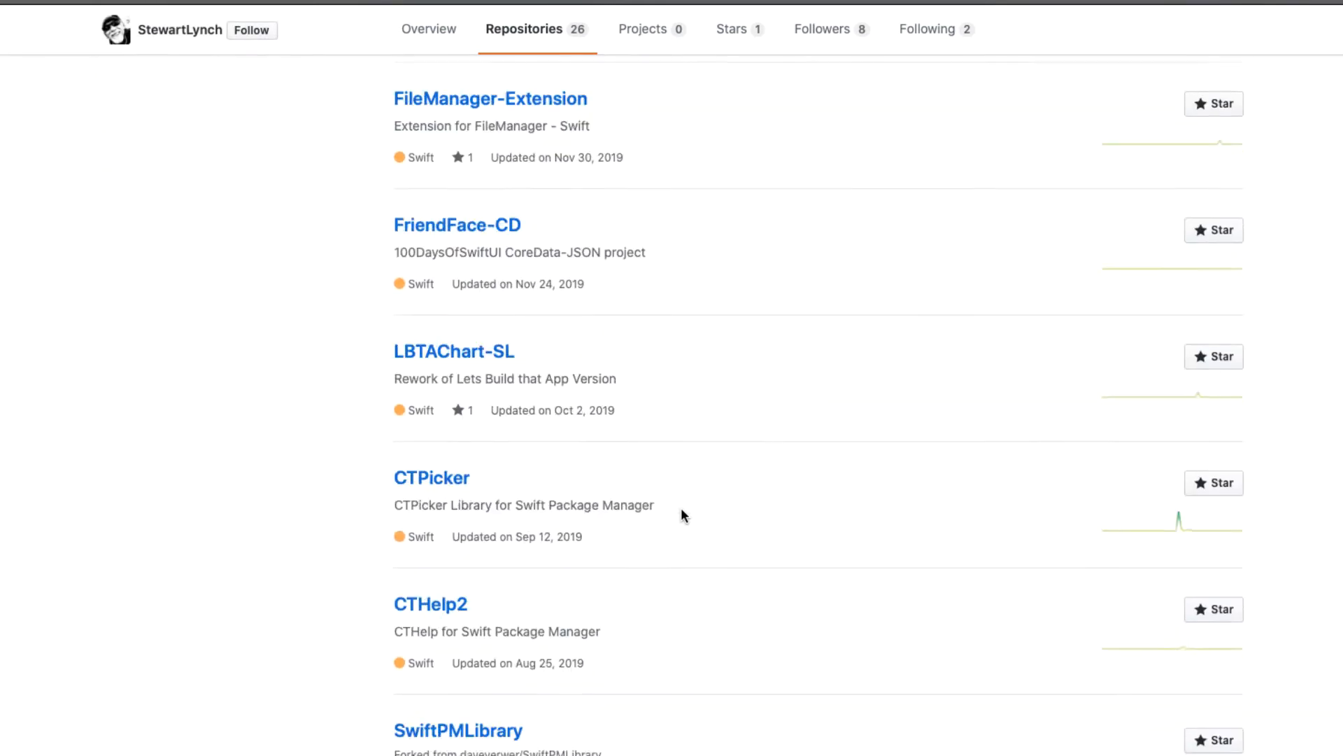
{"action": "scroll", "scroll_direction": "down", "scroll_amount": 3}
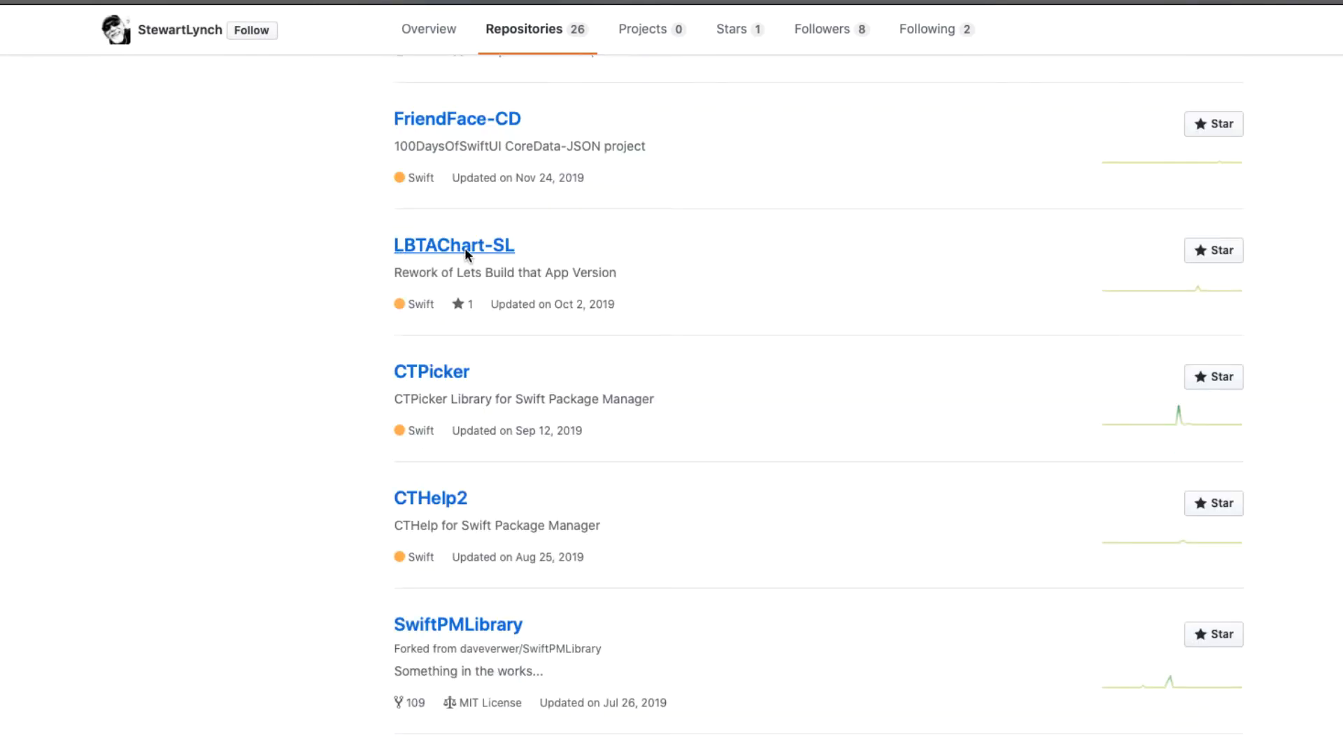
{"action": "left_click", "coordinate": [454, 245]}
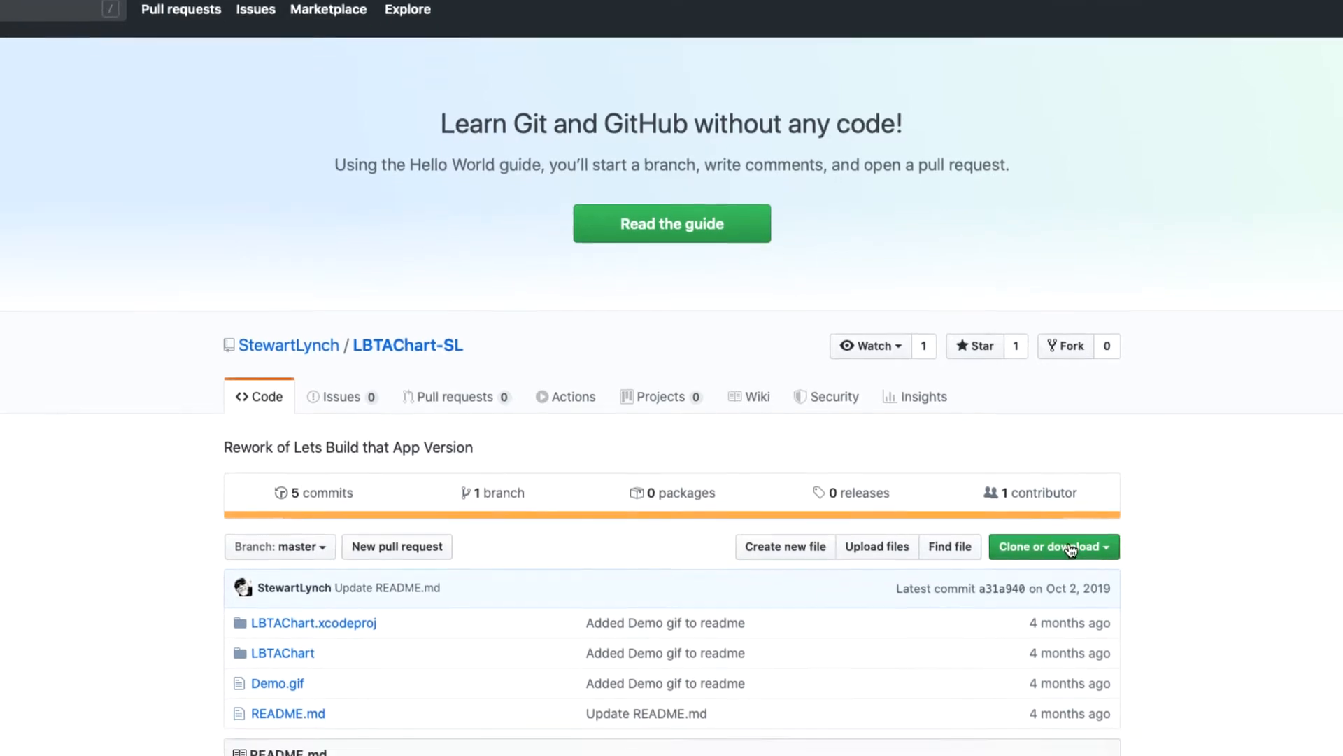
Step: Send LBTAChart-SL from its GitHub page into GitHub Desktop's clone form
{"action": "left_click", "coordinate": [1052, 547]}
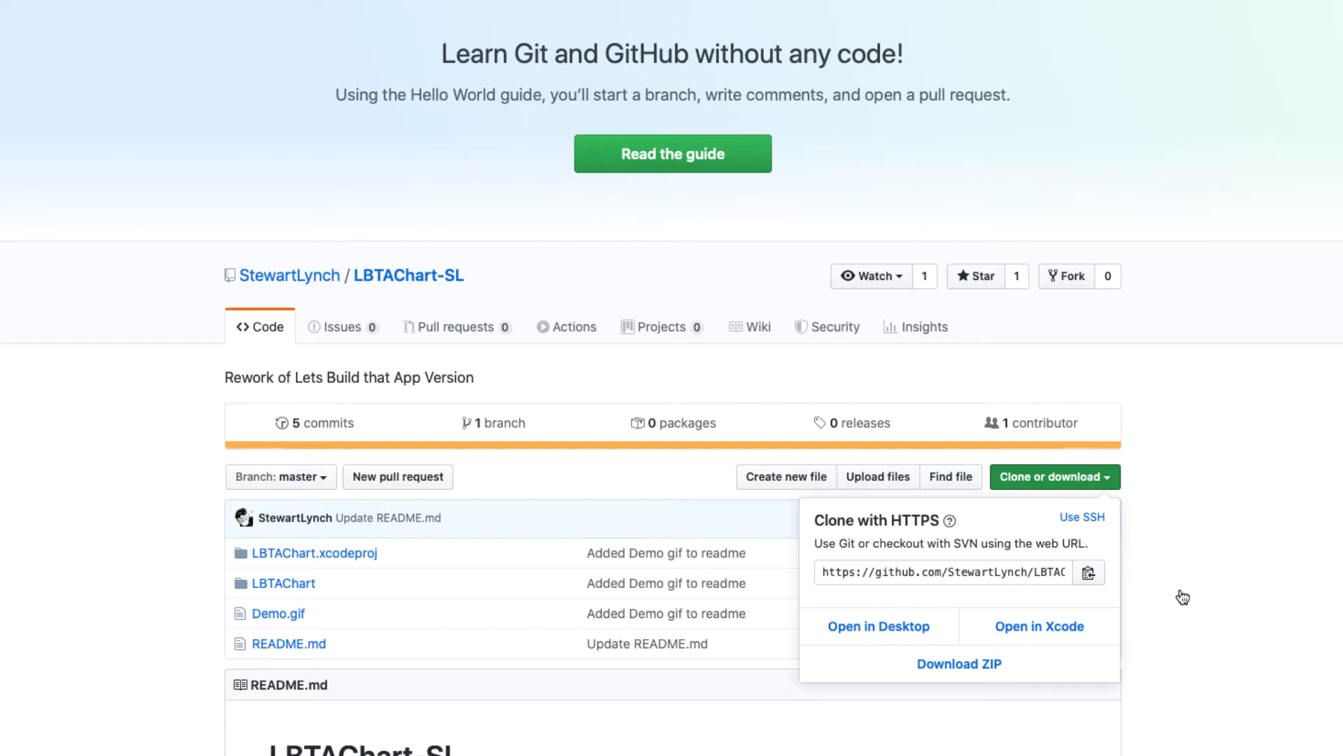
{"action": "left_click", "coordinate": [878, 625]}
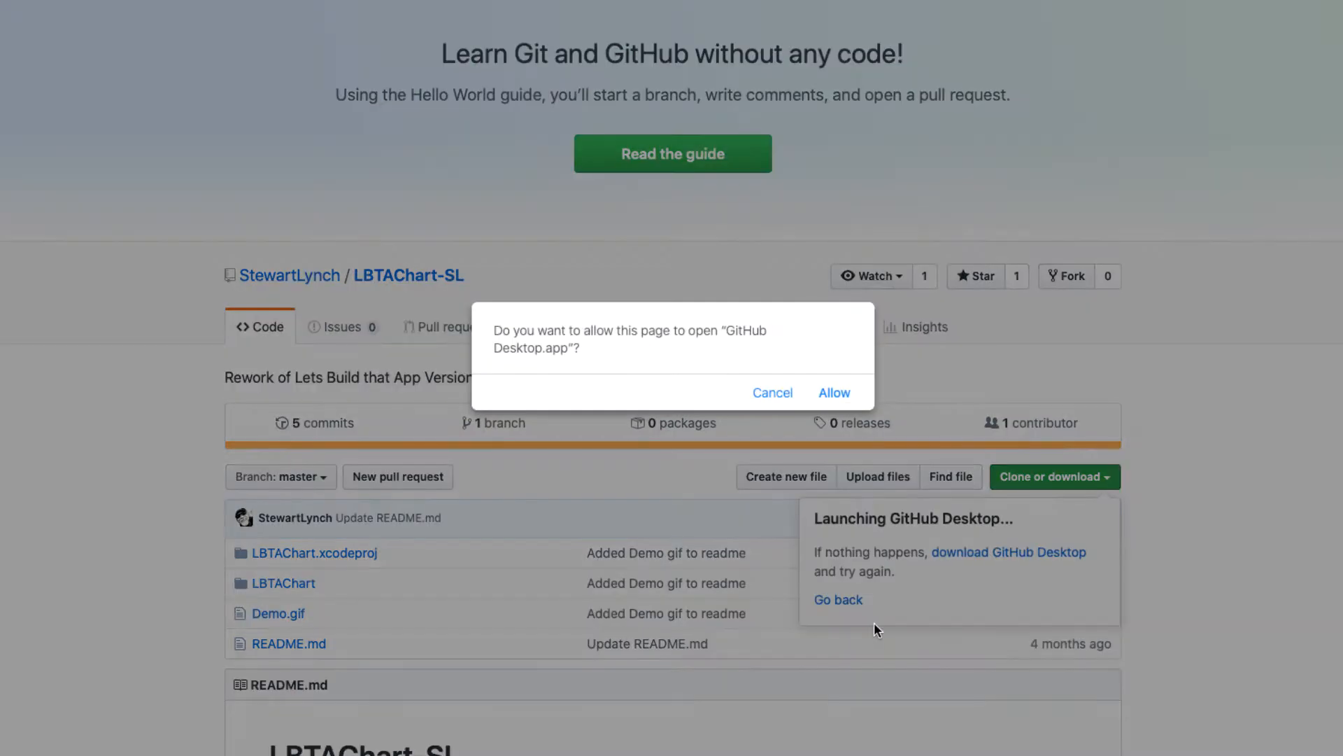
{"action": "mouse_move", "coordinate": [833, 392]}
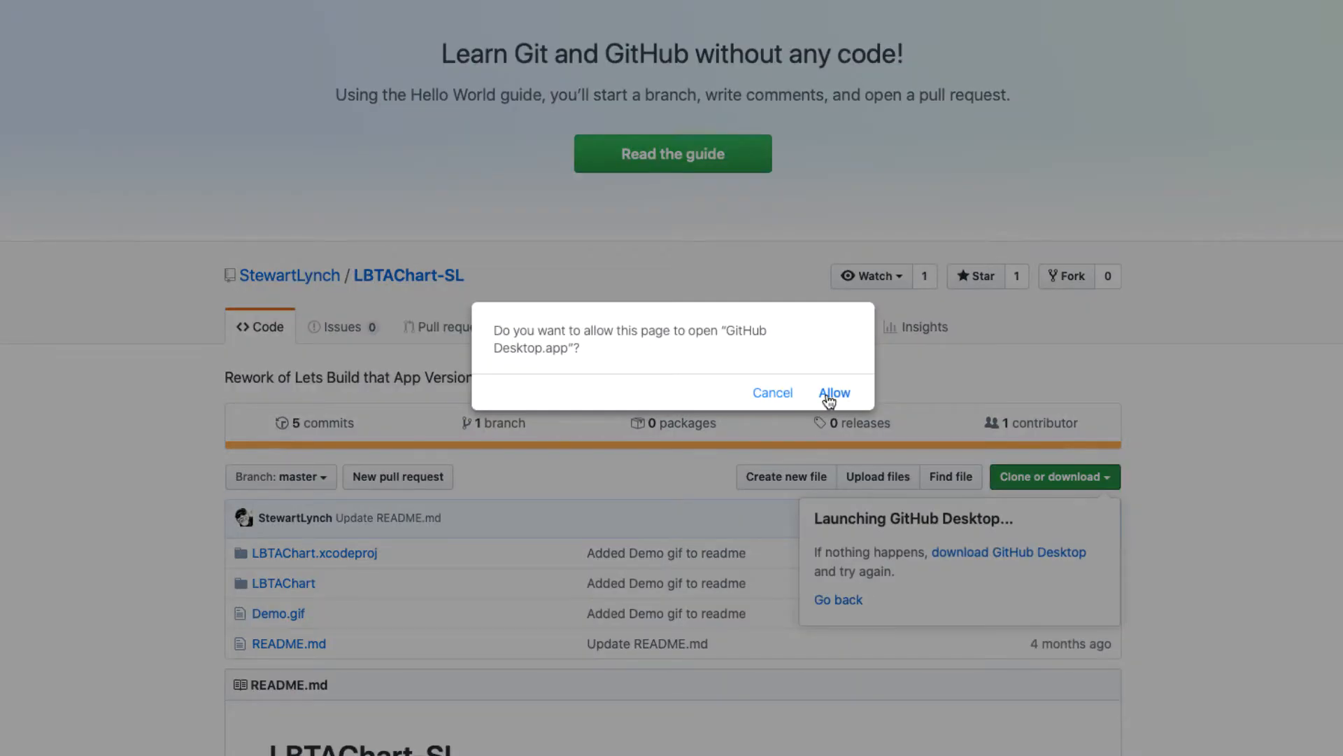
{"action": "left_click", "coordinate": [834, 392]}
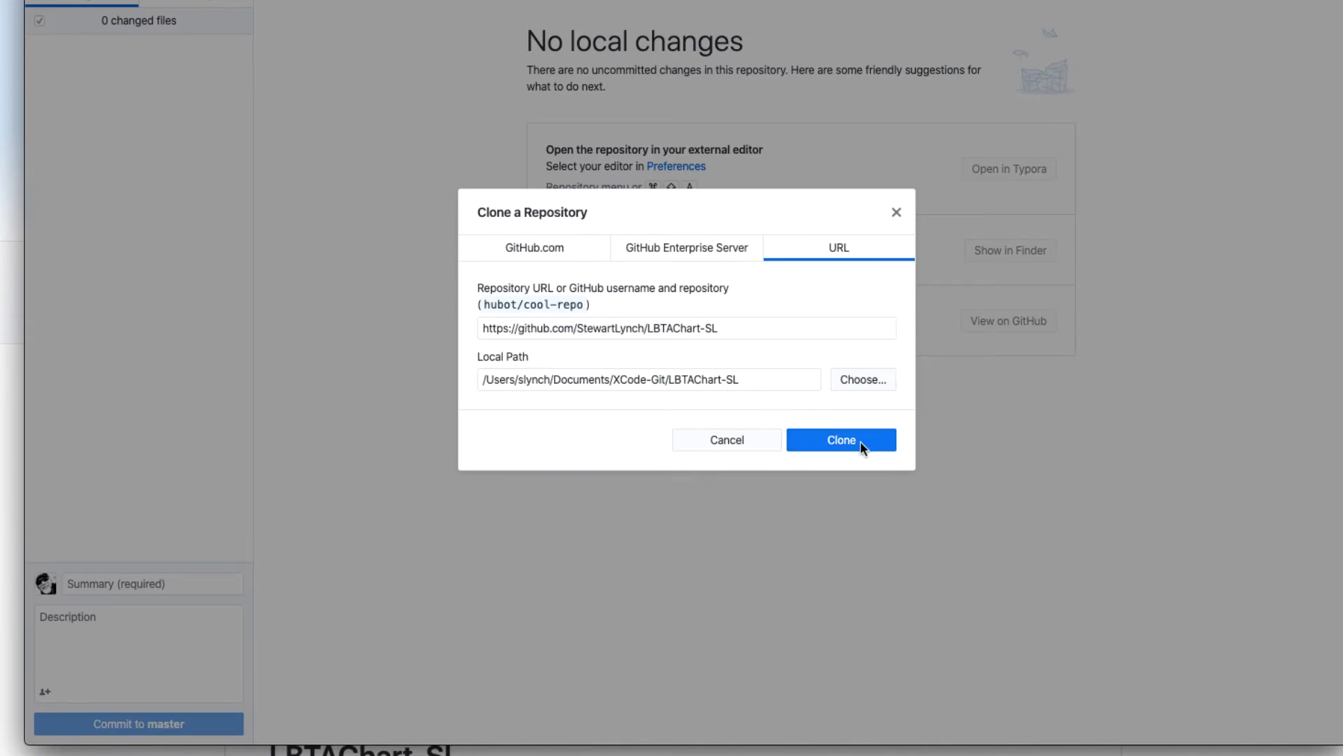
Step: Clone LBTAChart-SL and keep it as the current repository
{"action": "left_click", "coordinate": [841, 440]}
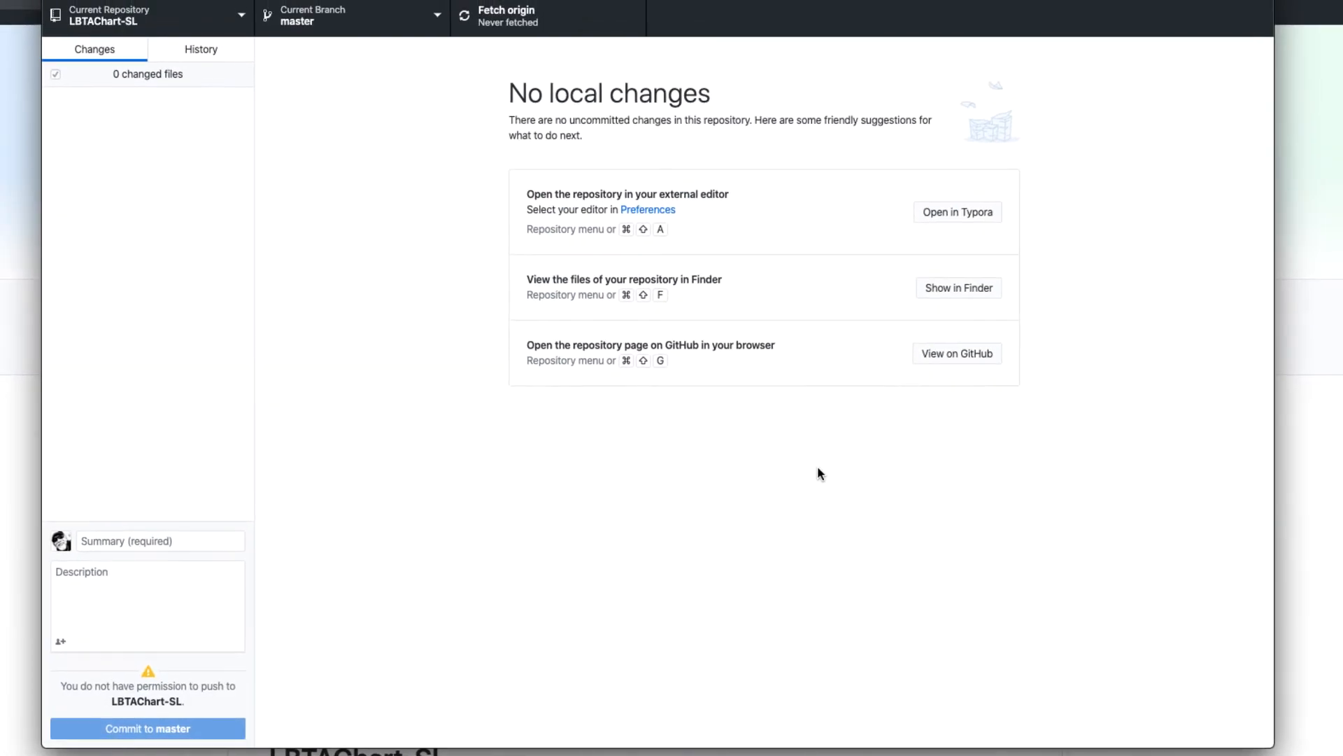
{"action": "mouse_move", "coordinate": [81, 110]}
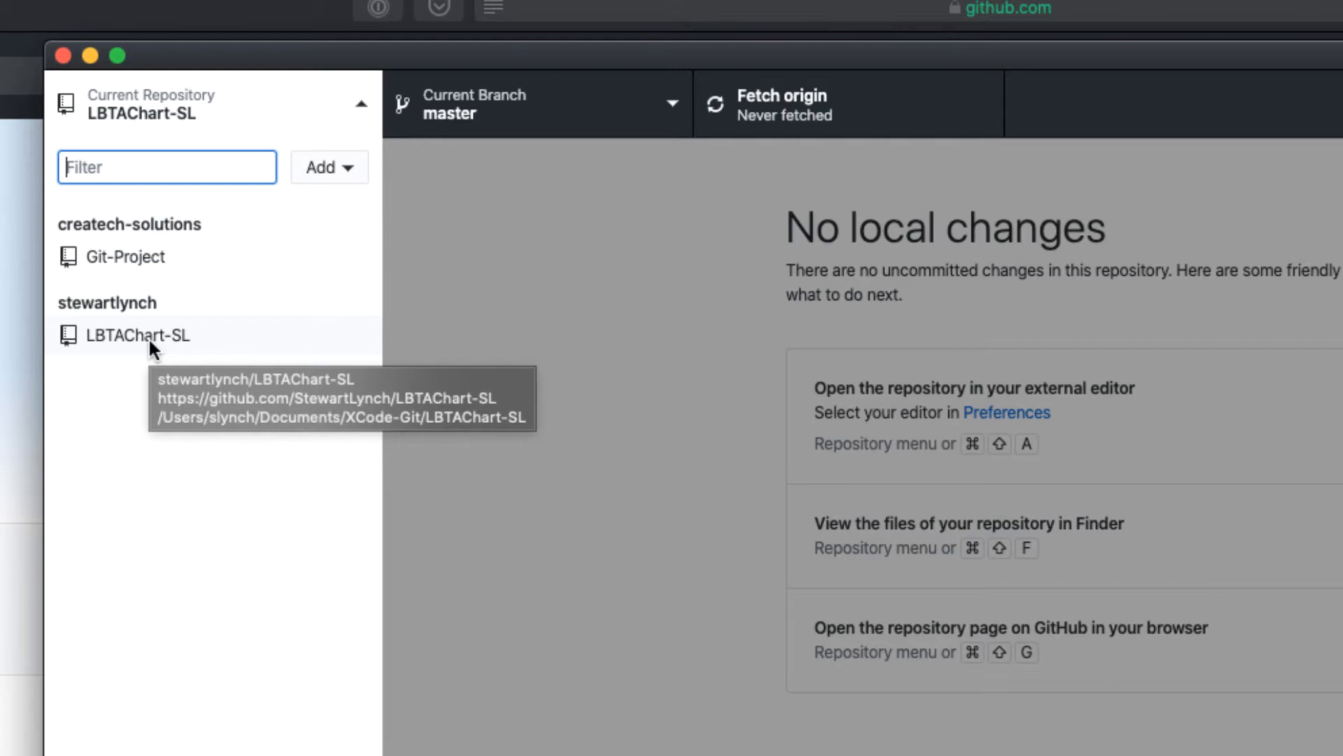
{"action": "left_click", "coordinate": [141, 335]}
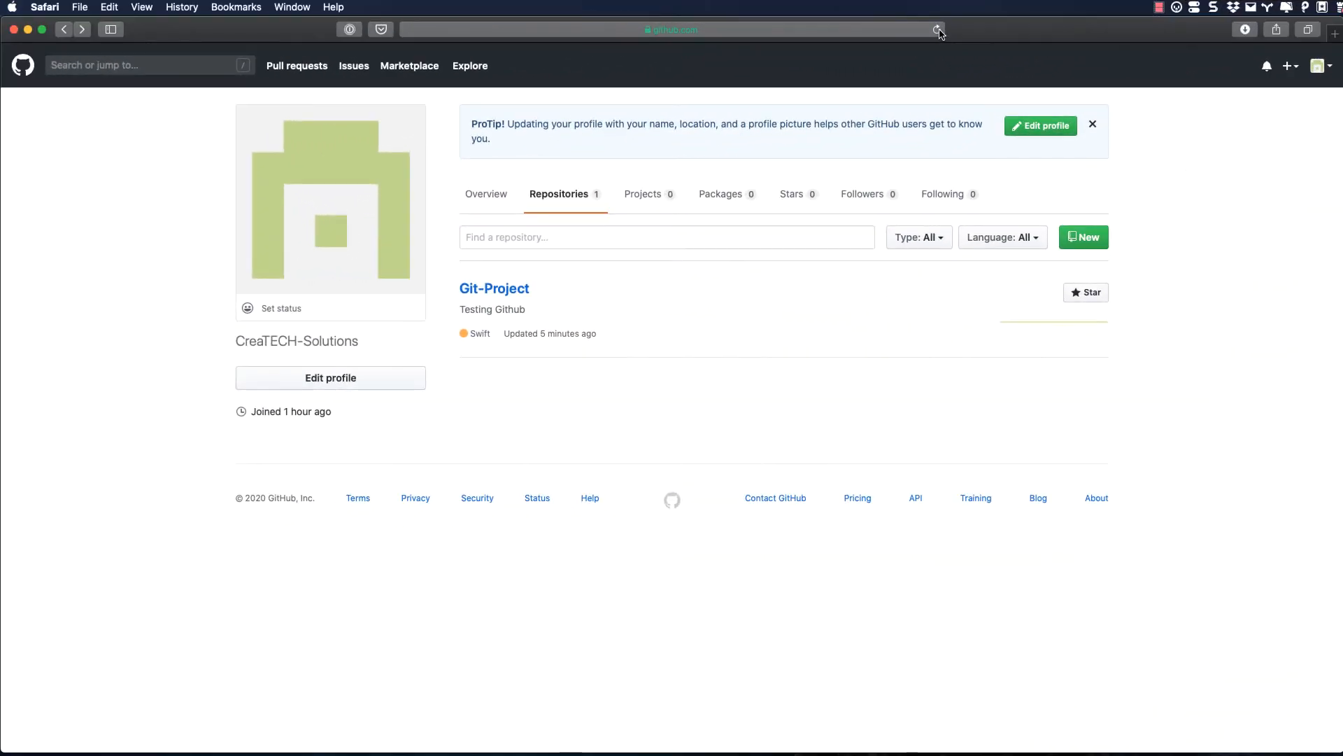
Step: Reload the CreaTECH-Solutions Repositories page in Safari twice
{"action": "left_click", "coordinate": [938, 29]}
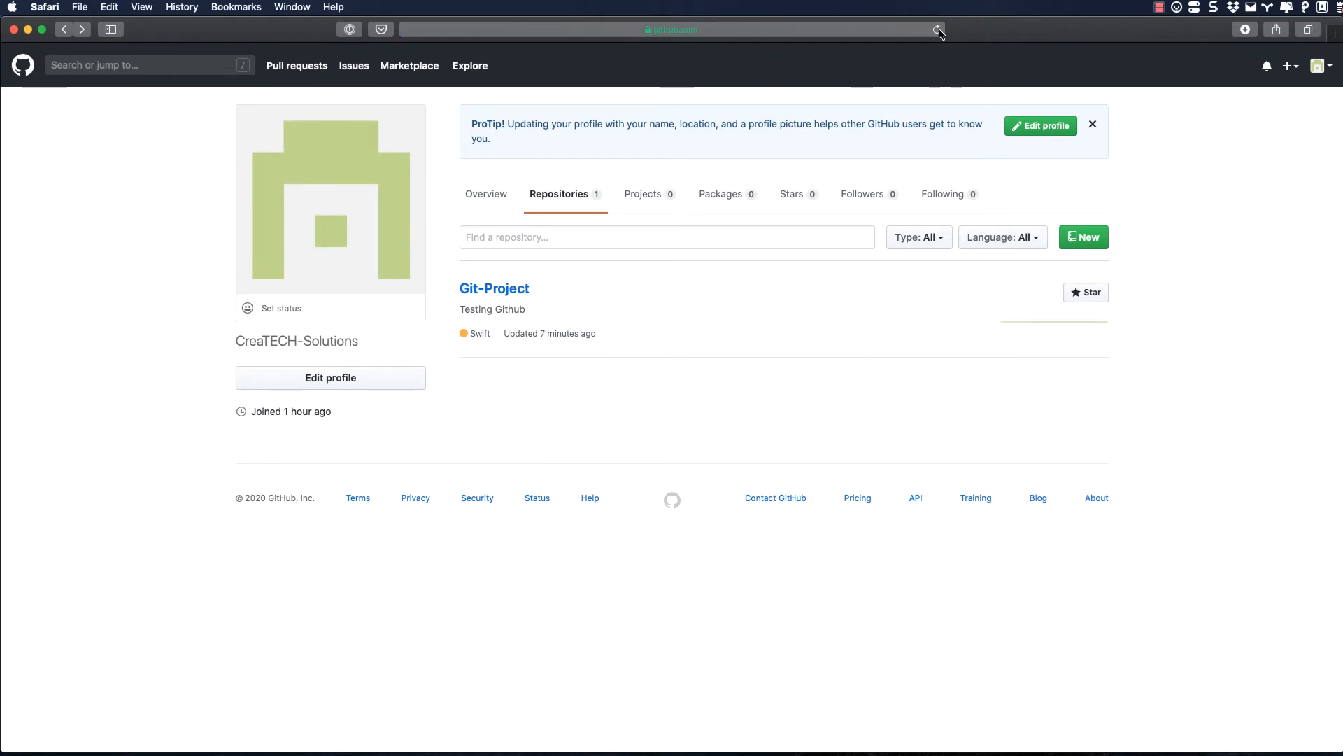
{"action": "left_click", "coordinate": [936, 29]}
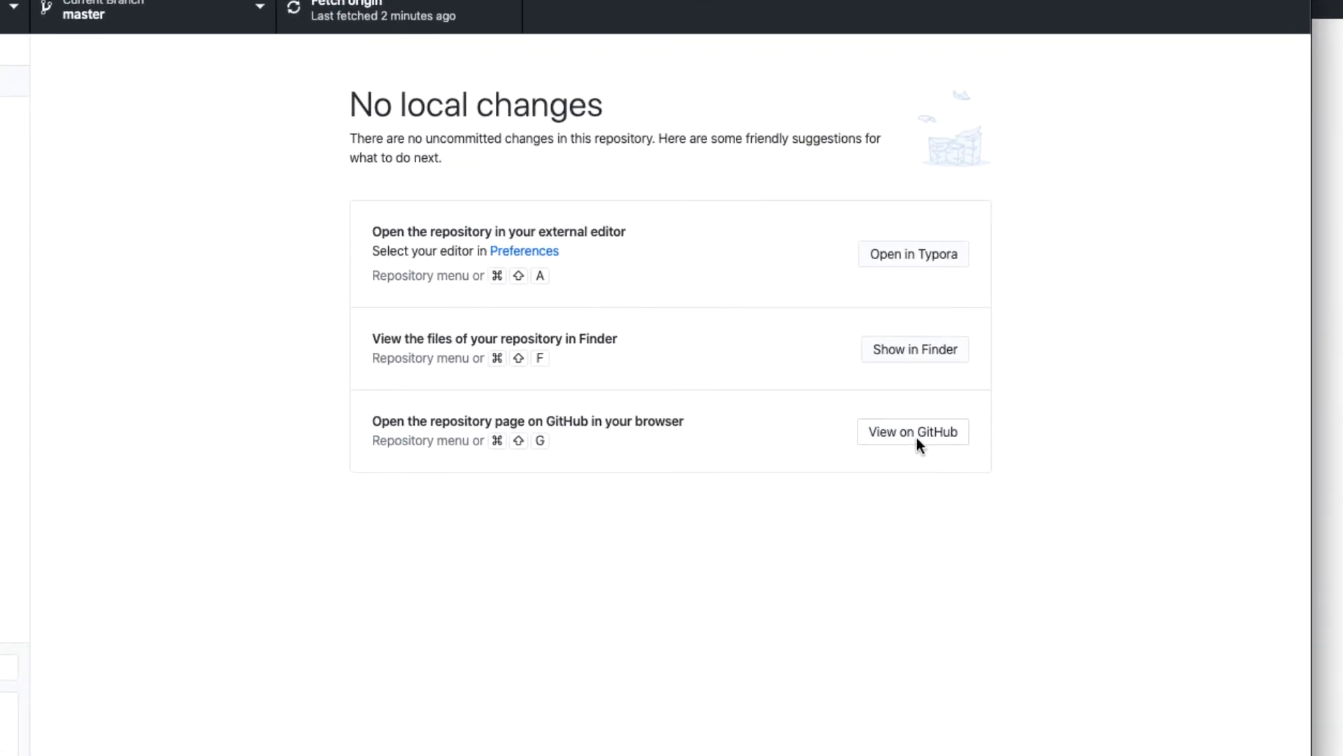
{"action": "mouse_move", "coordinate": [921, 443]}
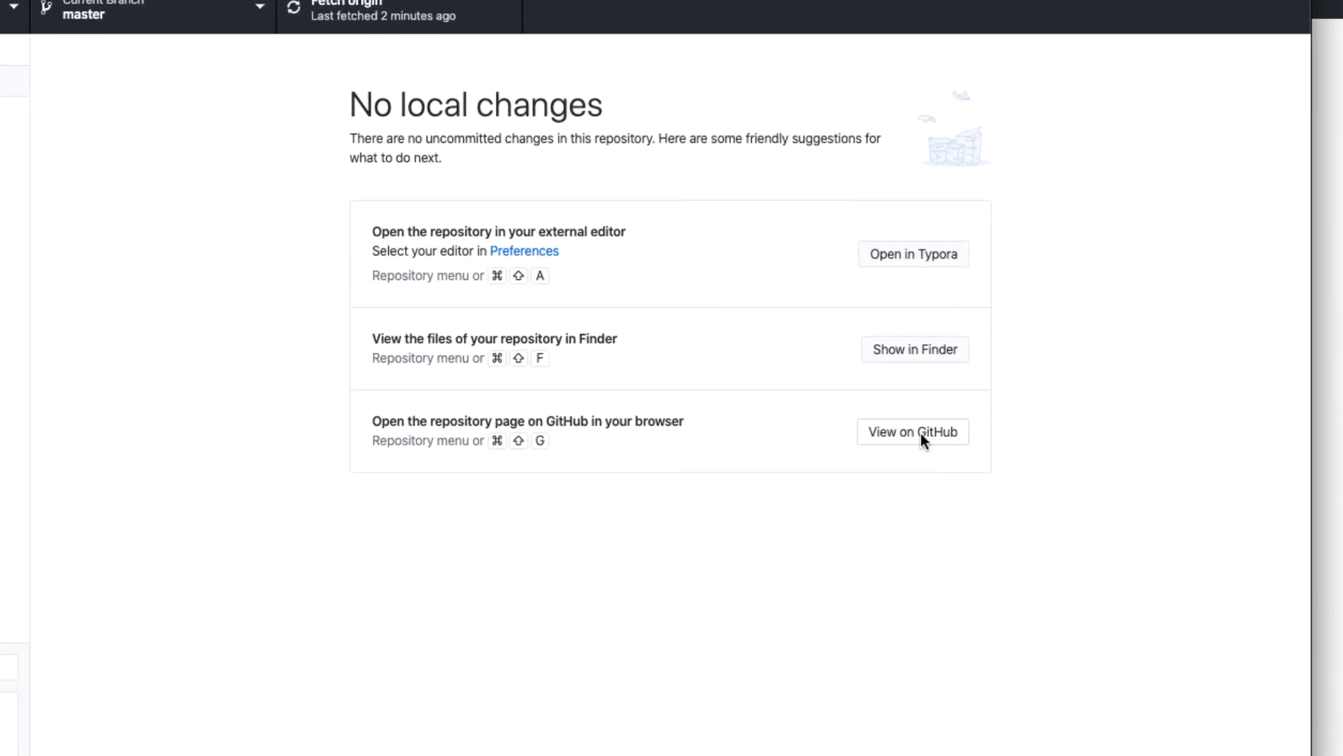
Step: Open the current repository's GitHub page in the browser with View on GitHub
{"action": "left_click", "coordinate": [913, 431]}
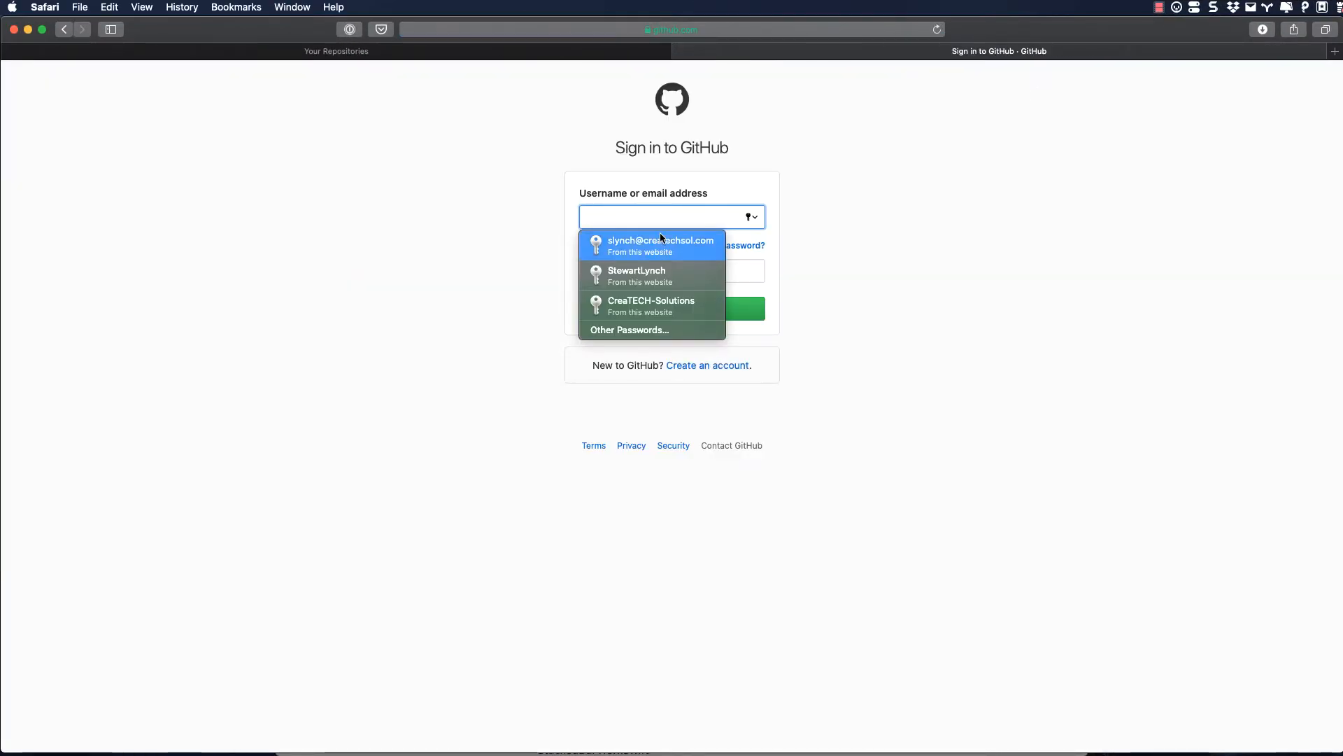
Step: Sign in to GitHub with the saved login and go to Your repositories
{"action": "left_click", "coordinate": [661, 245]}
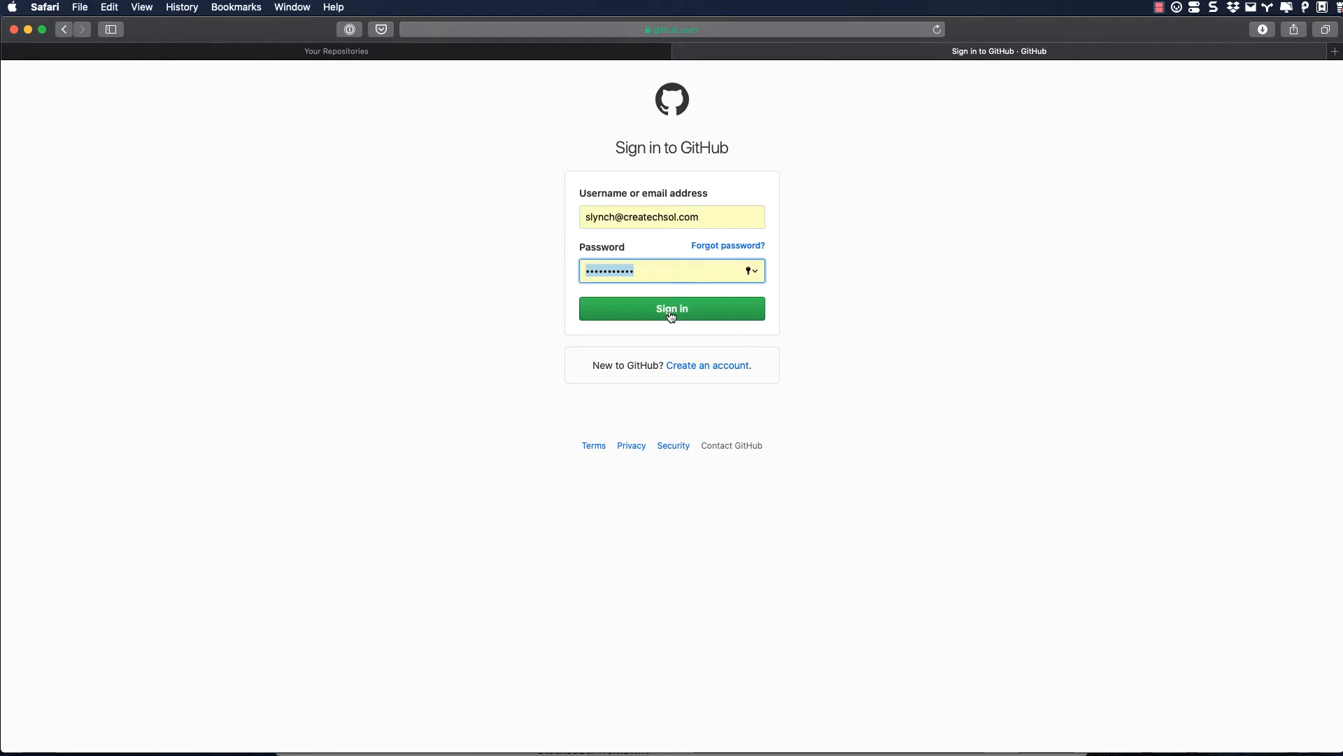
{"action": "left_click", "coordinate": [672, 308]}
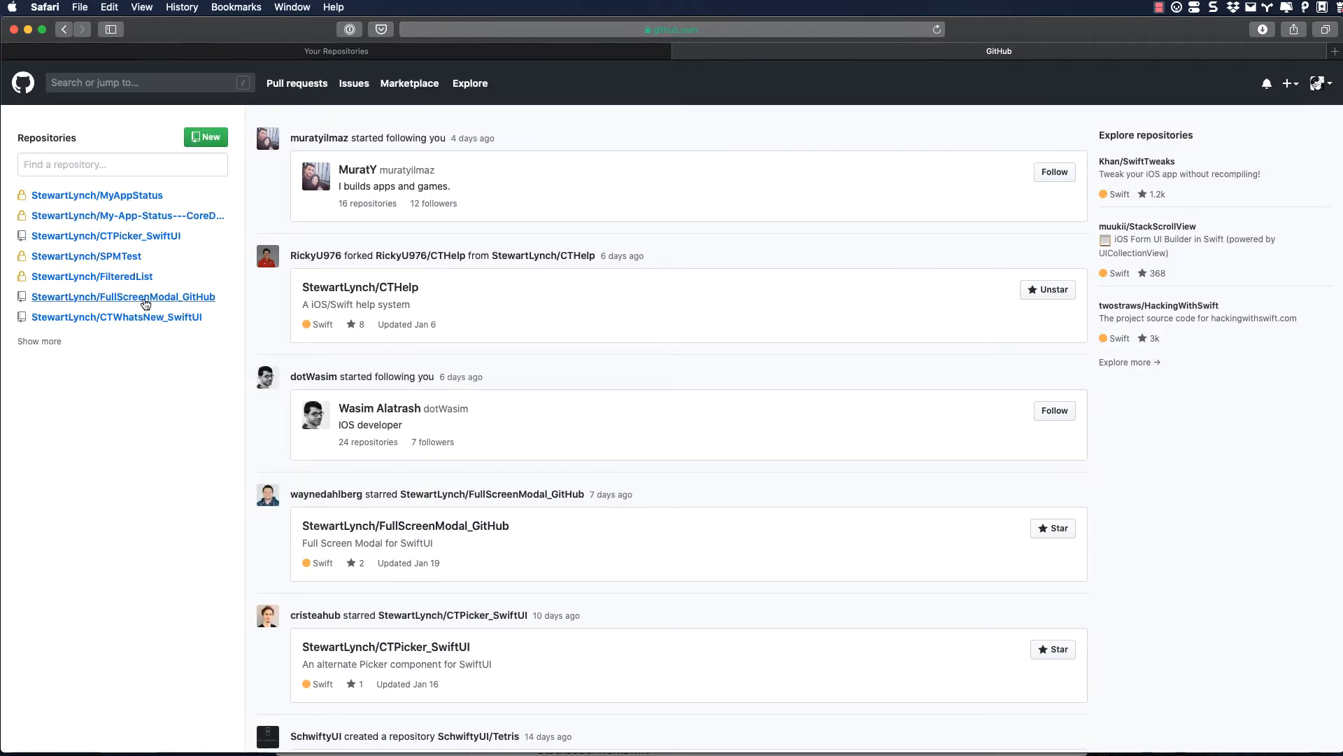
{"action": "left_click", "coordinate": [1322, 83]}
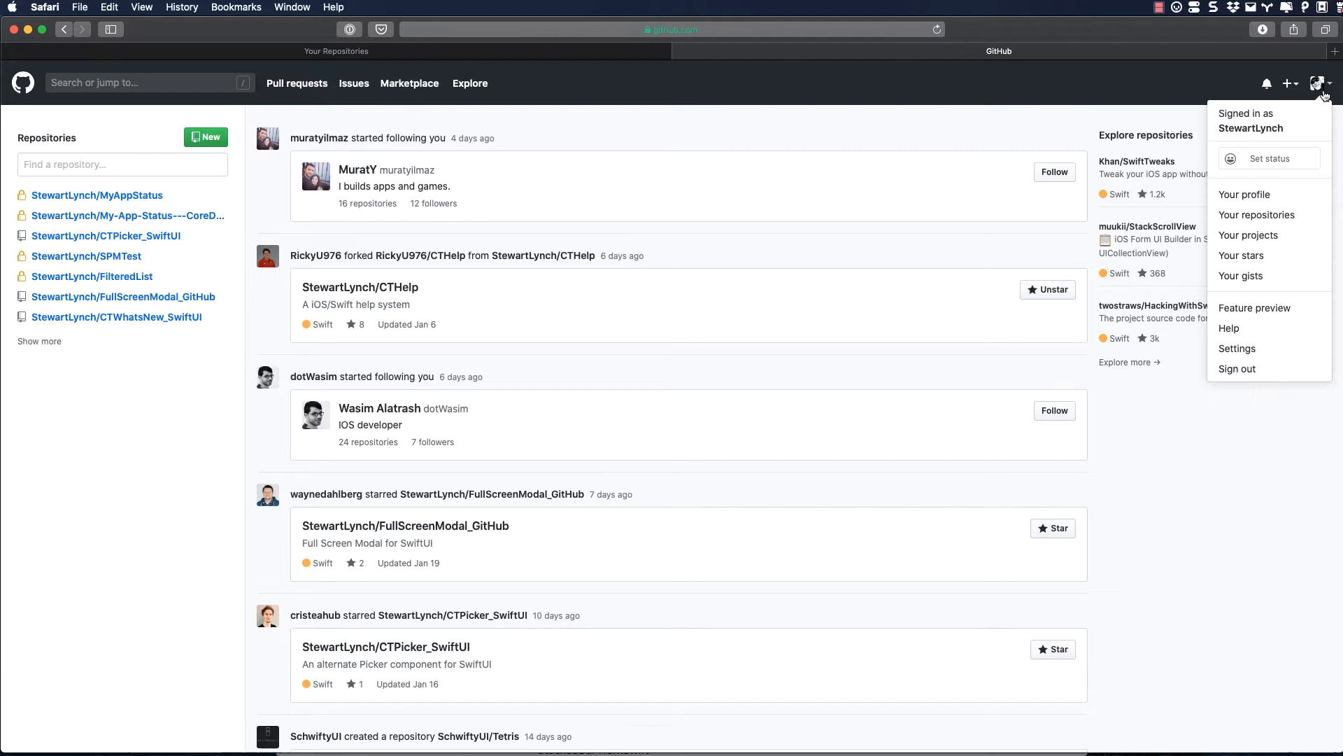
{"action": "left_click", "coordinate": [1256, 214]}
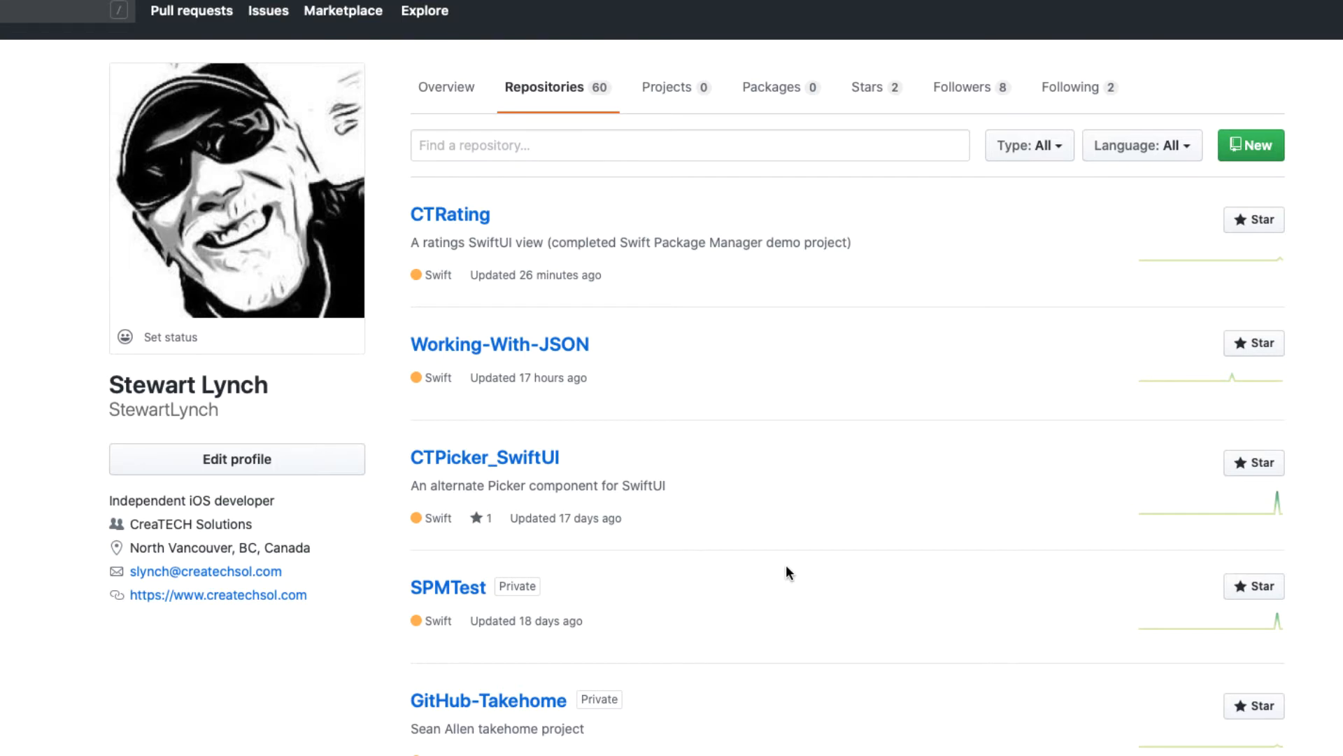
Step: Scroll the repository list and open LBTAChart-SL
{"action": "scroll", "scroll_direction": "down", "scroll_amount": 3}
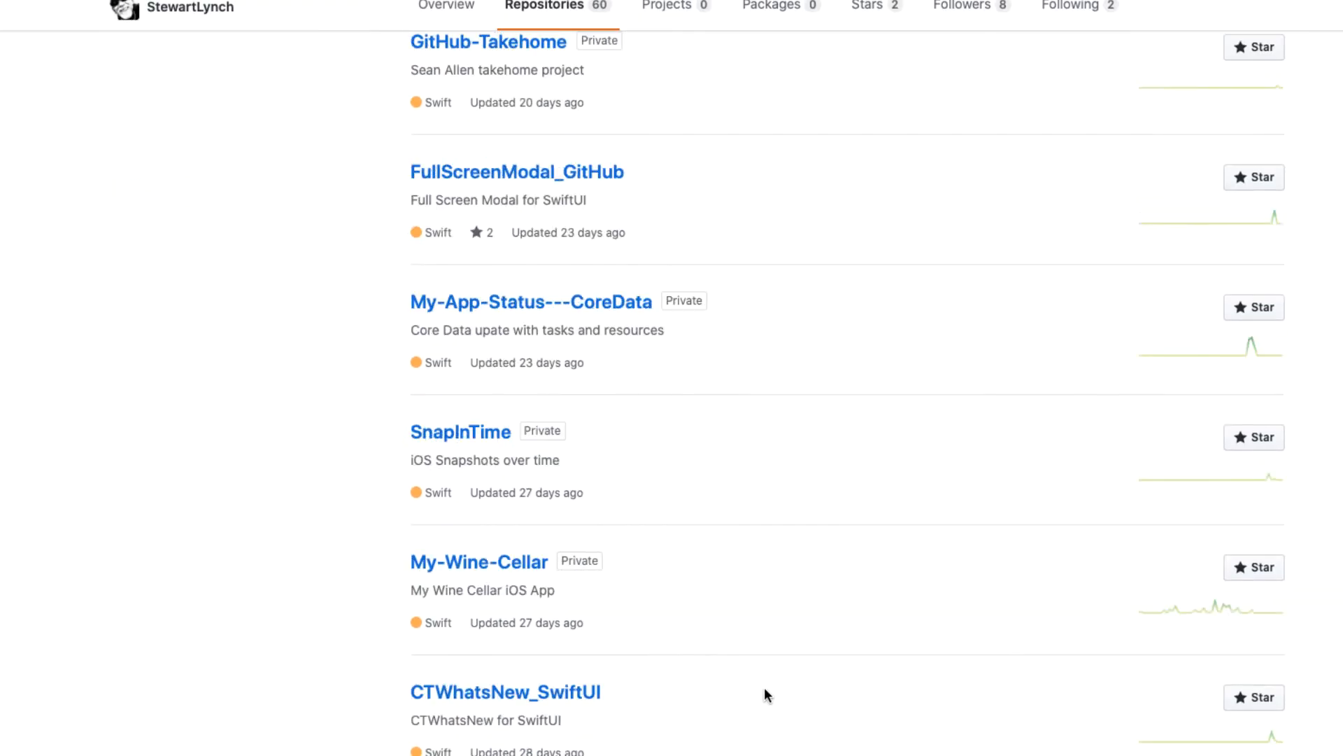
{"action": "scroll", "scroll_direction": "down", "scroll_amount": 3}
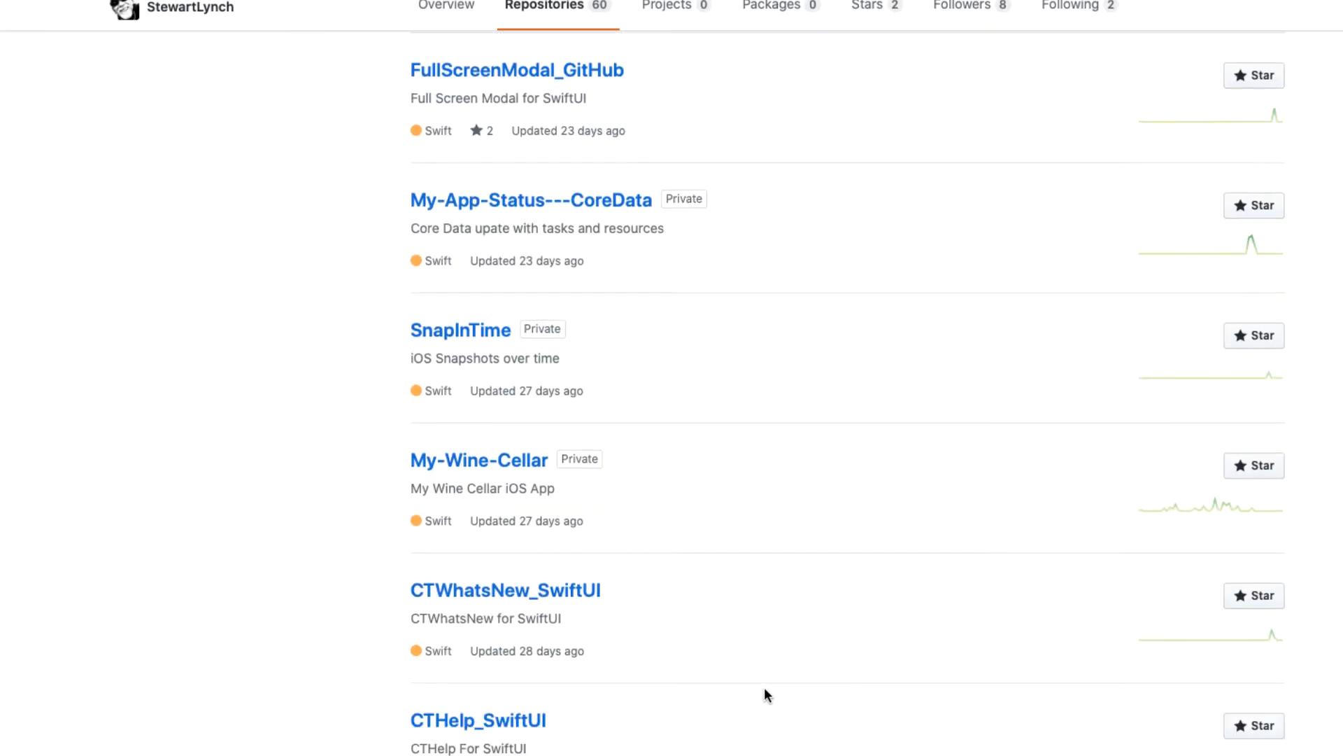
{"action": "scroll", "scroll_direction": "down", "scroll_amount": 3}
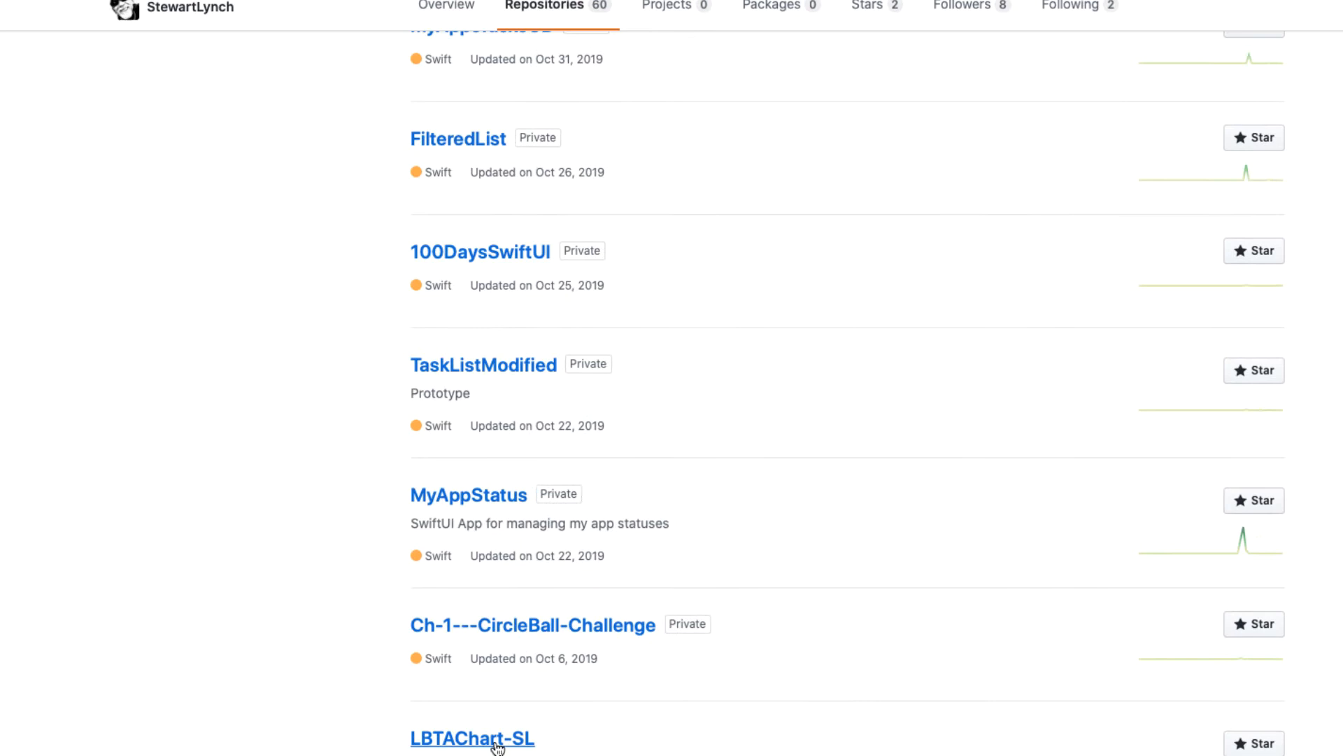
{"action": "left_click", "coordinate": [471, 737]}
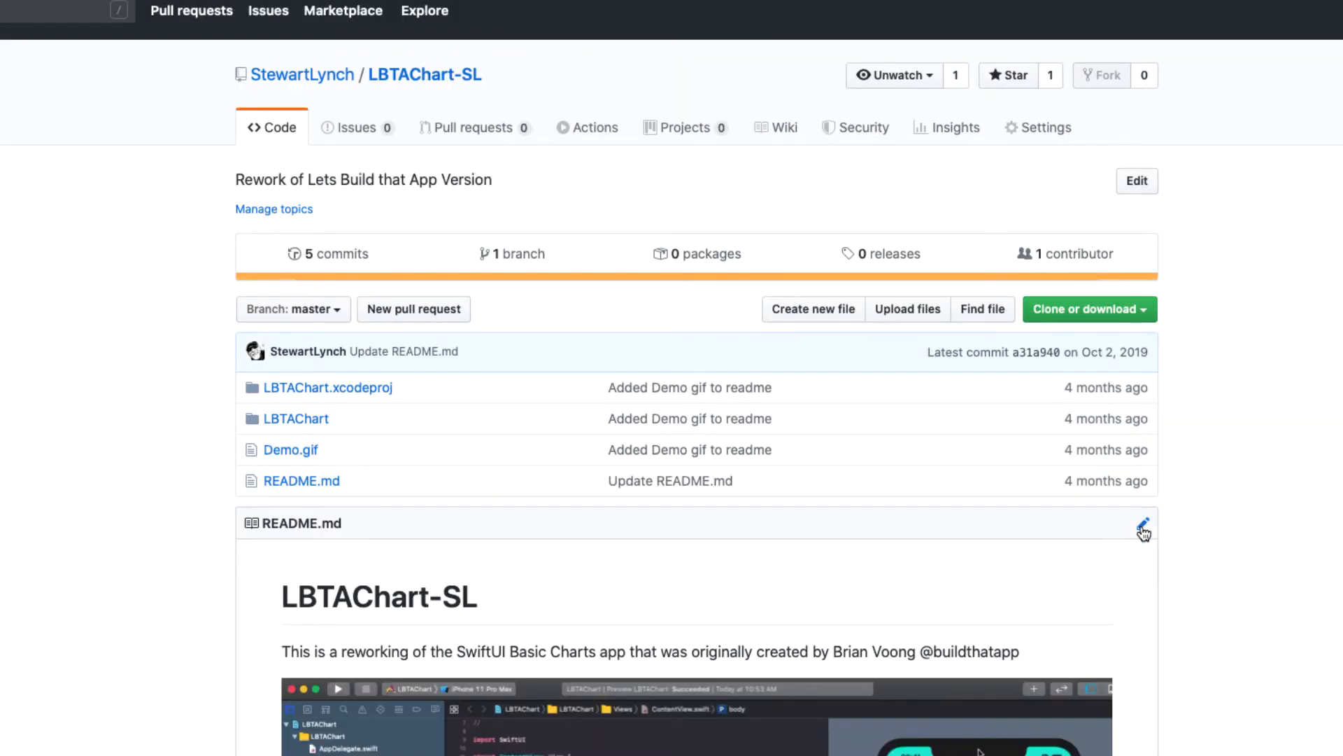
Step: Edit README.md on GitHub so the heading reads 'Changes I Made To Project'
{"action": "left_click", "coordinate": [1144, 526]}
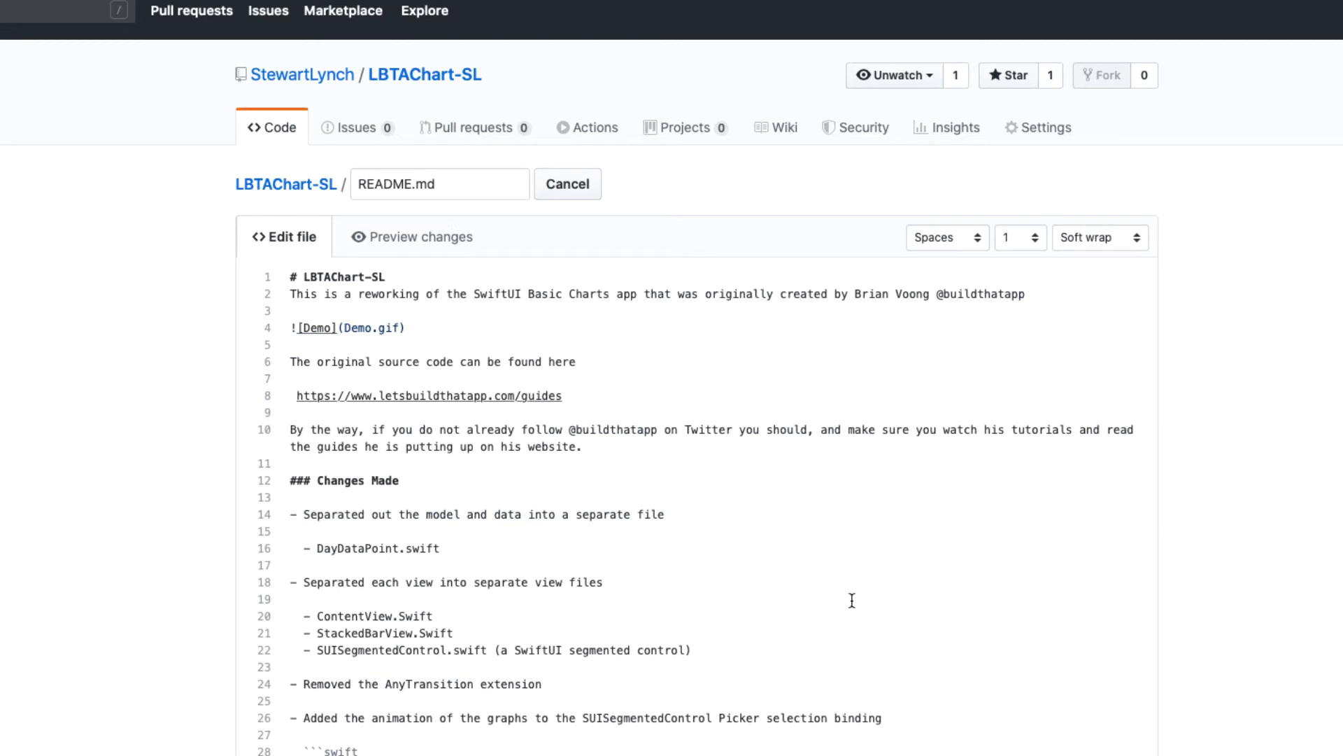
{"action": "scroll", "scroll_direction": "down", "scroll_amount": 3}
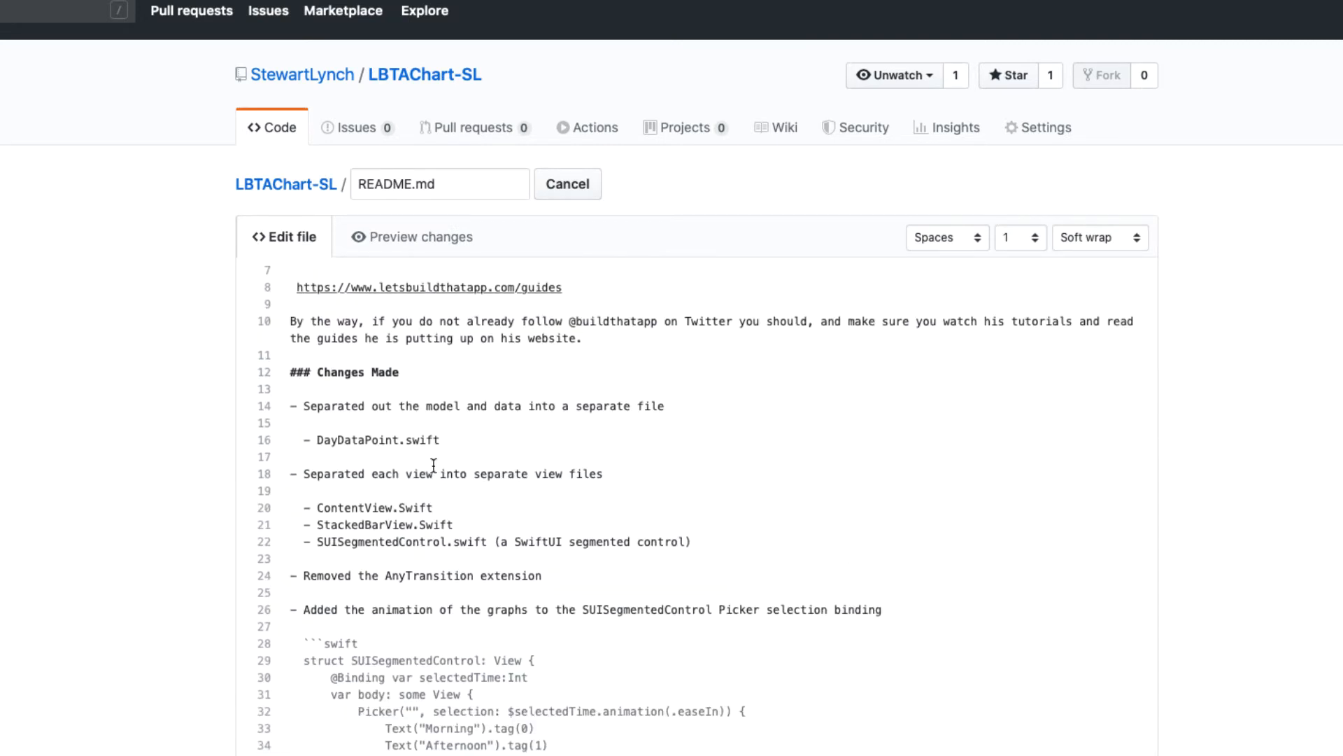
{"action": "mouse_move", "coordinate": [358, 374]}
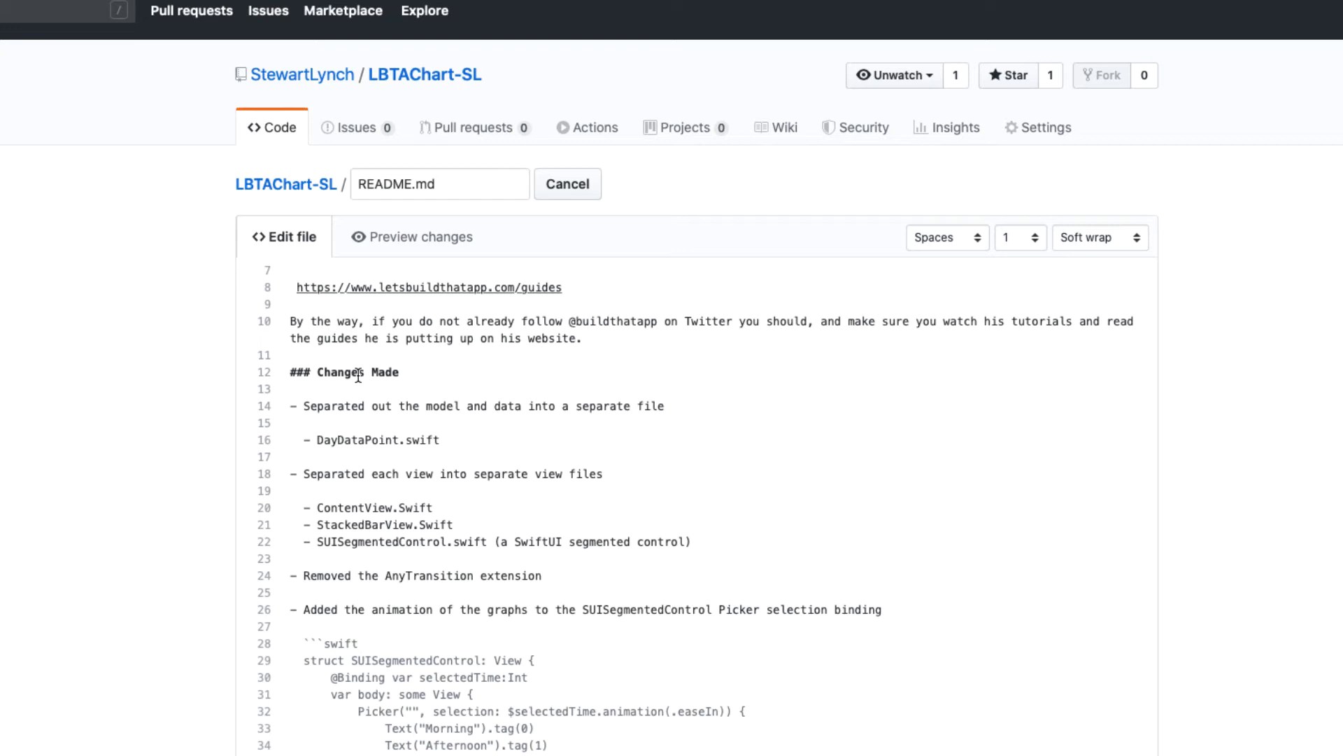
{"action": "mouse_move", "coordinate": [373, 371]}
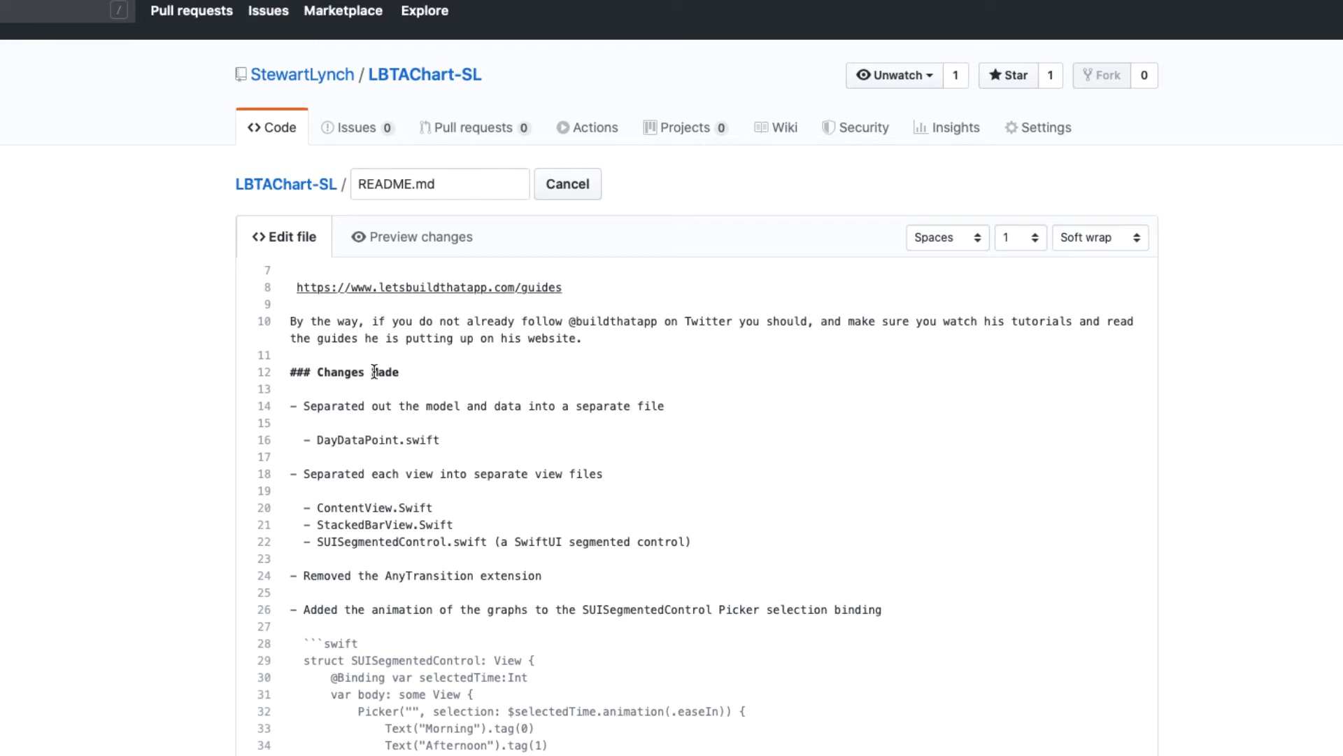
{"action": "type", "text": "I"}
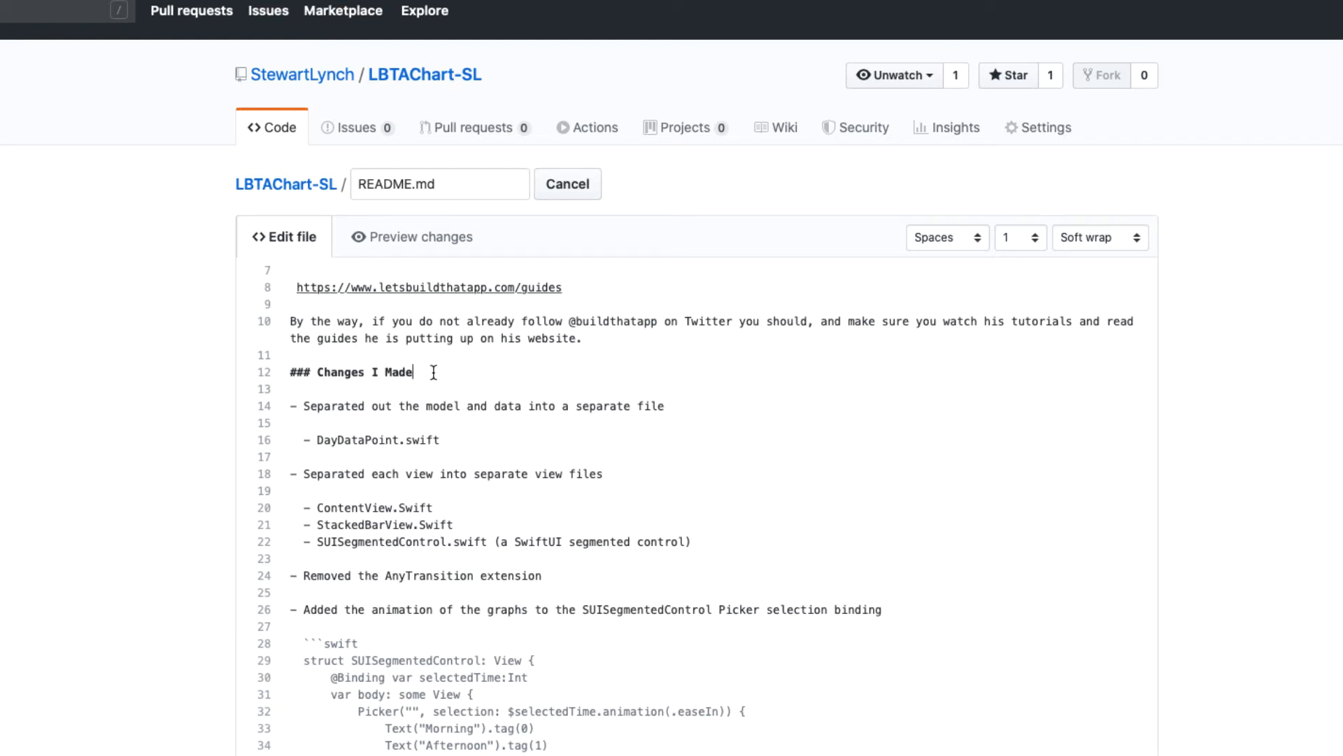
{"action": "type", "text": "To Project"}
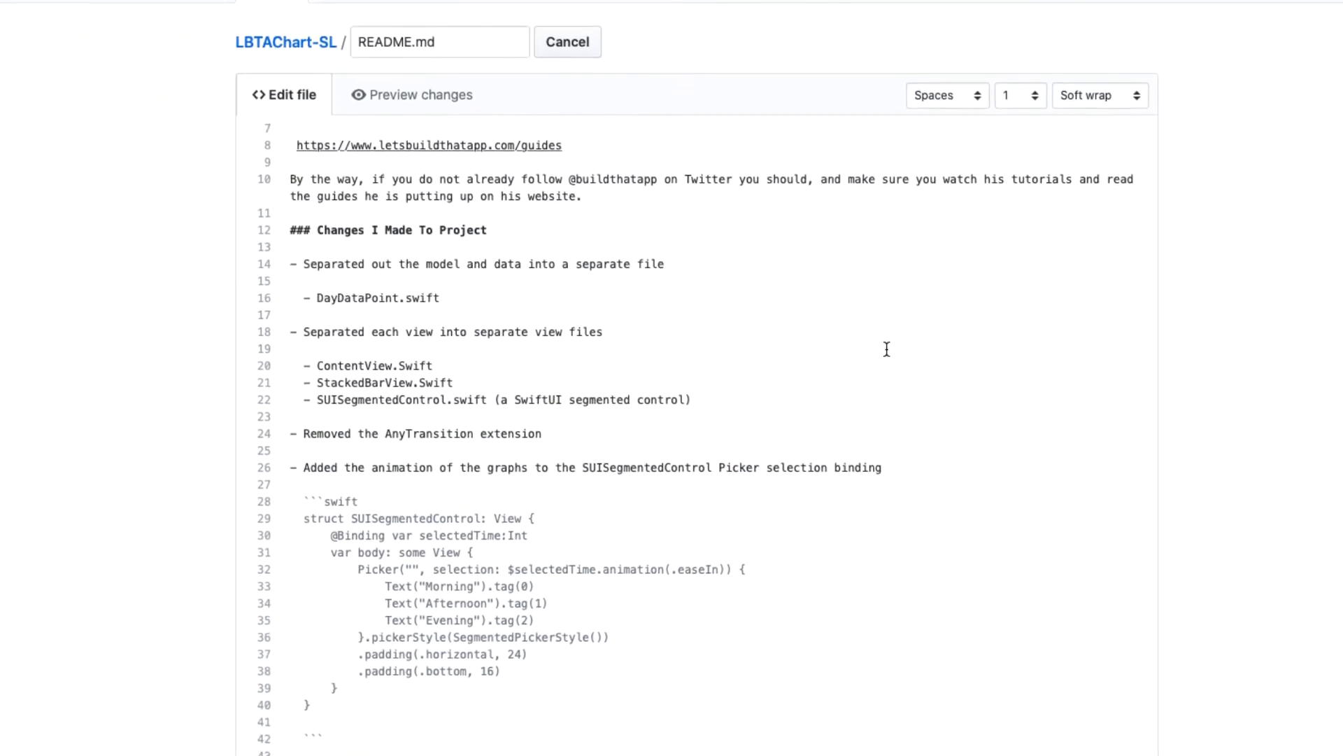
{"action": "scroll", "scroll_direction": "down", "scroll_amount": 3}
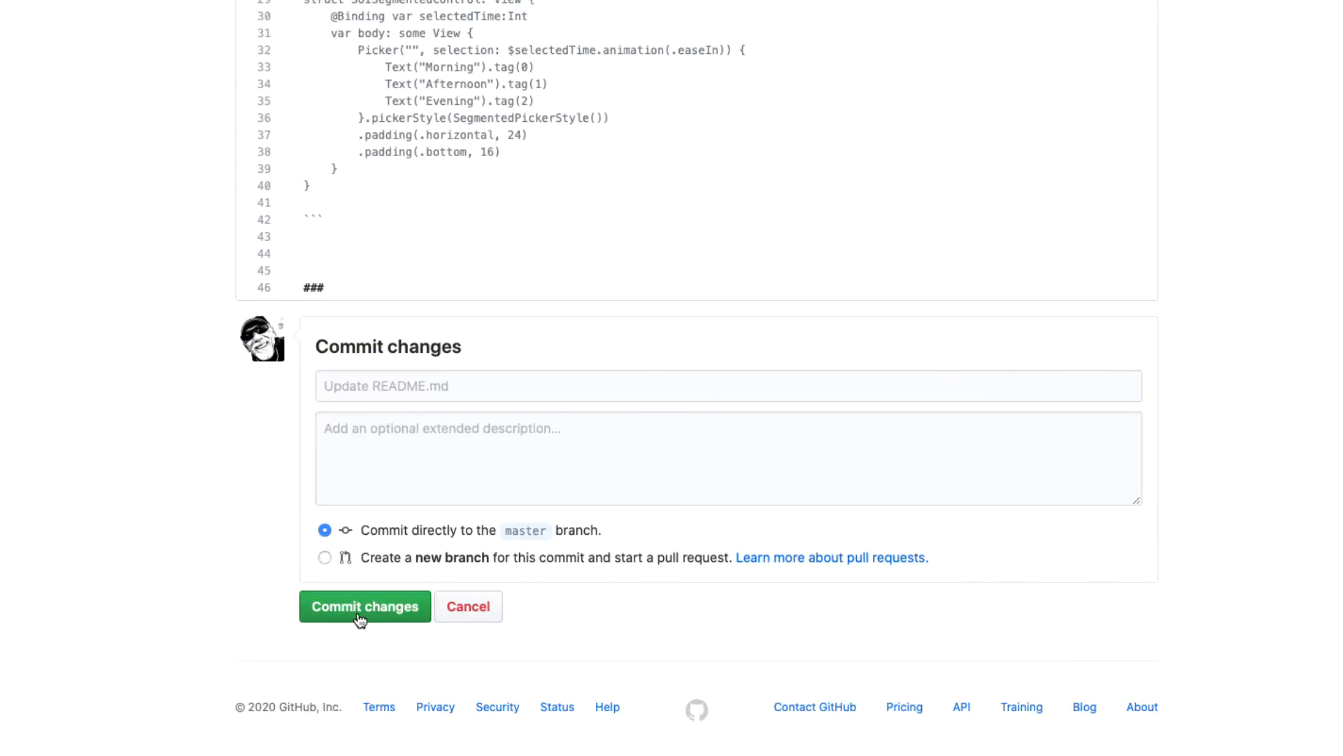
{"action": "mouse_move", "coordinate": [1125, 298]}
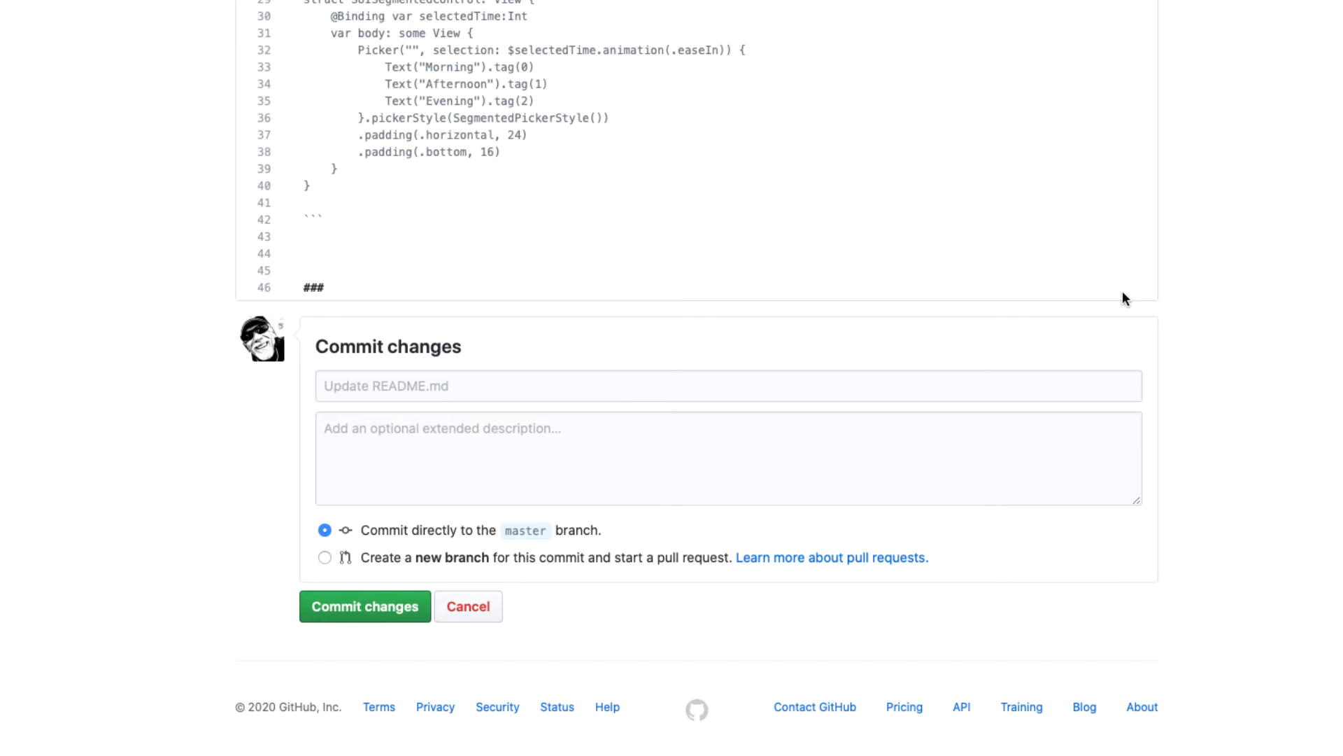
Step: Commit the README edit to master, then select LBTAChart-SL in GitHub Desktop
{"action": "left_click", "coordinate": [364, 606]}
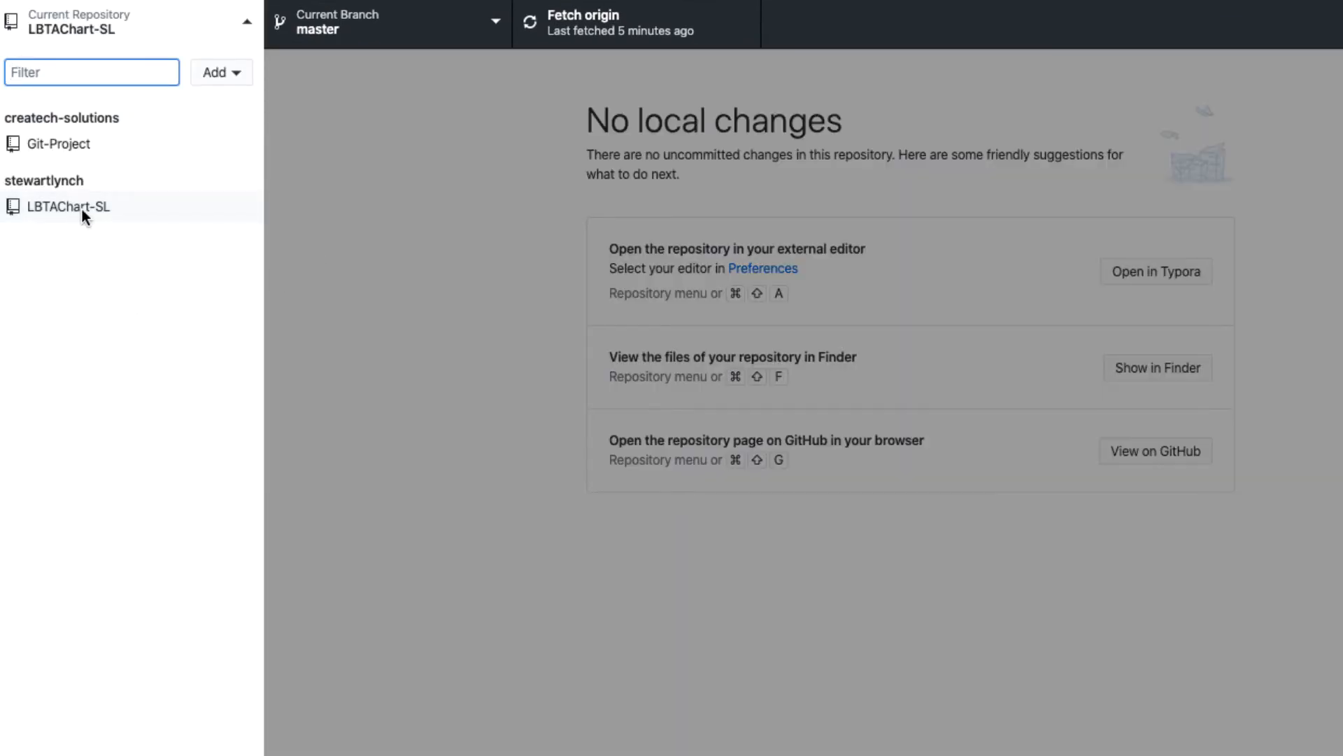
{"action": "mouse_move", "coordinate": [66, 207]}
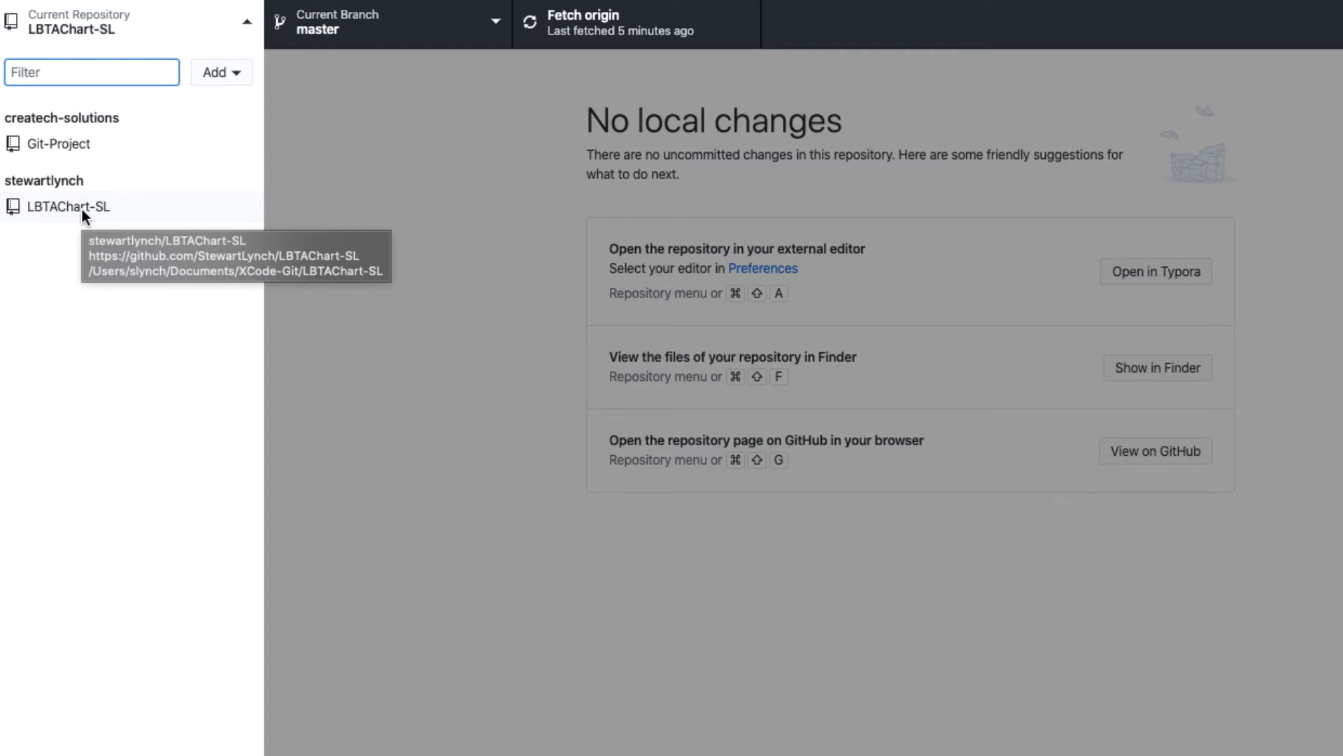
{"action": "left_click", "coordinate": [69, 206]}
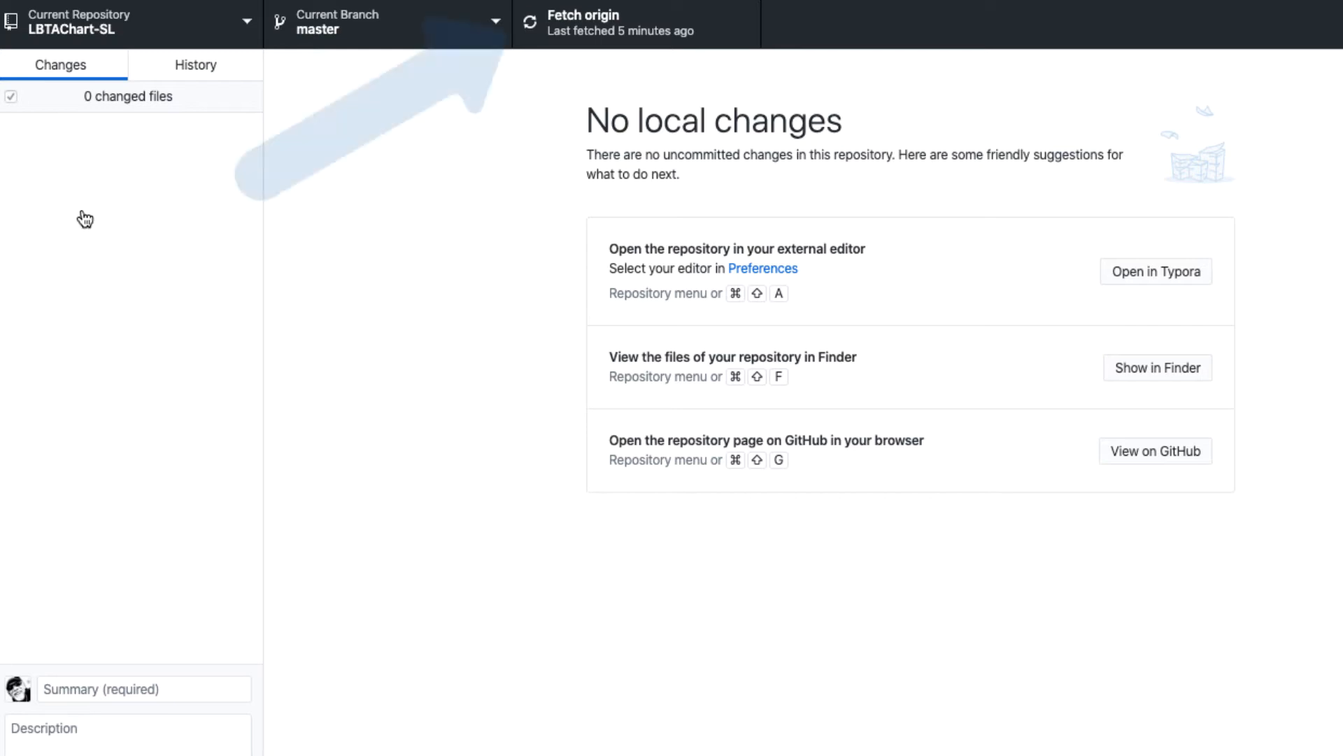
Step: Pull the single README commit from origin into LBTAChart-SL master
{"action": "left_click", "coordinate": [636, 23]}
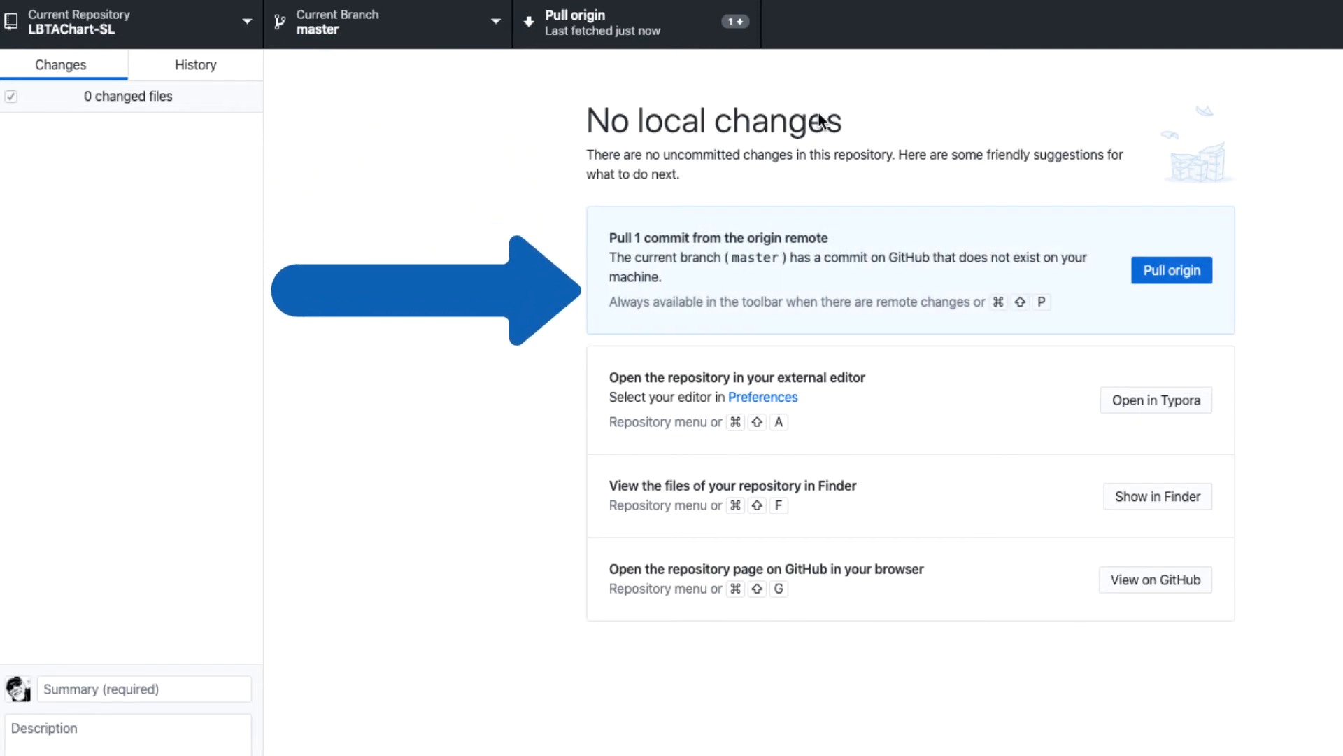
{"action": "mouse_move", "coordinate": [1171, 270]}
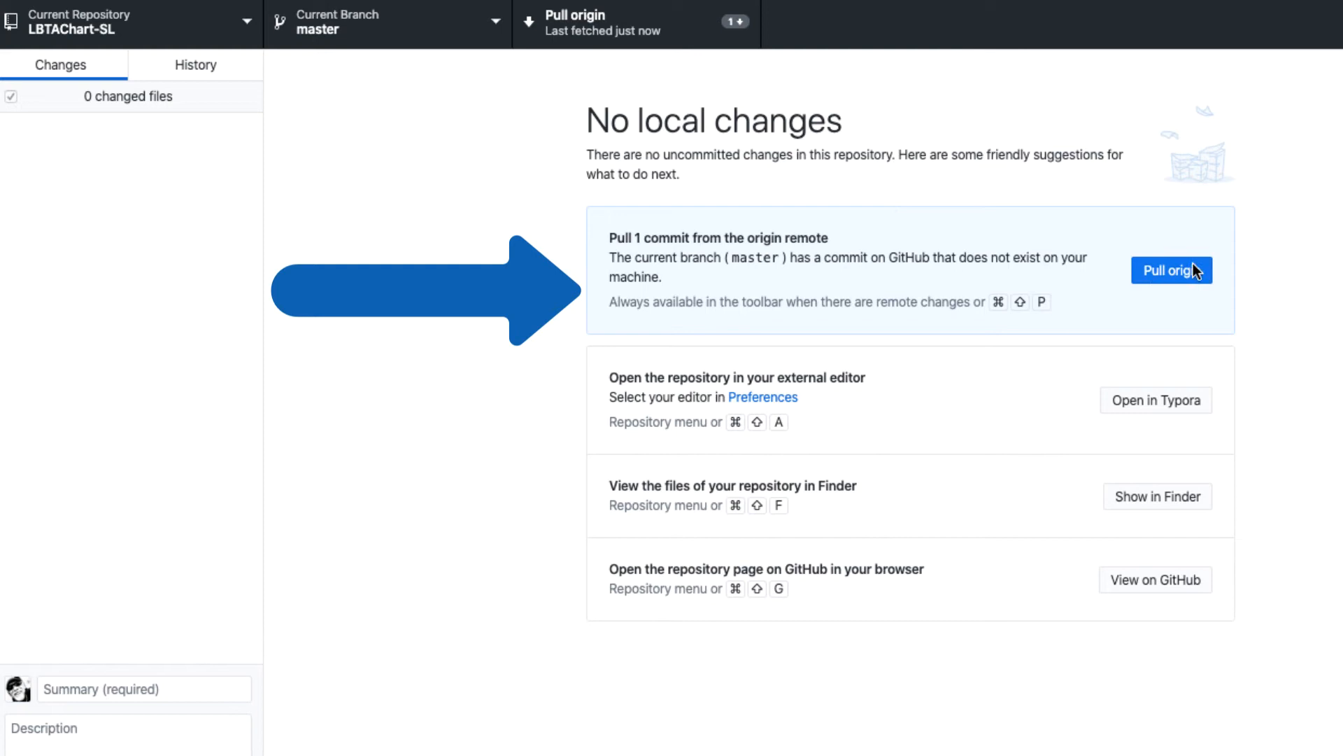
{"action": "mouse_move", "coordinate": [1190, 279]}
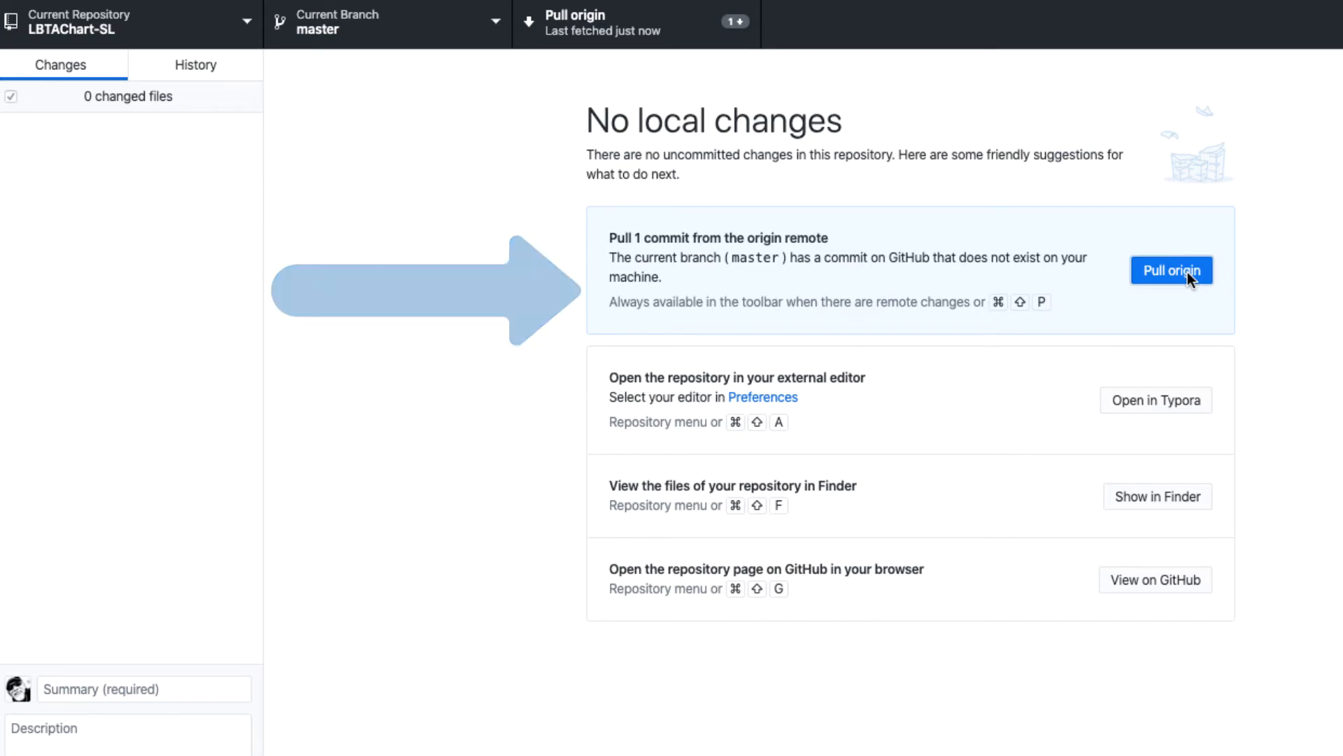
{"action": "left_click", "coordinate": [1171, 270]}
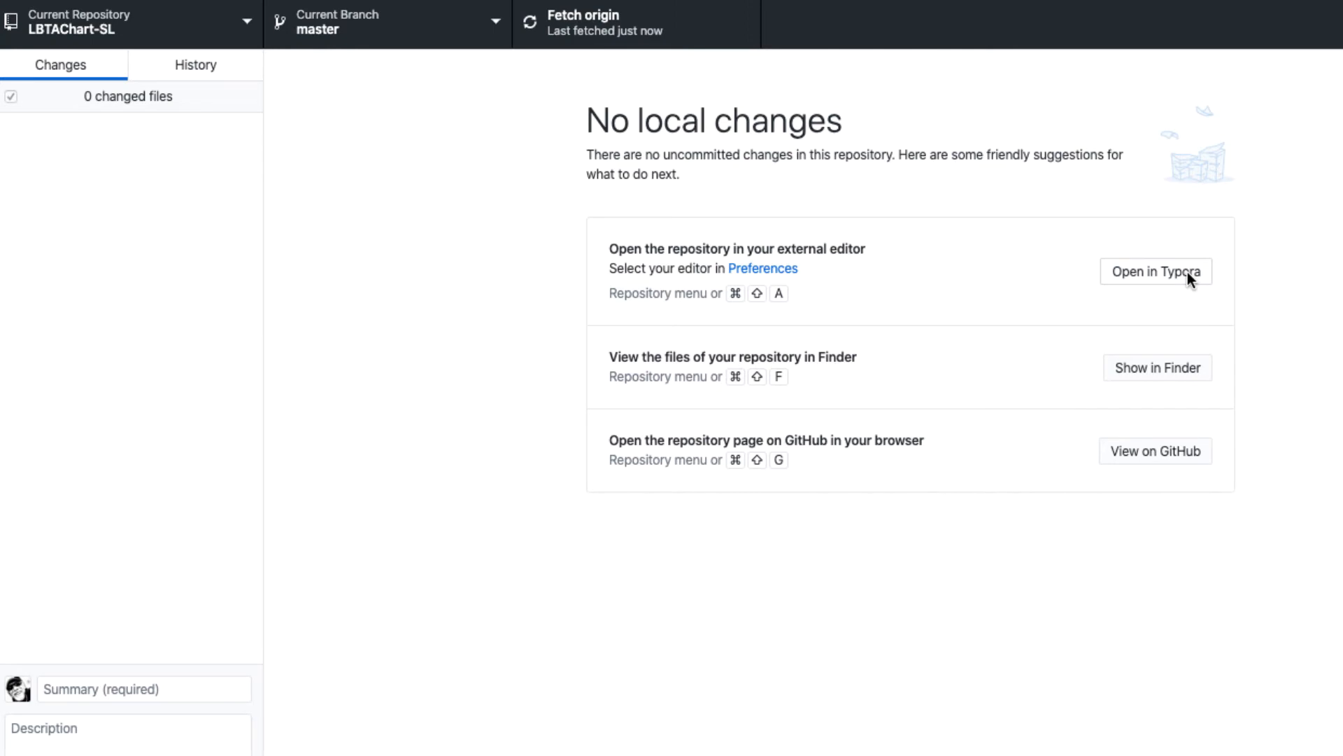
{"action": "mouse_move", "coordinate": [1129, 217]}
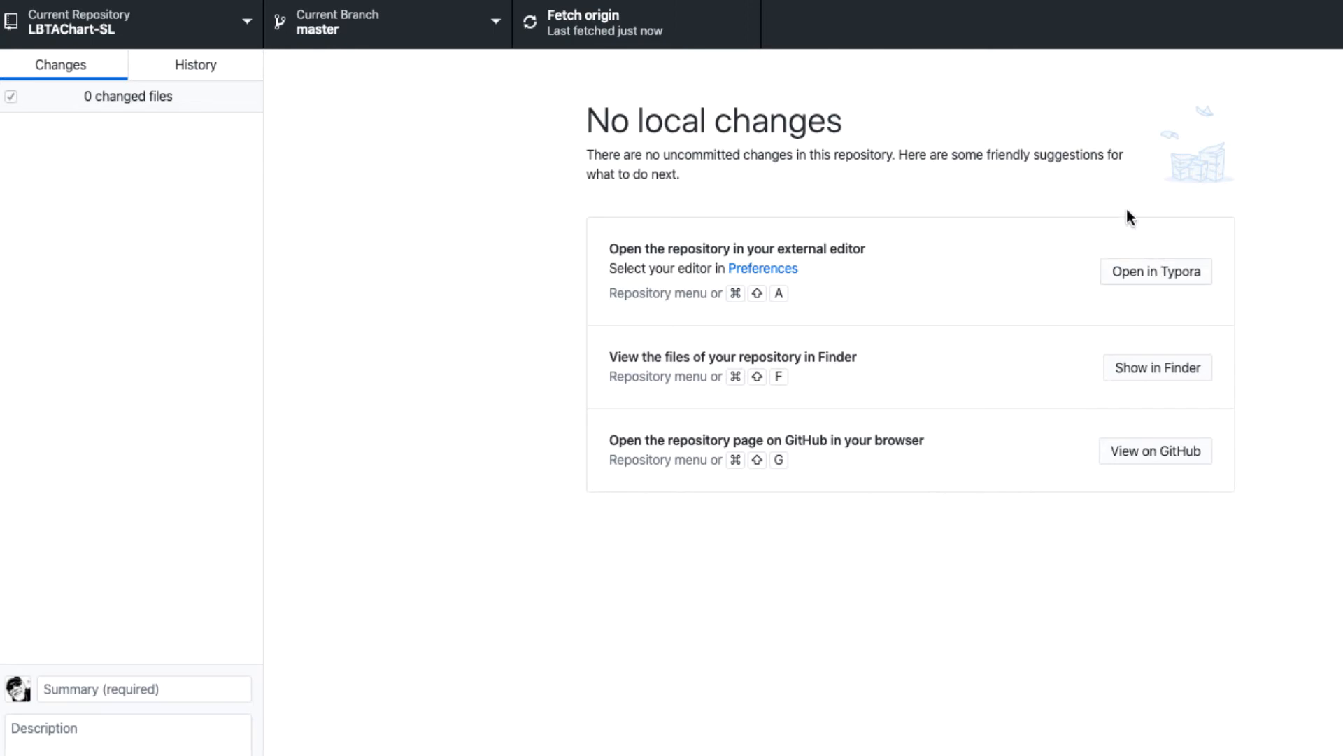
Step: Browse the LBTAChart-SL folder inside XCode-Git in Finder's column view
{"action": "left_click", "coordinate": [1157, 367]}
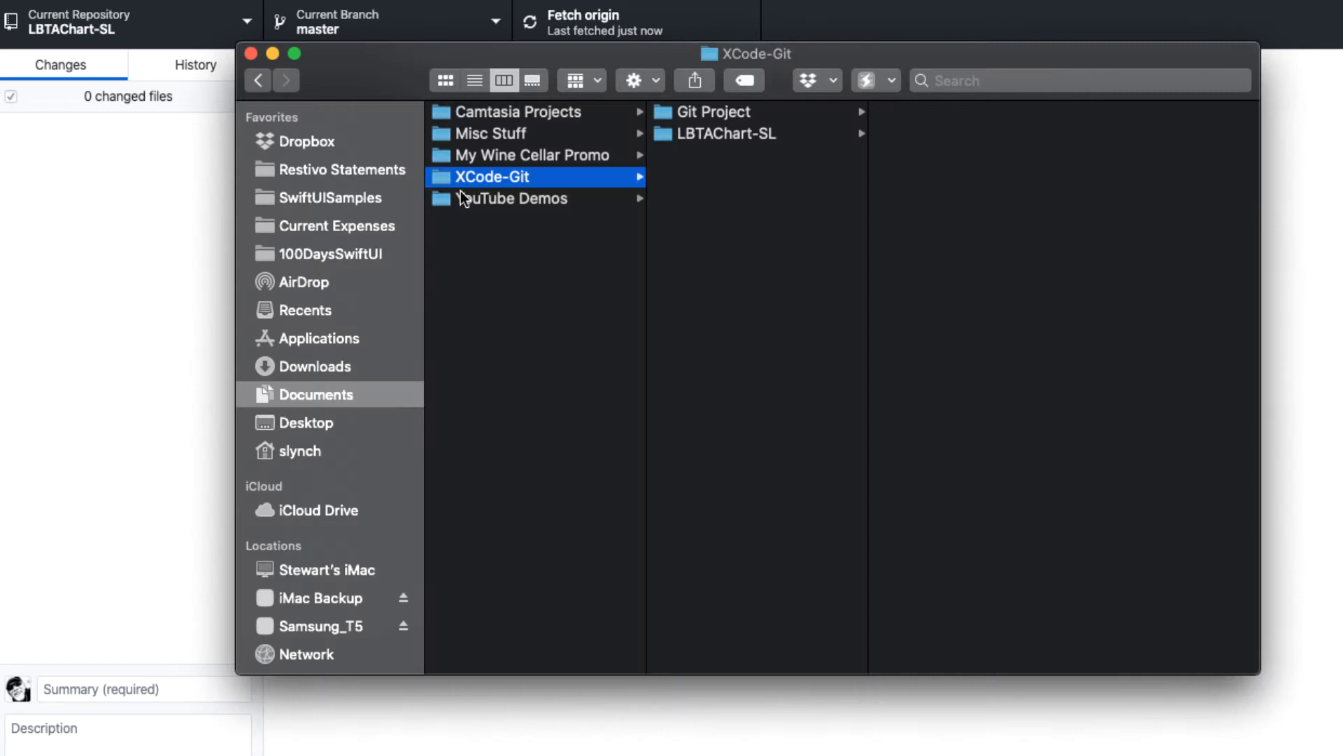
{"action": "left_click", "coordinate": [727, 133]}
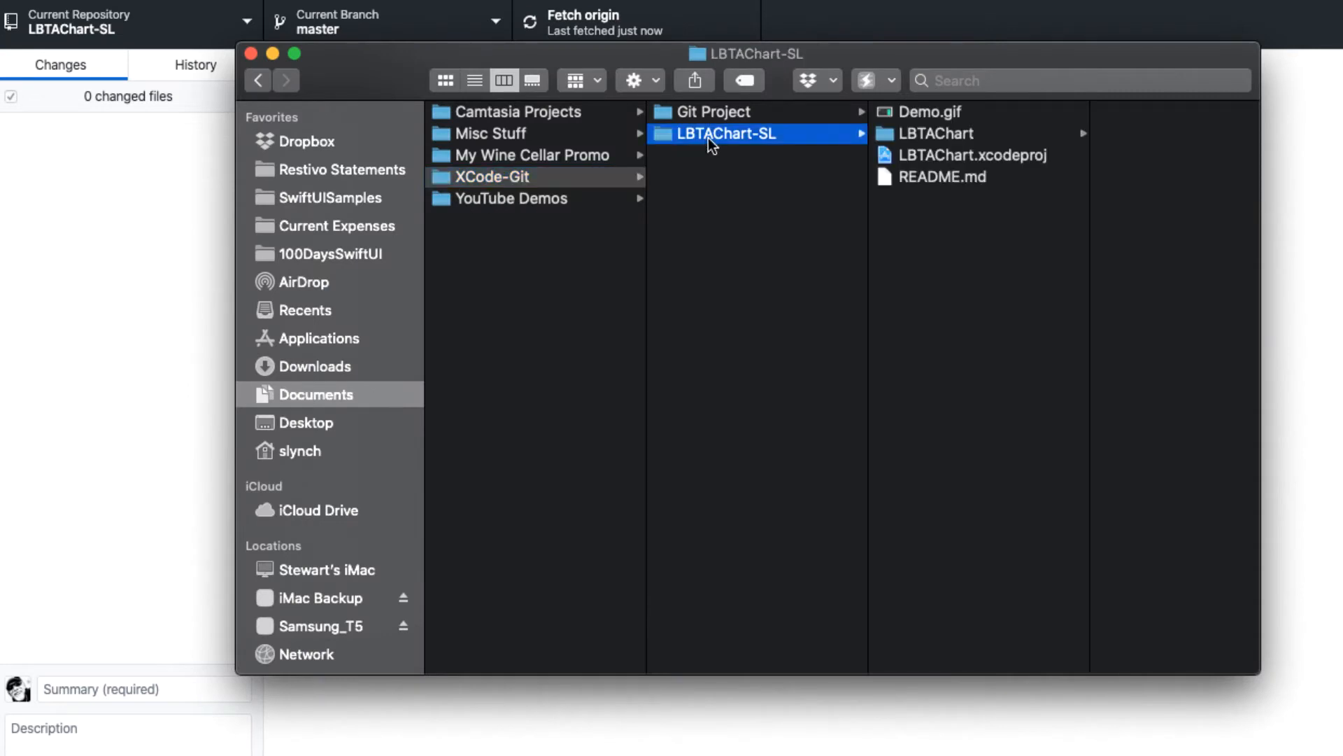
{"action": "left_click", "coordinate": [942, 176]}
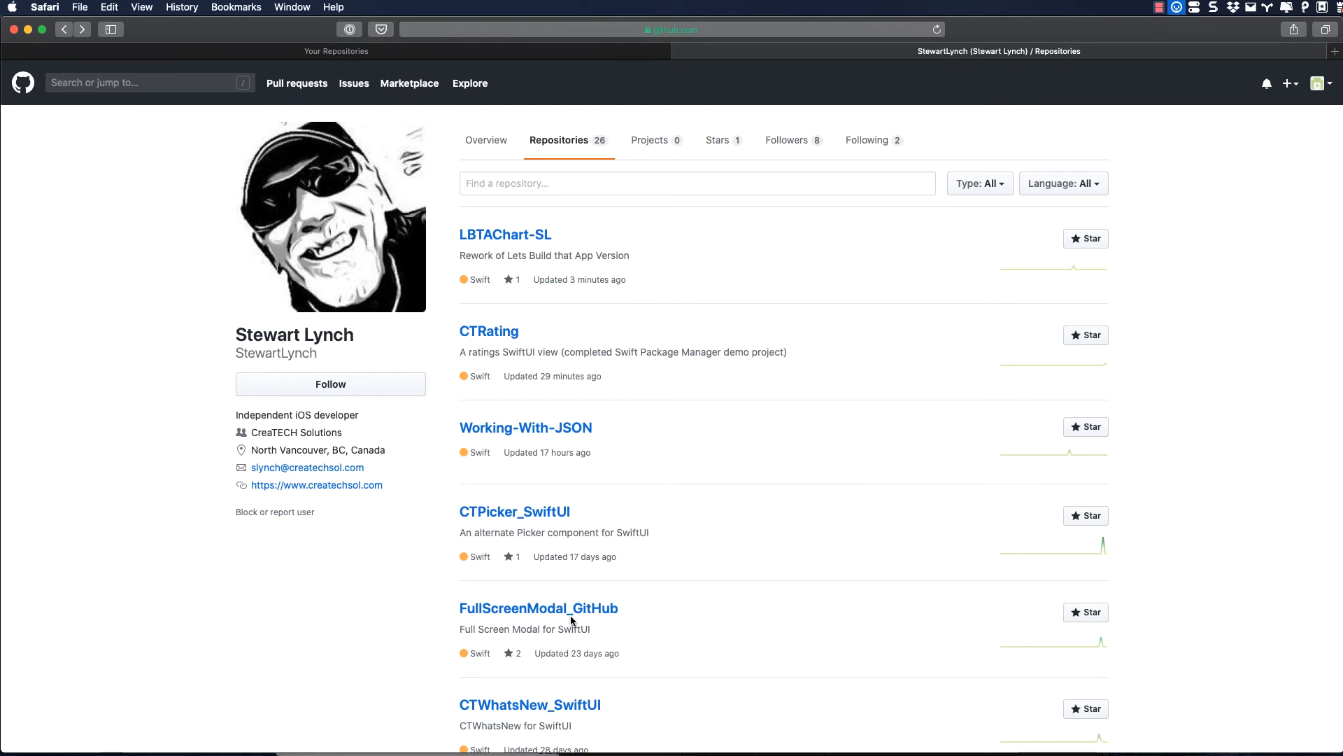
{"action": "mouse_move", "coordinate": [538, 608]}
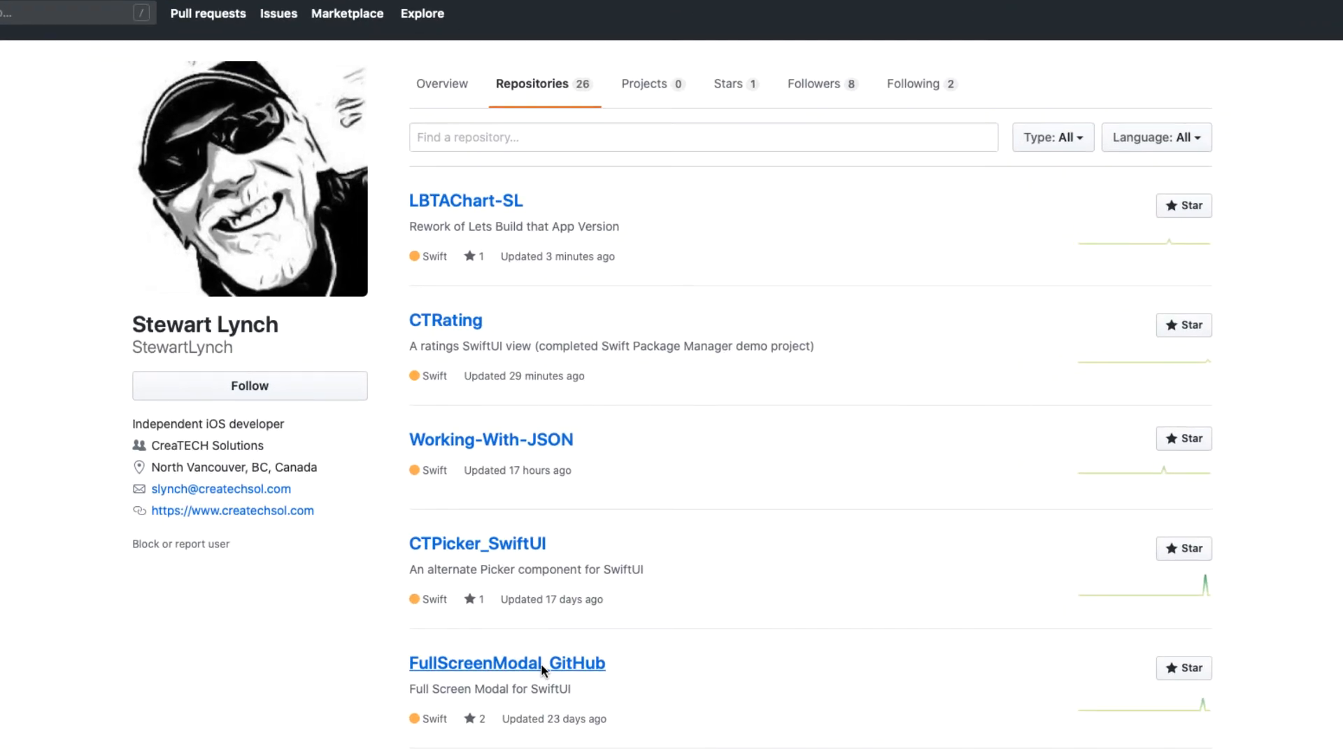
Step: Download FullScreenModal_GitHub as a ZIP and open its SampleApp project from Downloads
{"action": "left_click", "coordinate": [507, 663]}
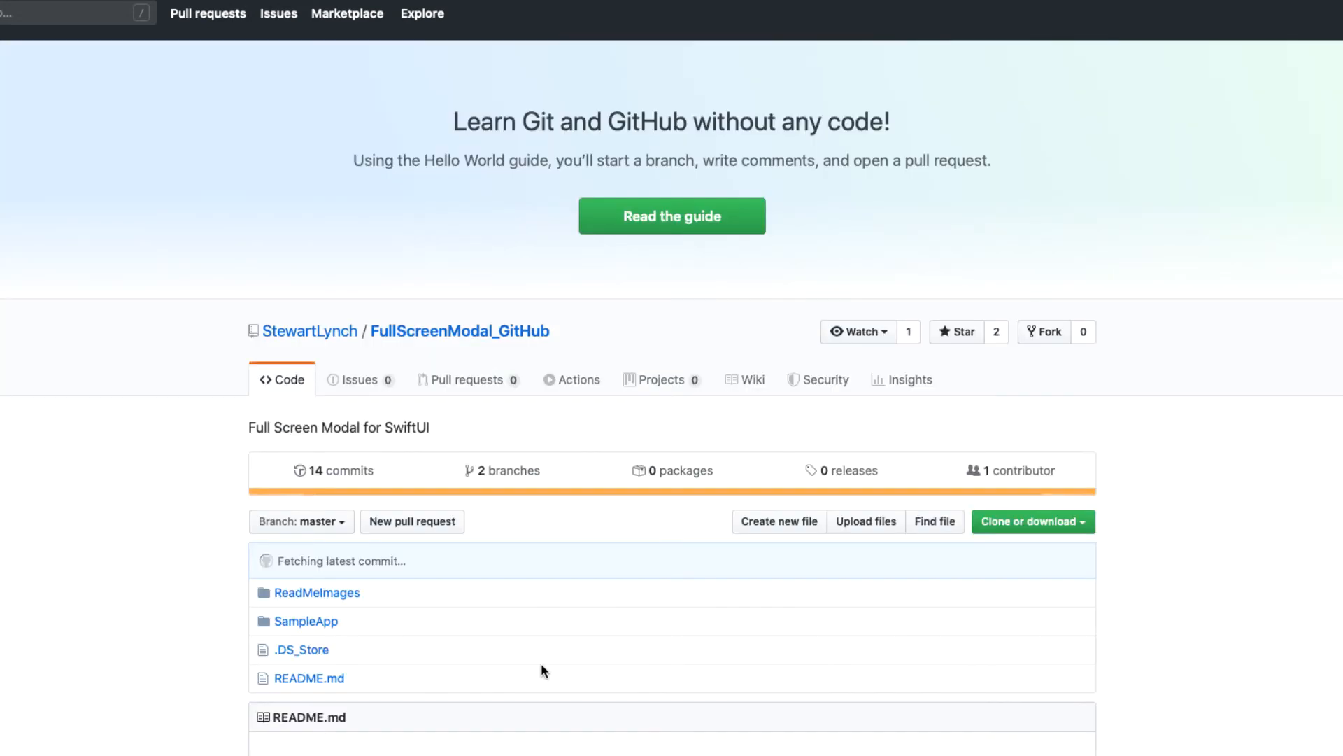
{"action": "scroll", "scroll_direction": "down", "scroll_amount": 3}
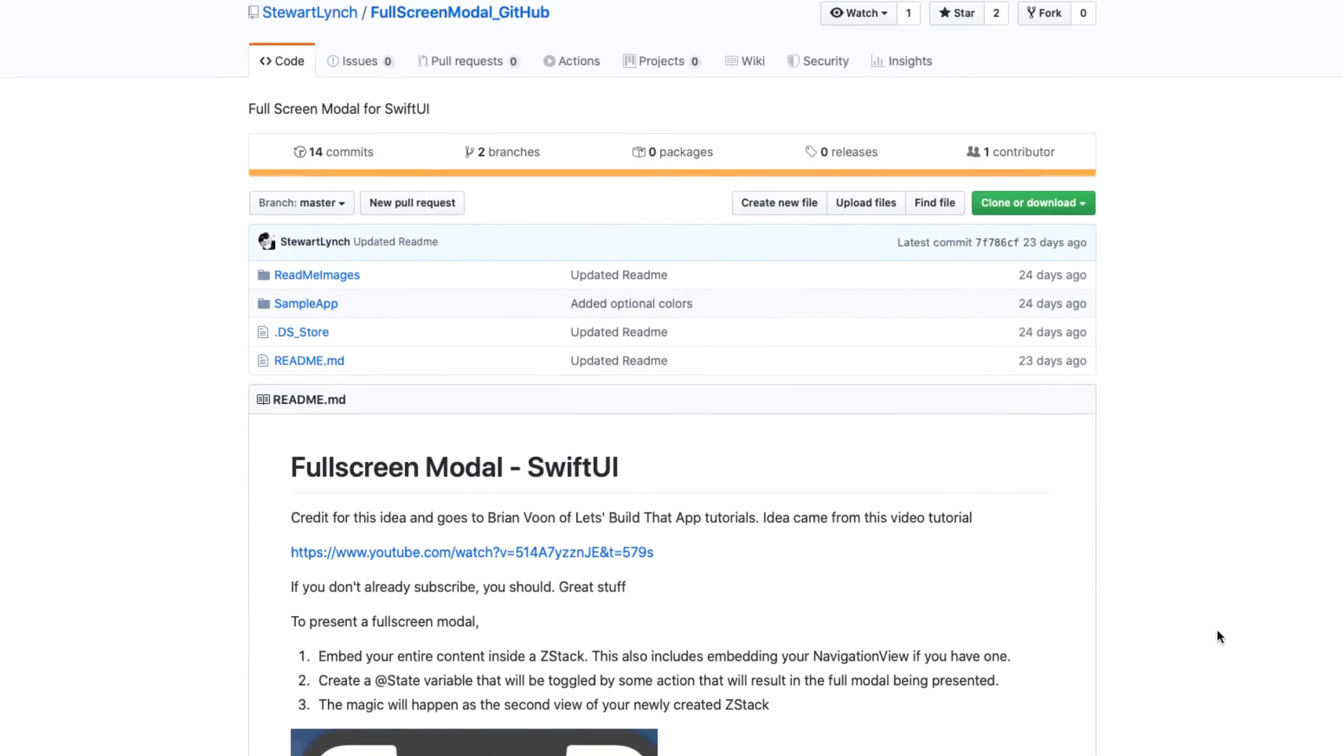
{"action": "scroll", "scroll_direction": "down", "scroll_amount": 3}
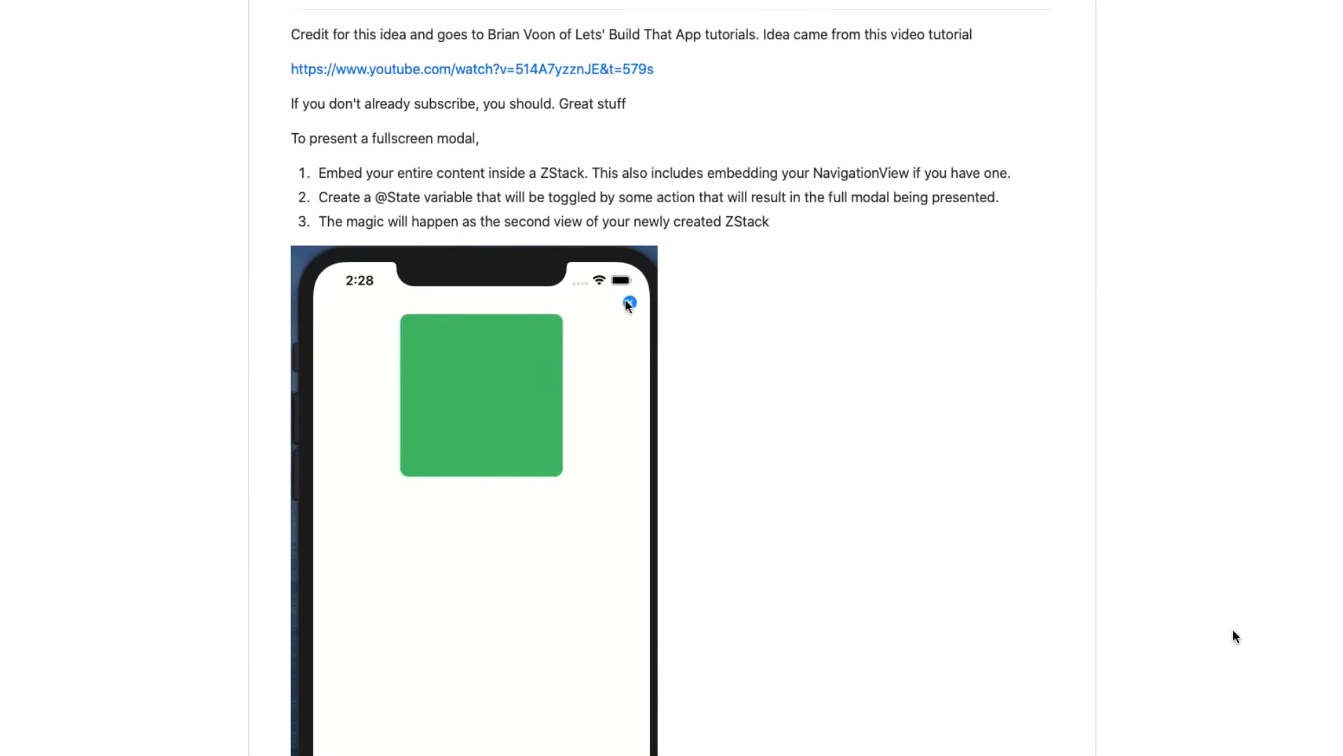
{"action": "scroll", "scroll_direction": "up", "scroll_amount": 3}
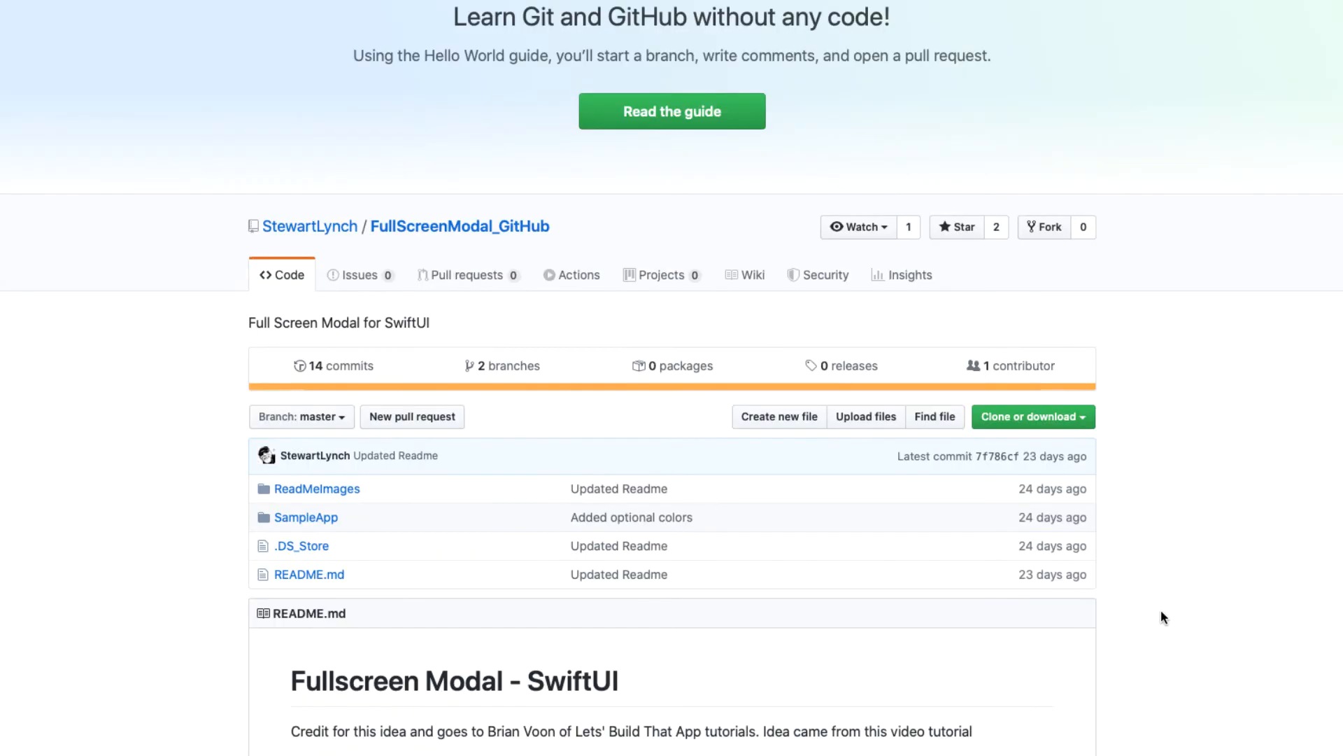
{"action": "left_click", "coordinate": [1033, 416]}
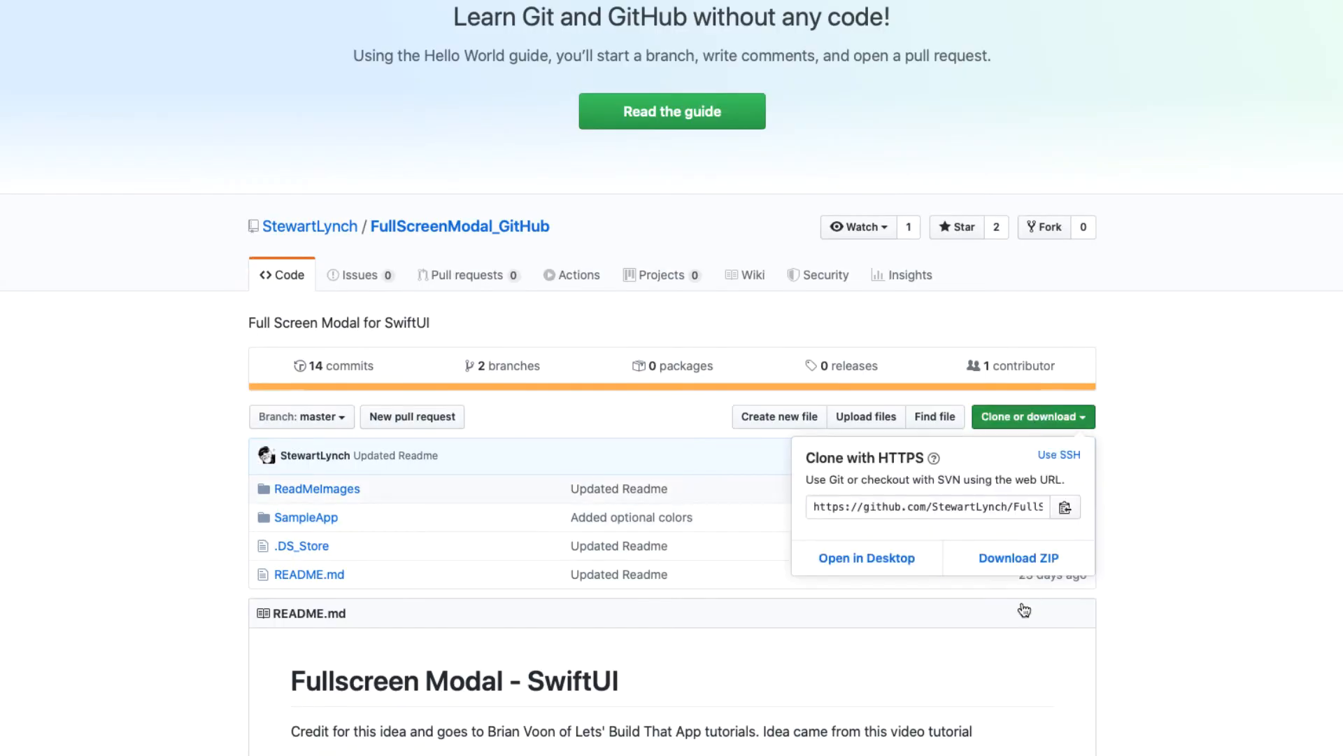
{"action": "mouse_move", "coordinate": [1019, 558]}
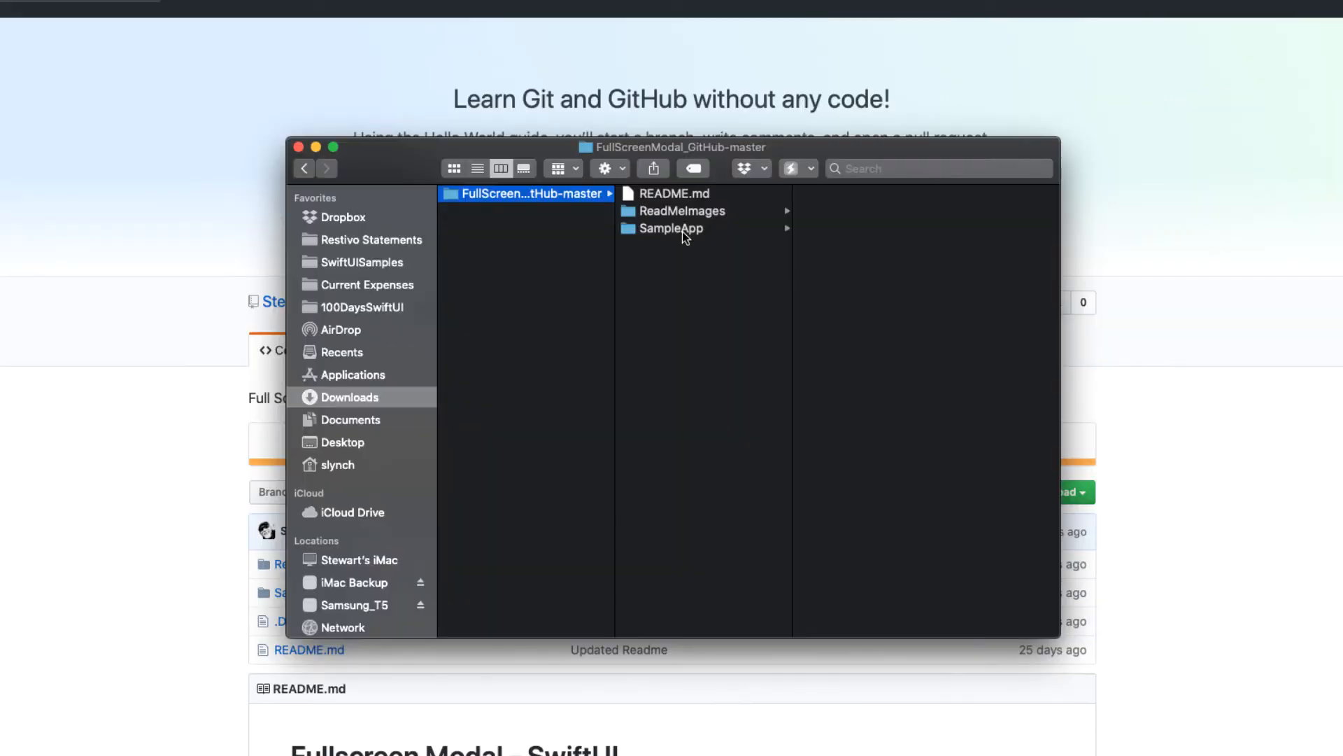
{"action": "left_click", "coordinate": [671, 229]}
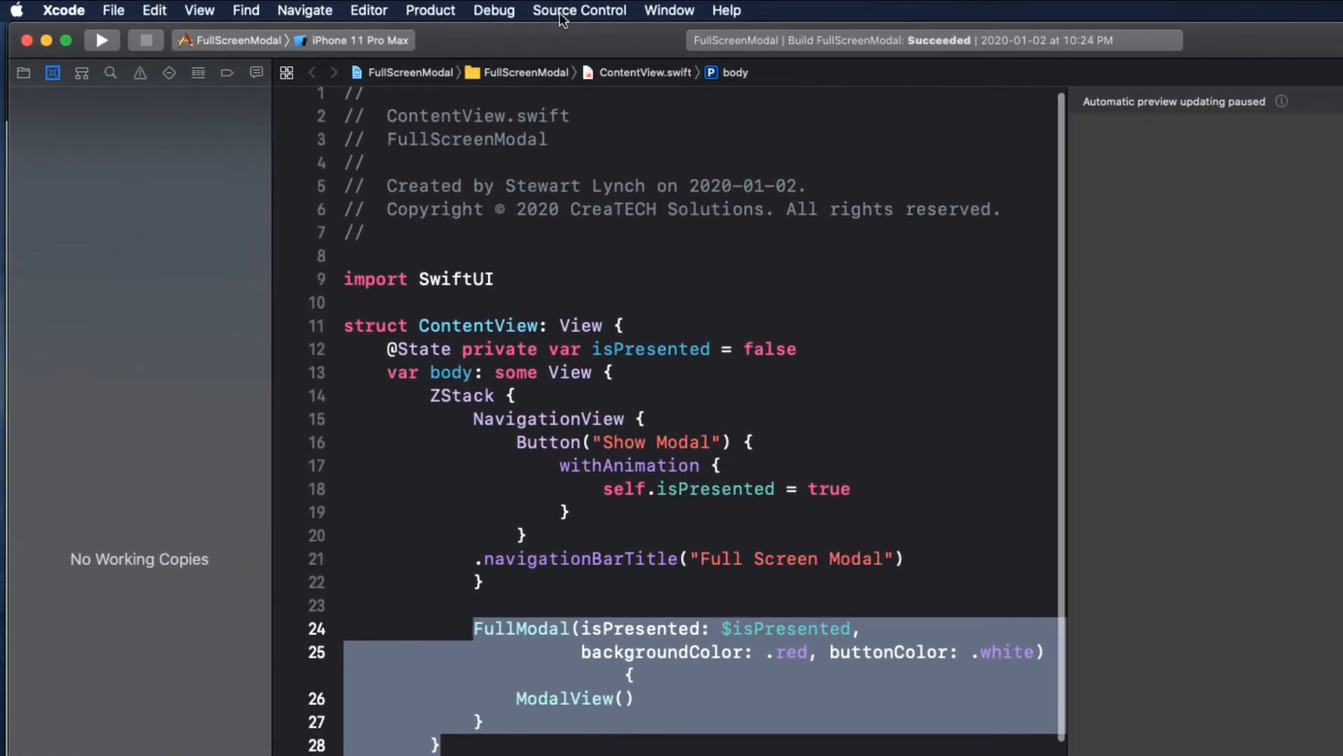
{"action": "left_click", "coordinate": [580, 11]}
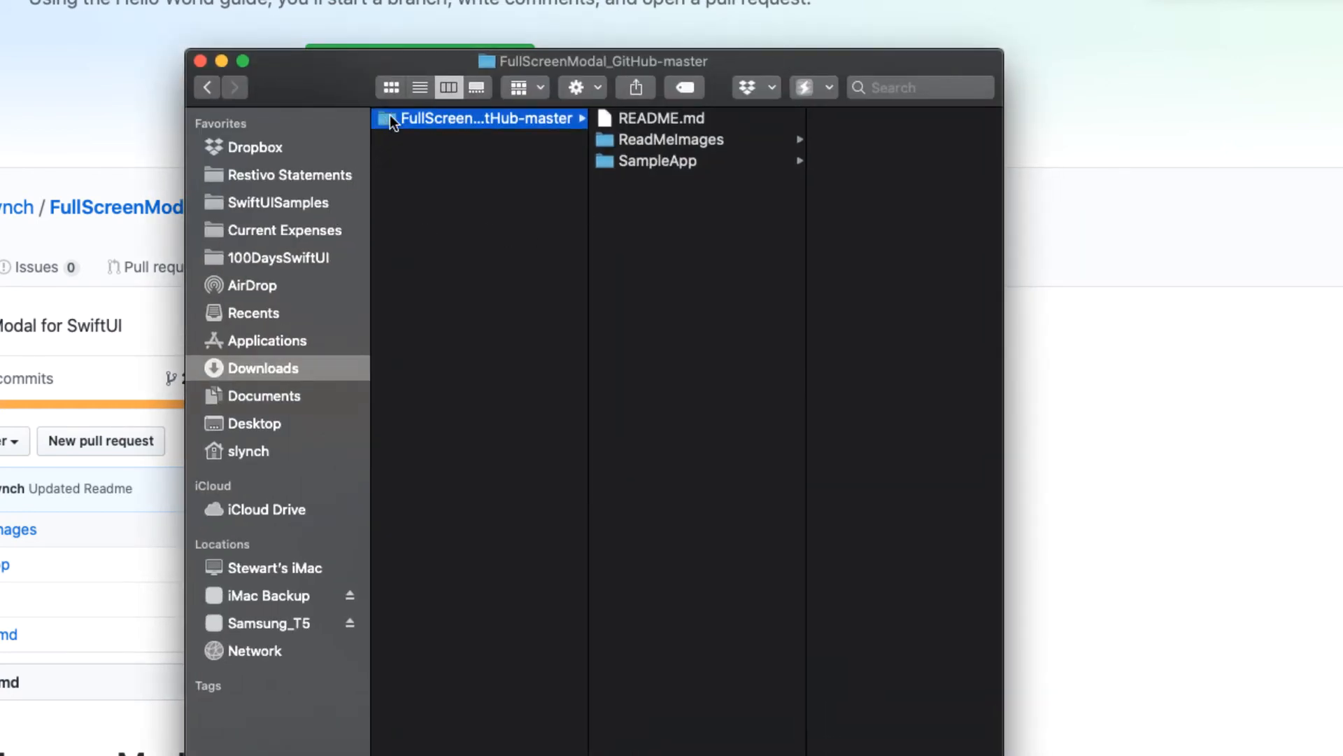
Step: Pick the FullScreenModal_GitHub-master folder in Downloads to move into XCode-Git
{"action": "left_click", "coordinate": [262, 396]}
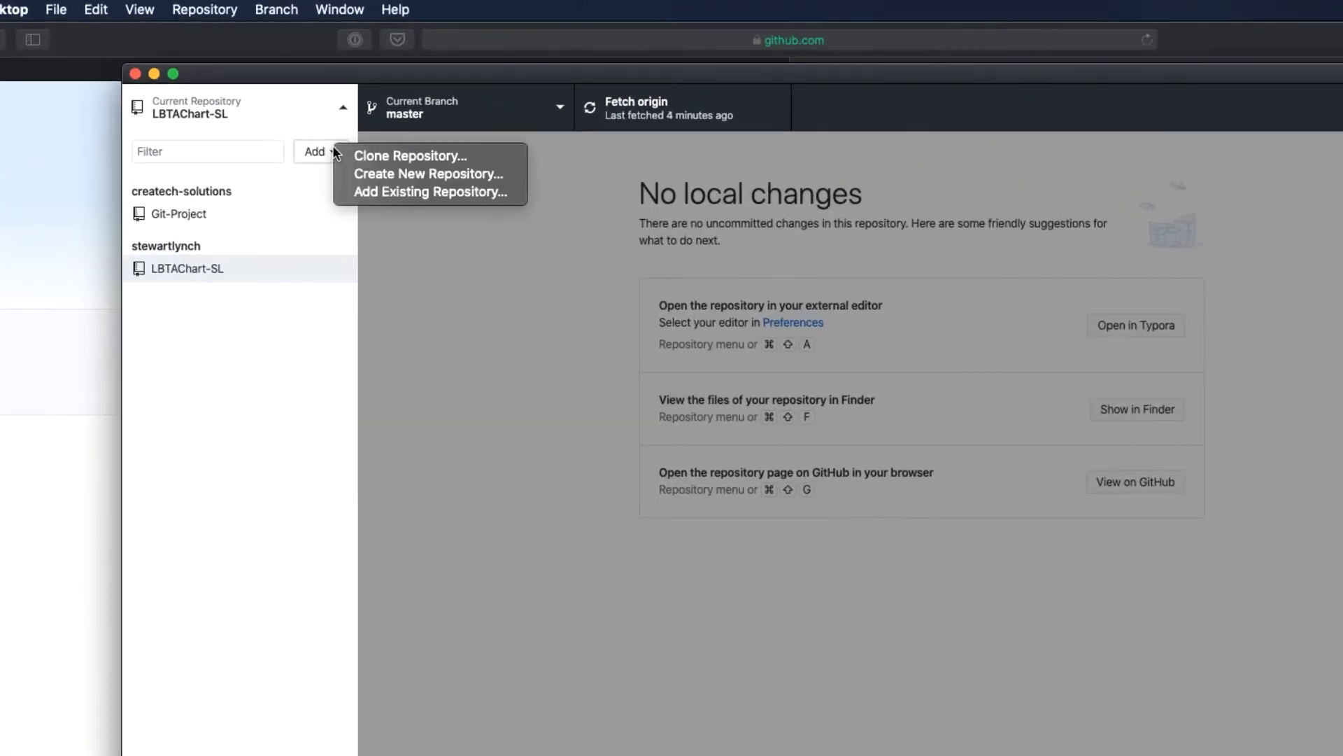
Step: Create local repository Full-Screen-Modal from the FullScreenModal folder, description crediting StewartLynch
{"action": "left_click", "coordinate": [428, 174]}
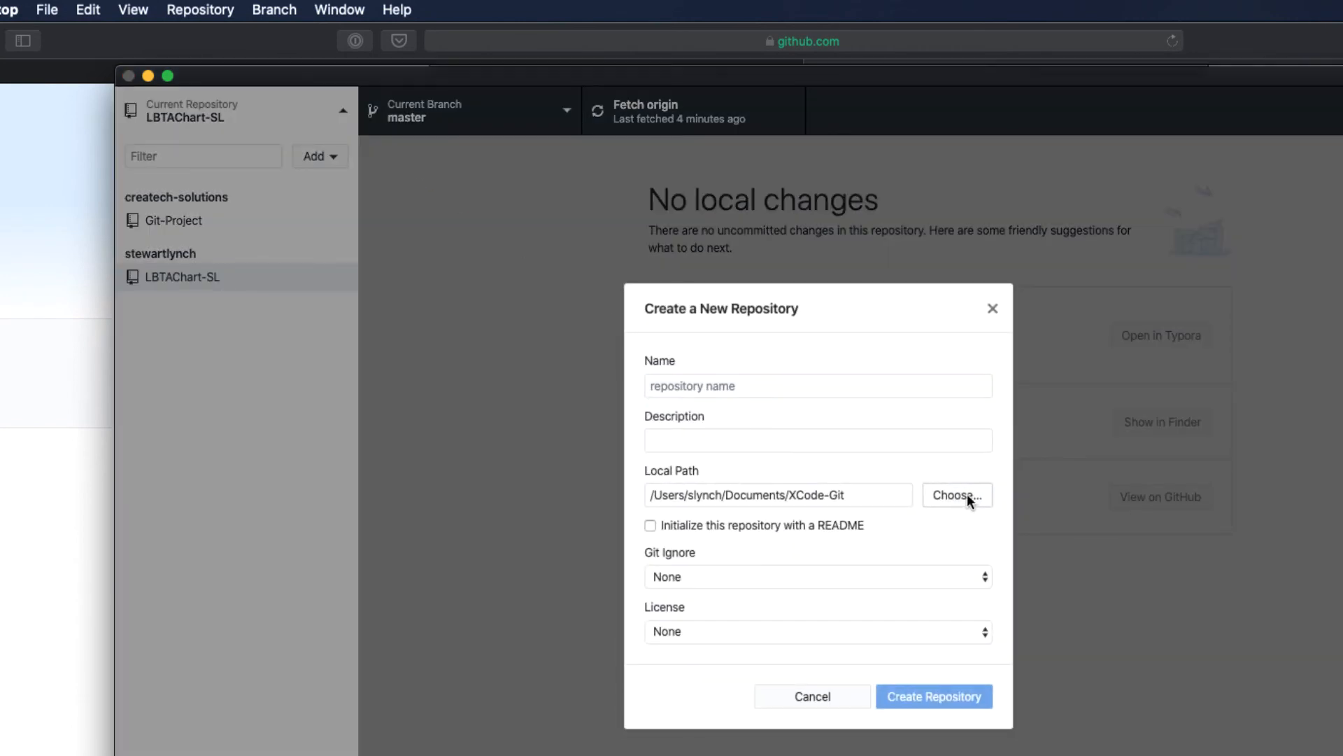
{"action": "left_click", "coordinate": [957, 495]}
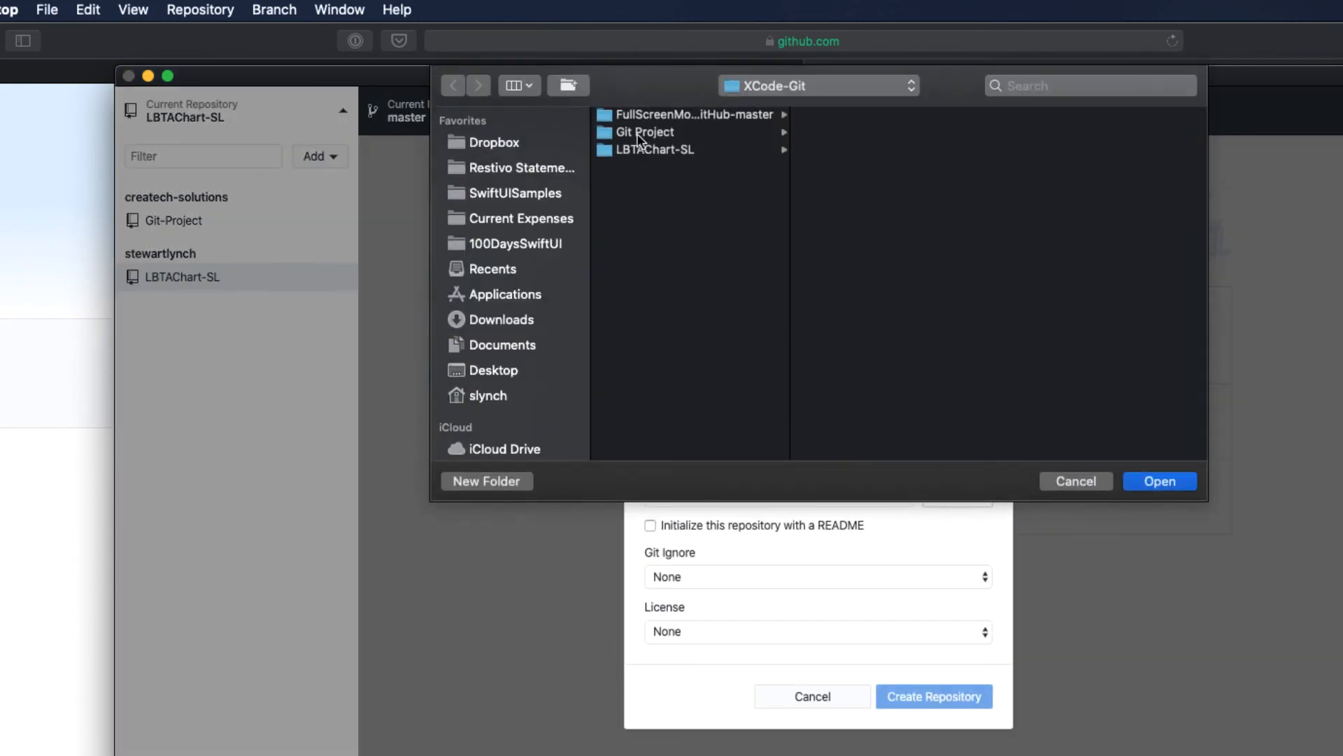
{"action": "left_click", "coordinate": [1158, 480]}
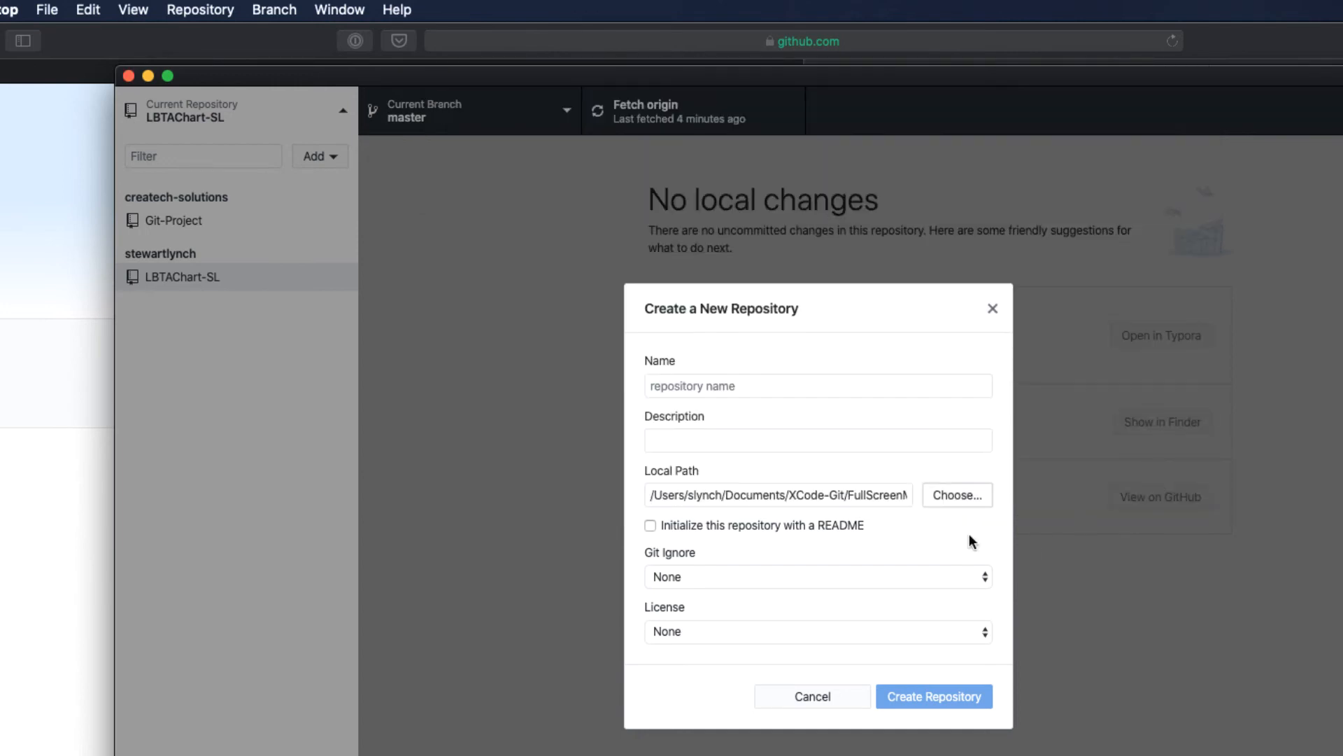
{"action": "type", "text": "Full Scree"}
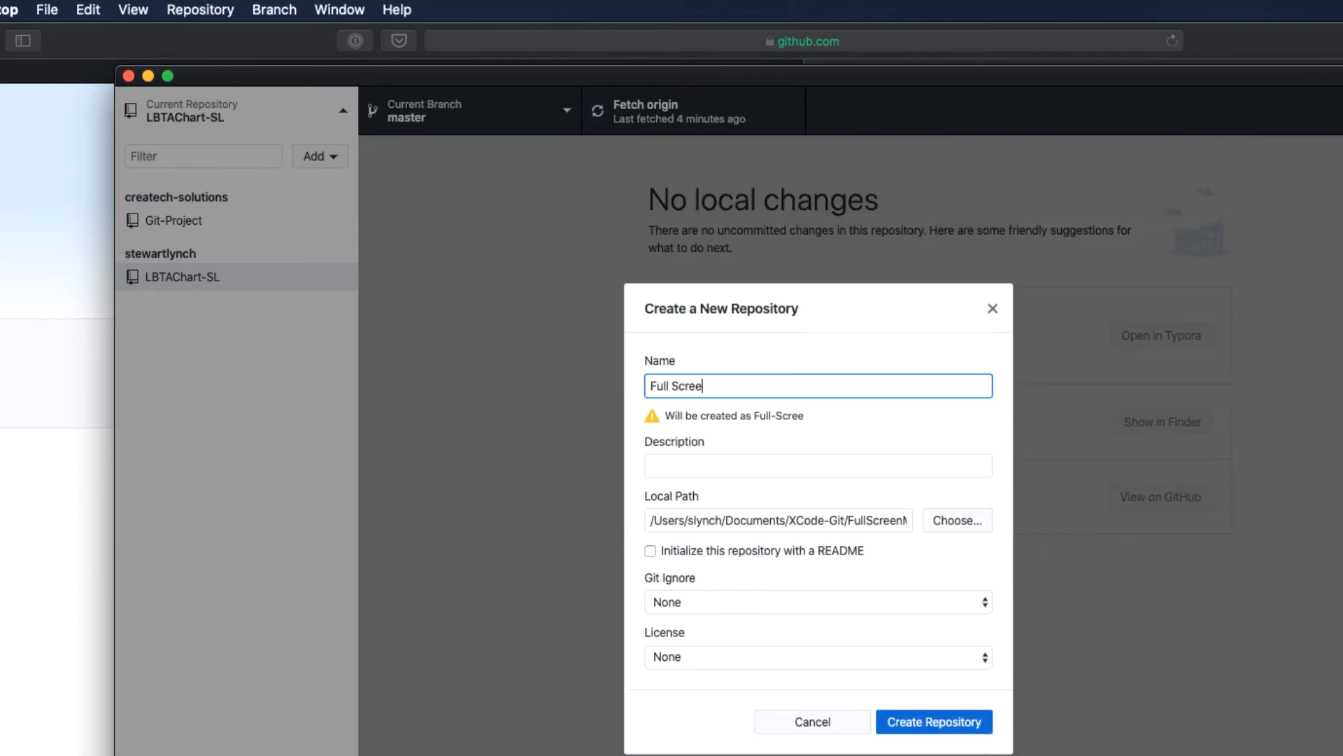
{"action": "type", "text": "Originall"}
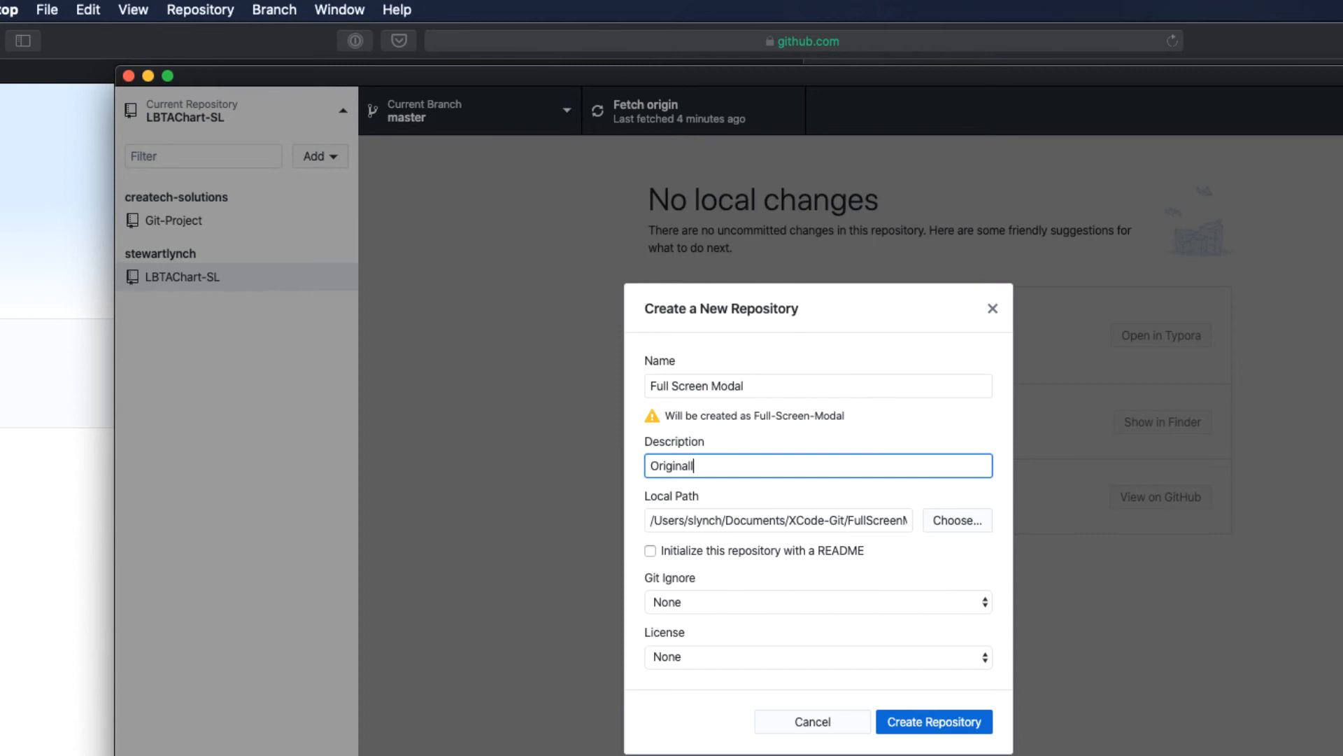
{"action": "type", "text": "y StewartLynch"}
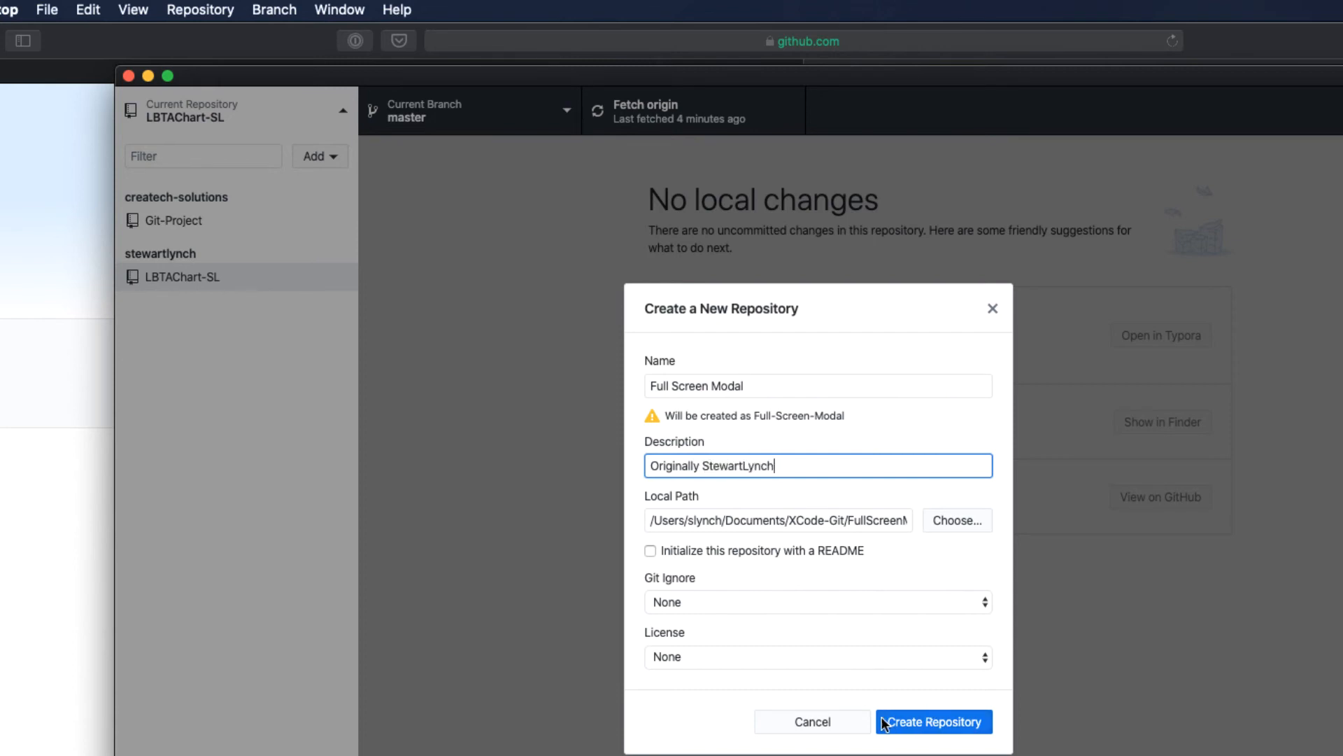
{"action": "left_click", "coordinate": [933, 721]}
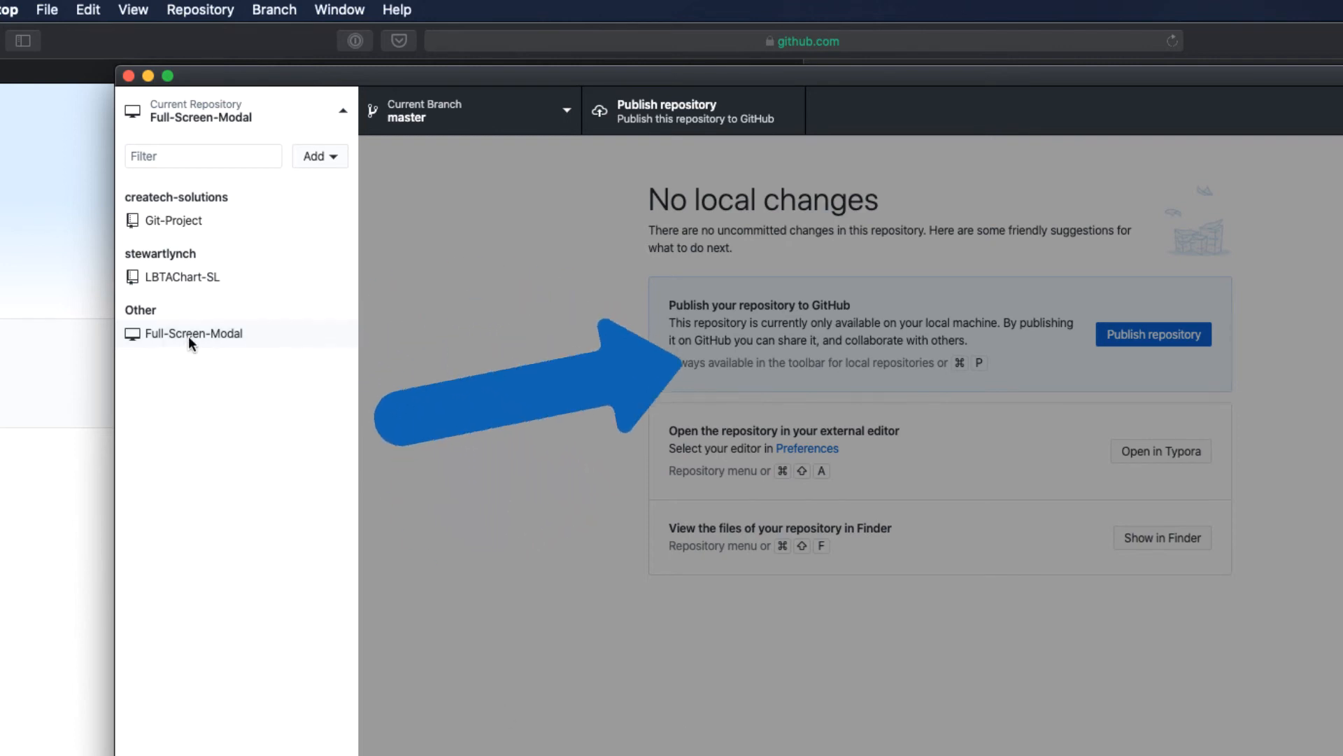
Step: Publish Full-Screen-Modal to GitHub with 'Keep this code private' checked
{"action": "left_click", "coordinate": [1153, 335]}
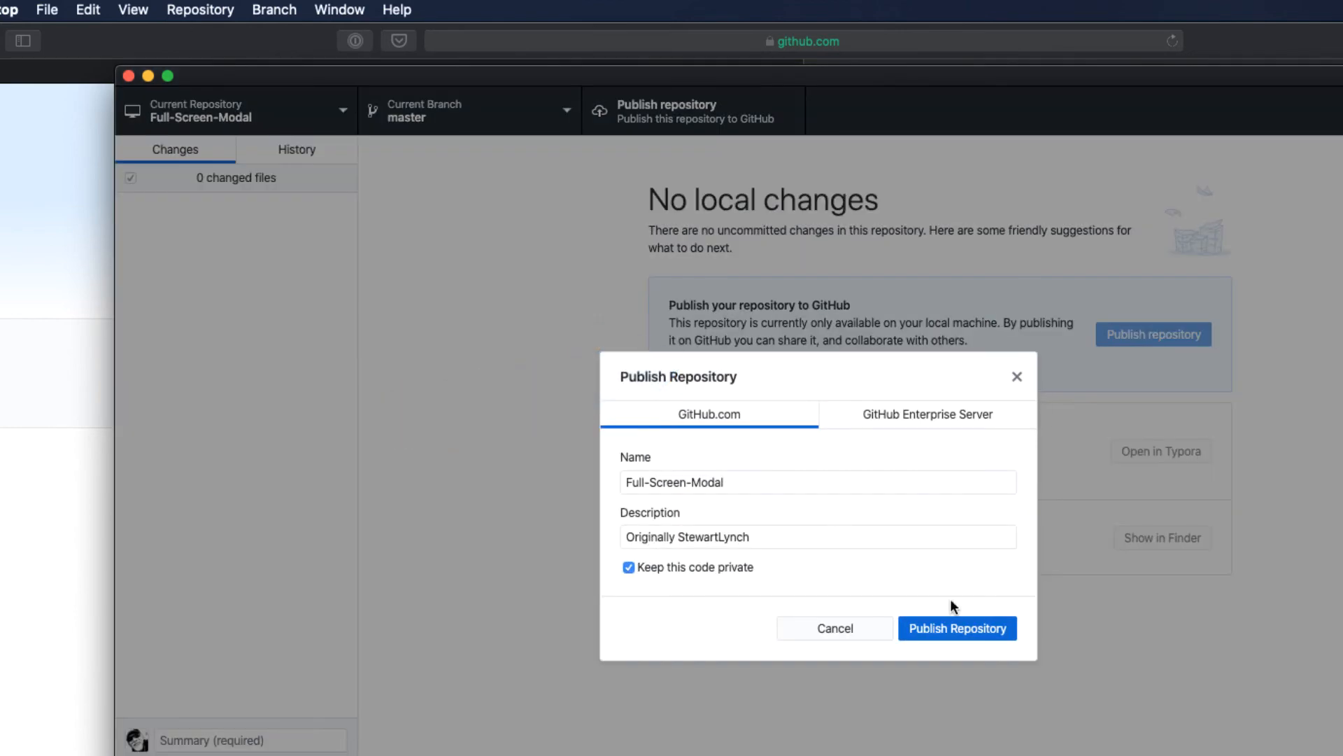
{"action": "left_click", "coordinate": [957, 628]}
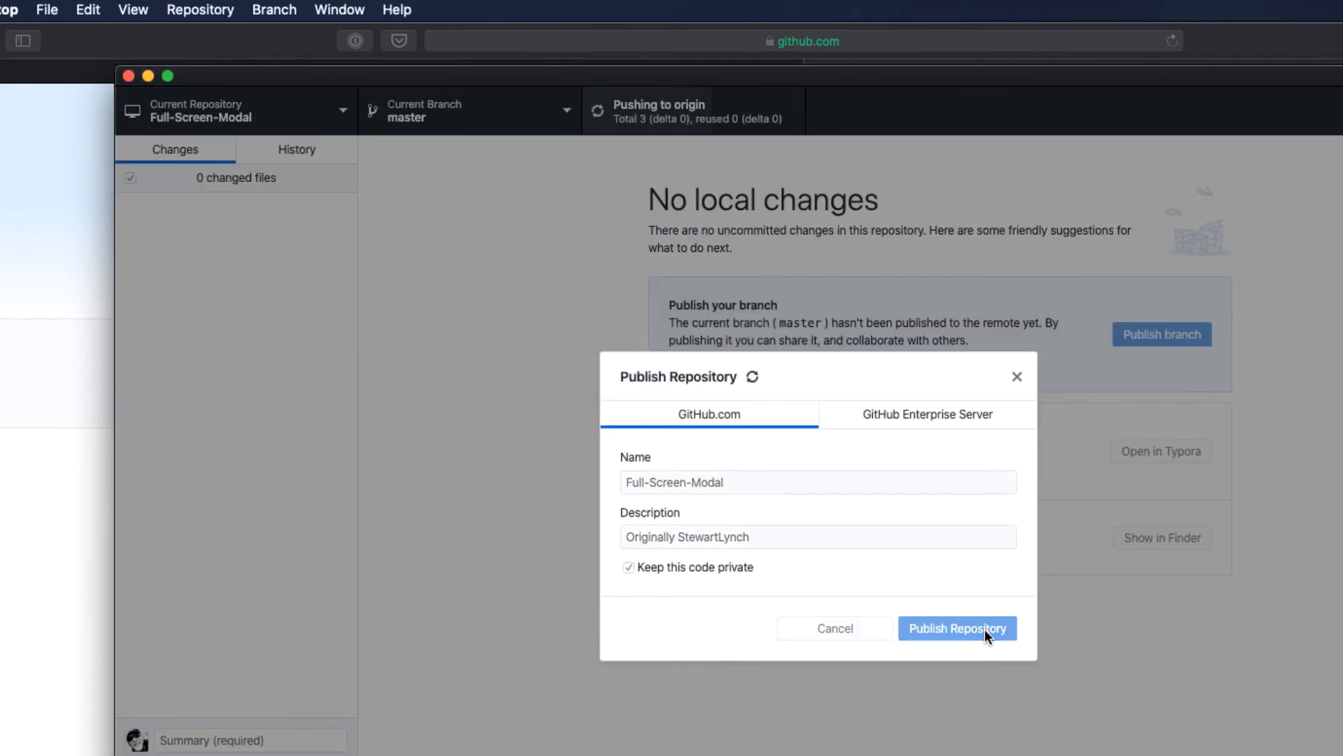
{"action": "left_click", "coordinate": [958, 628]}
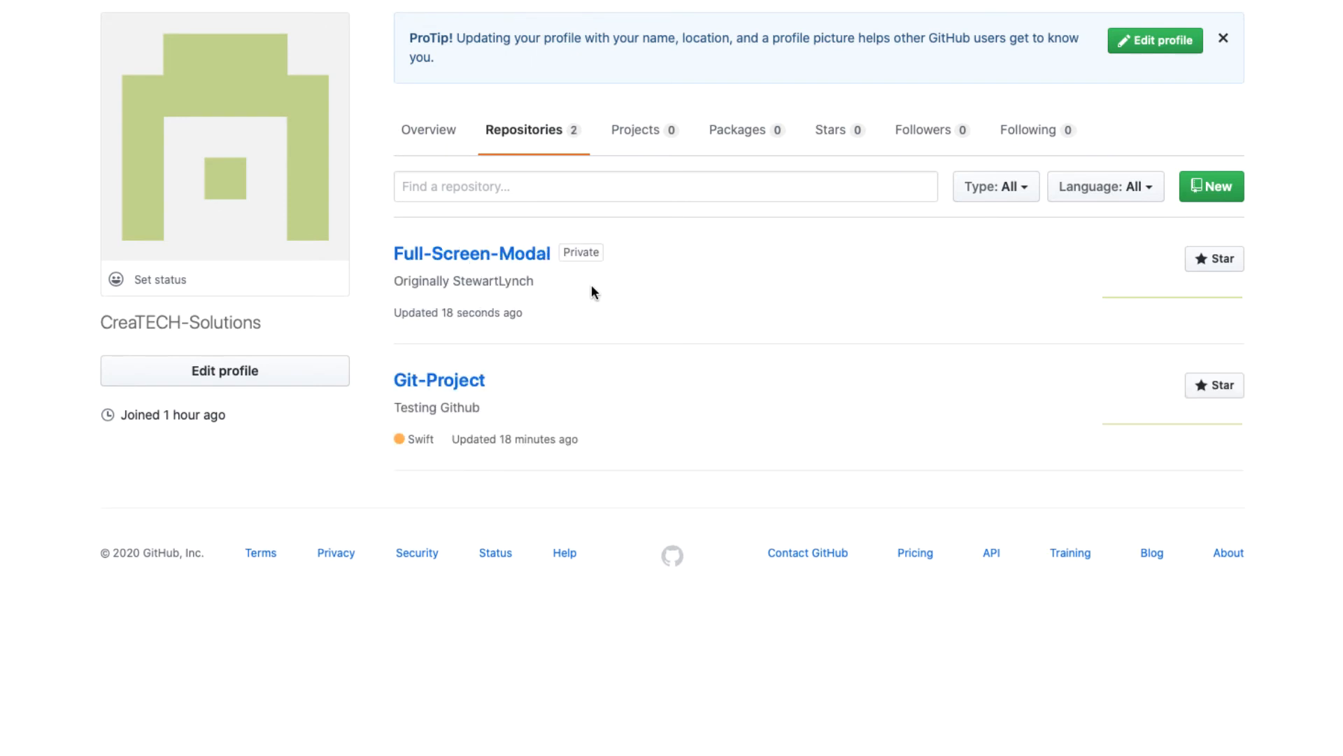
{"action": "mouse_move", "coordinate": [619, 412]}
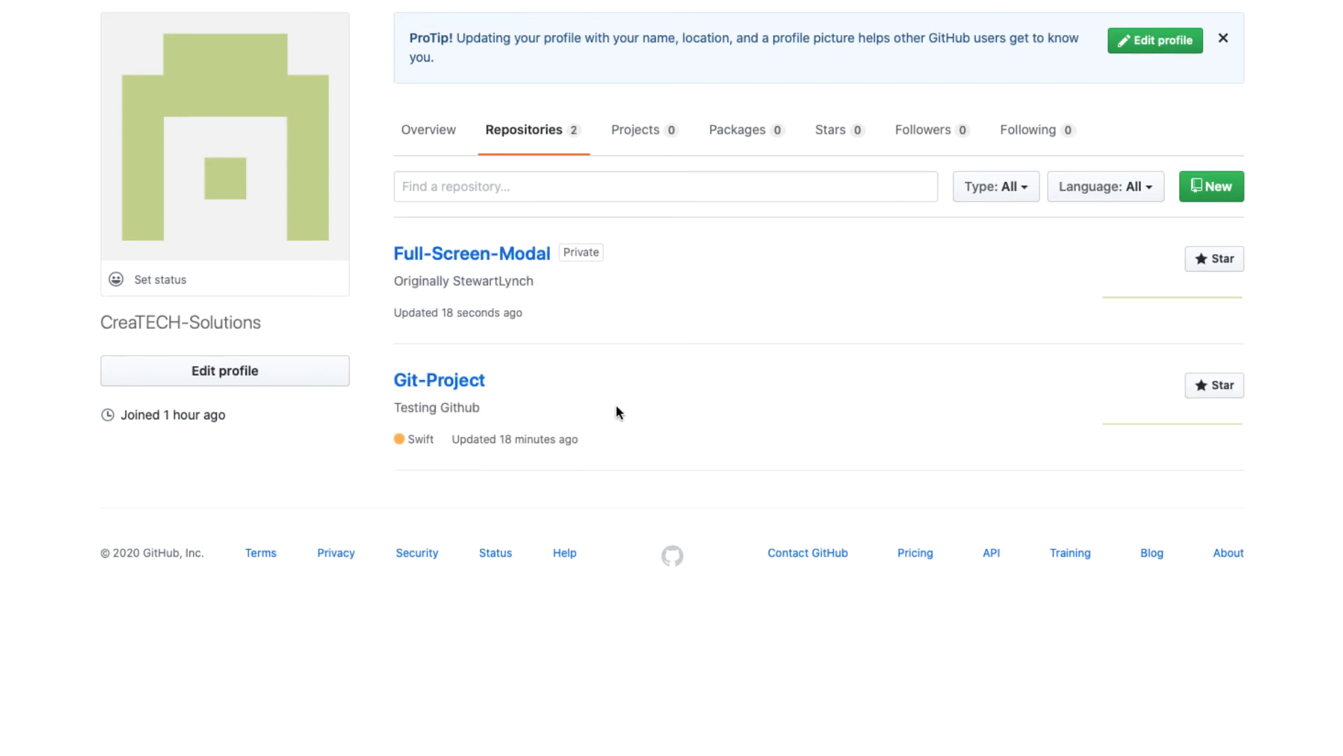
{"action": "mouse_move", "coordinate": [453, 256]}
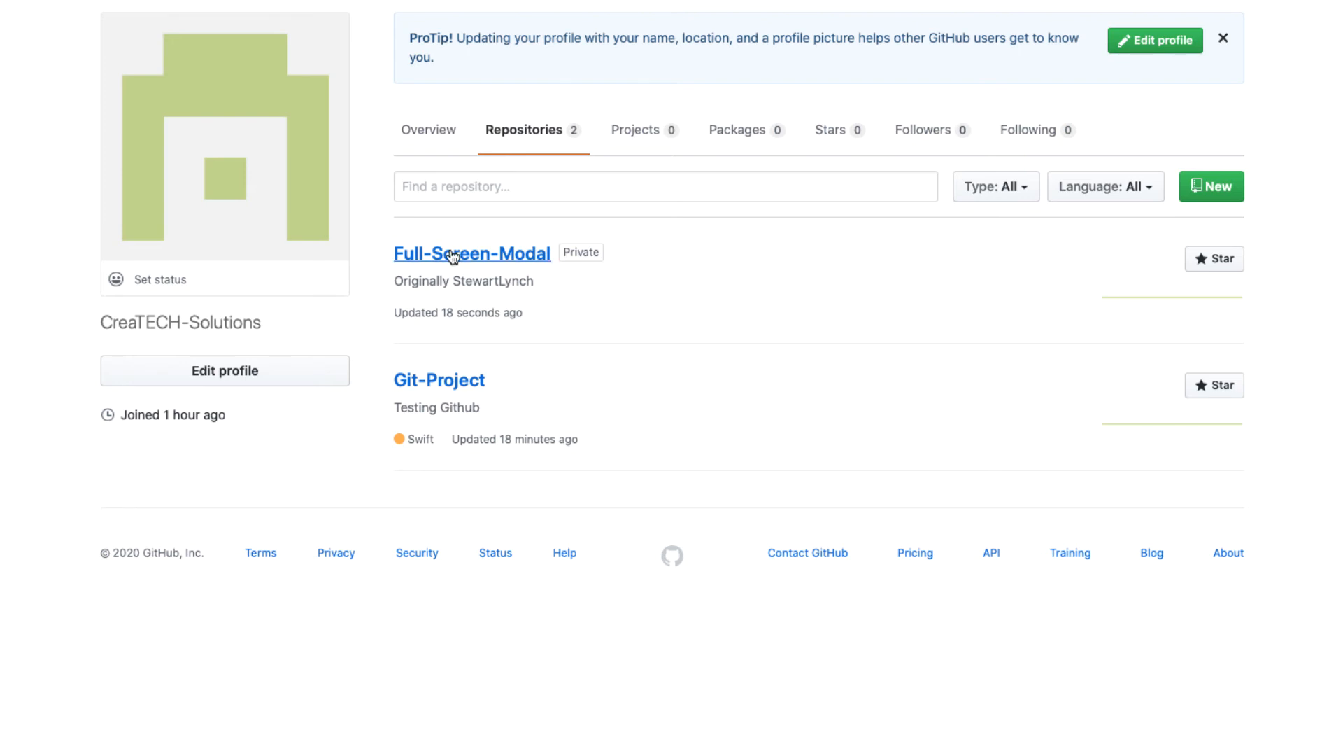
{"action": "mouse_move", "coordinate": [643, 314]}
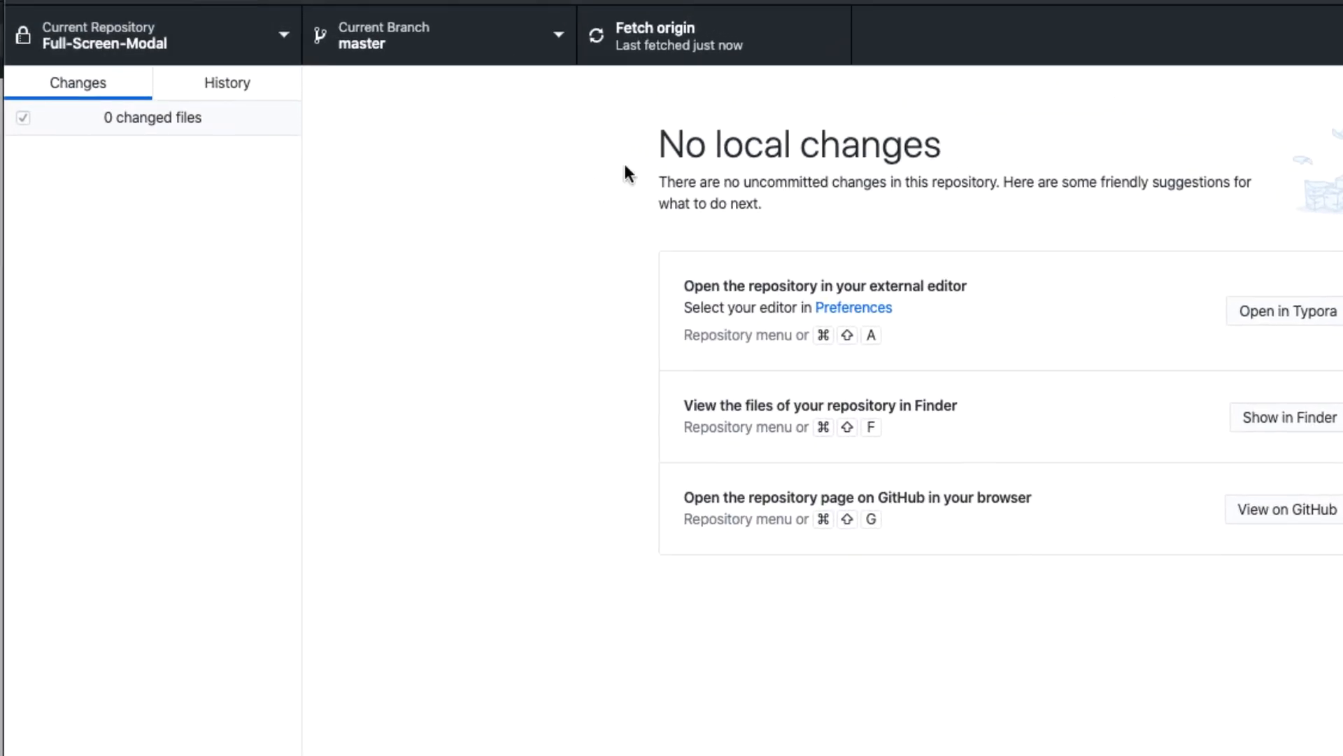
{"action": "mouse_move", "coordinate": [707, 38]}
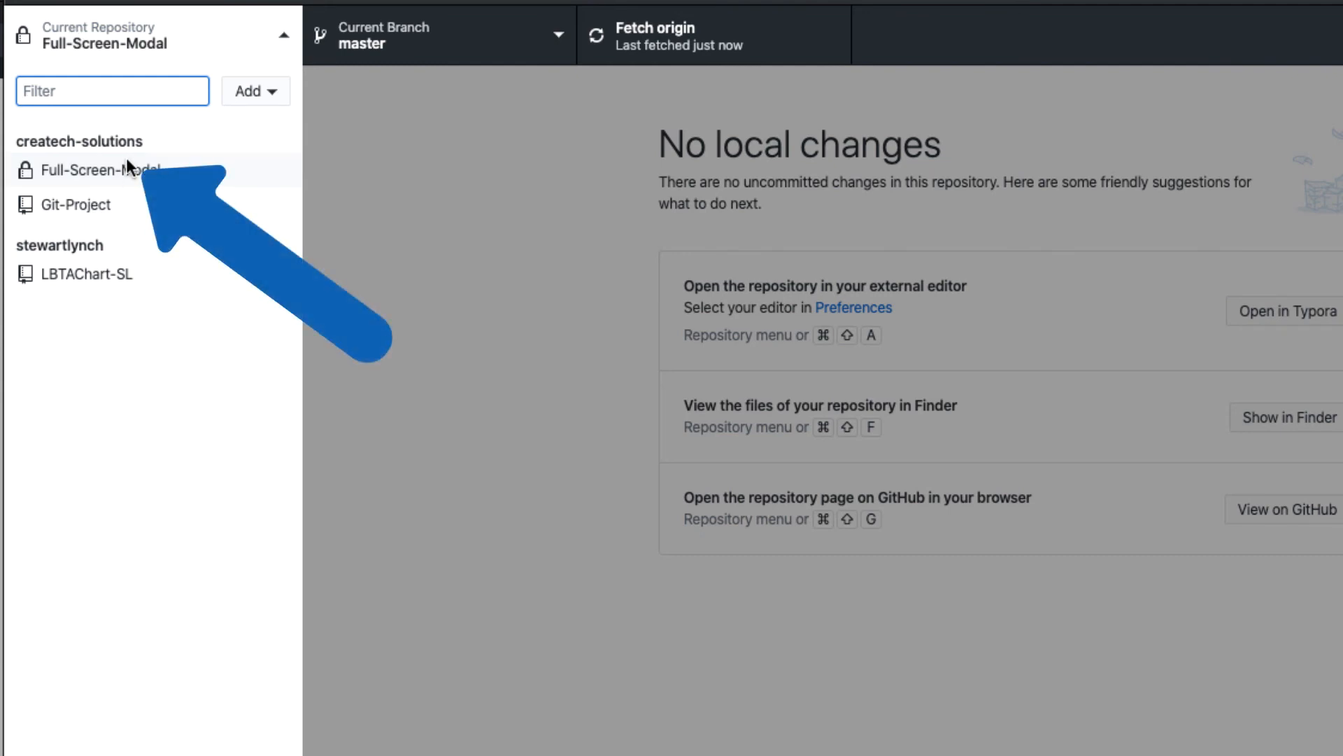
Step: Check the repository list for Full-Screen-Modal under createtech-solutions
{"action": "left_click", "coordinate": [86, 274]}
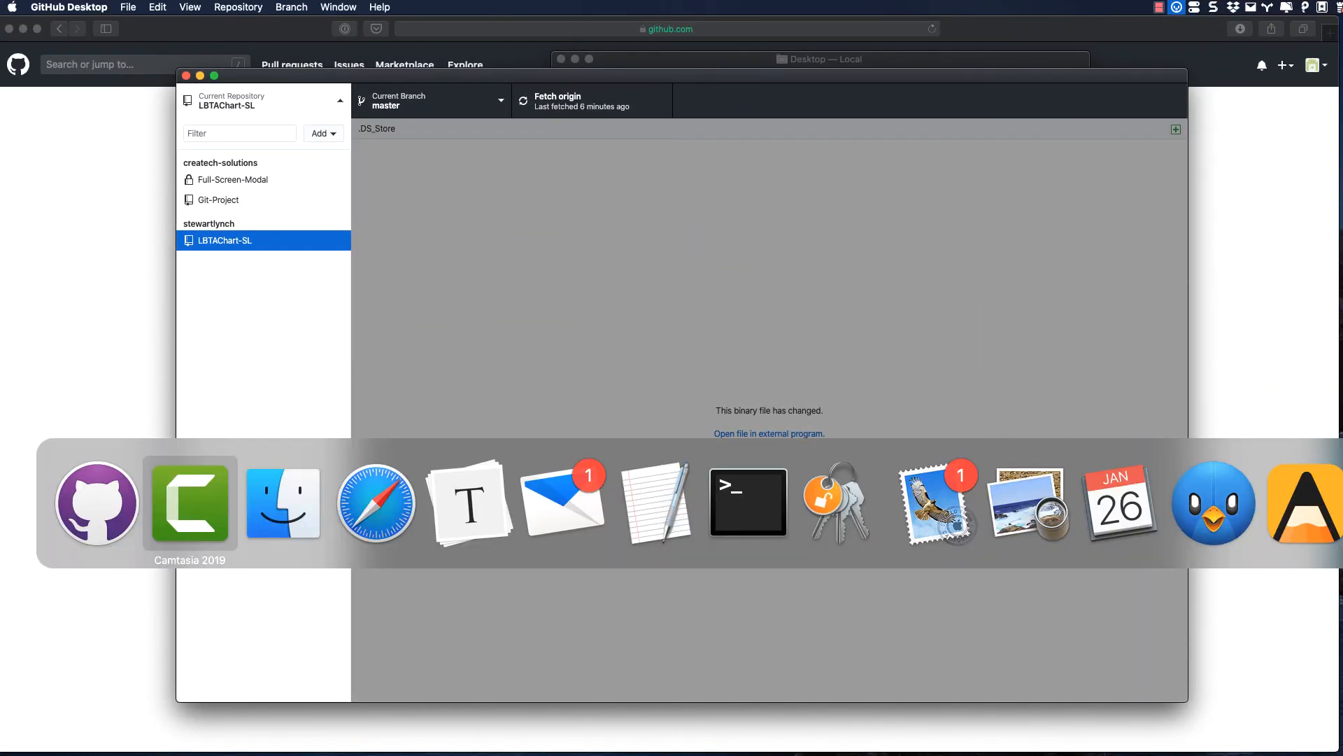
Step: Return to GitHub Desktop and select the missing Git-Project repository
{"action": "left_click", "coordinate": [283, 503]}
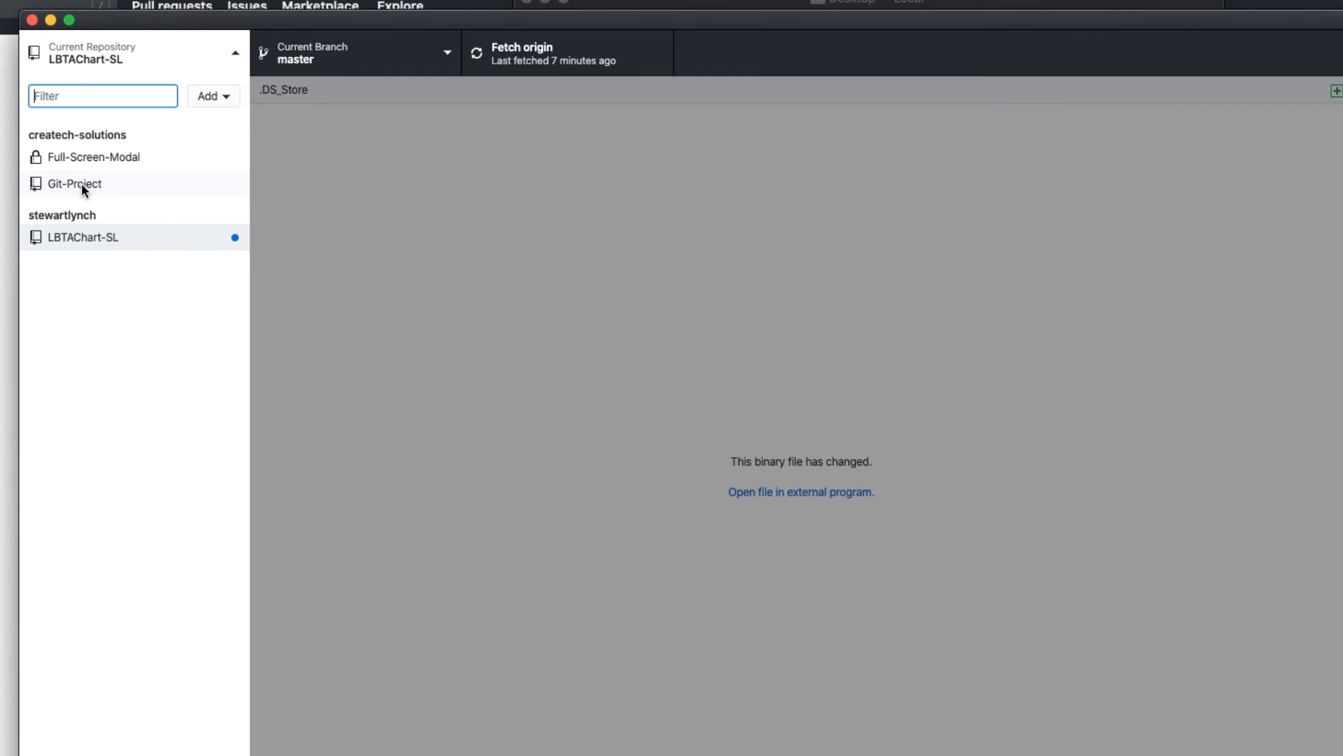
{"action": "left_click", "coordinate": [75, 183]}
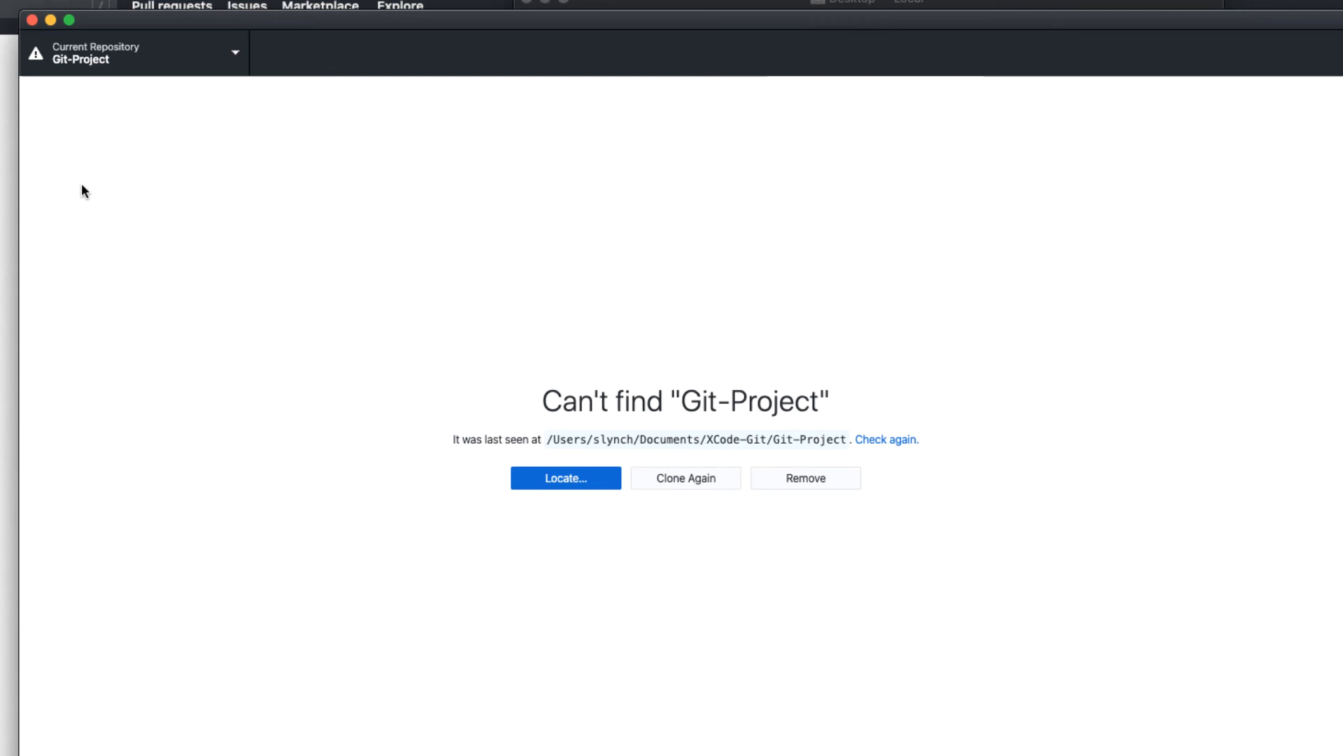
{"action": "mouse_move", "coordinate": [837, 488]}
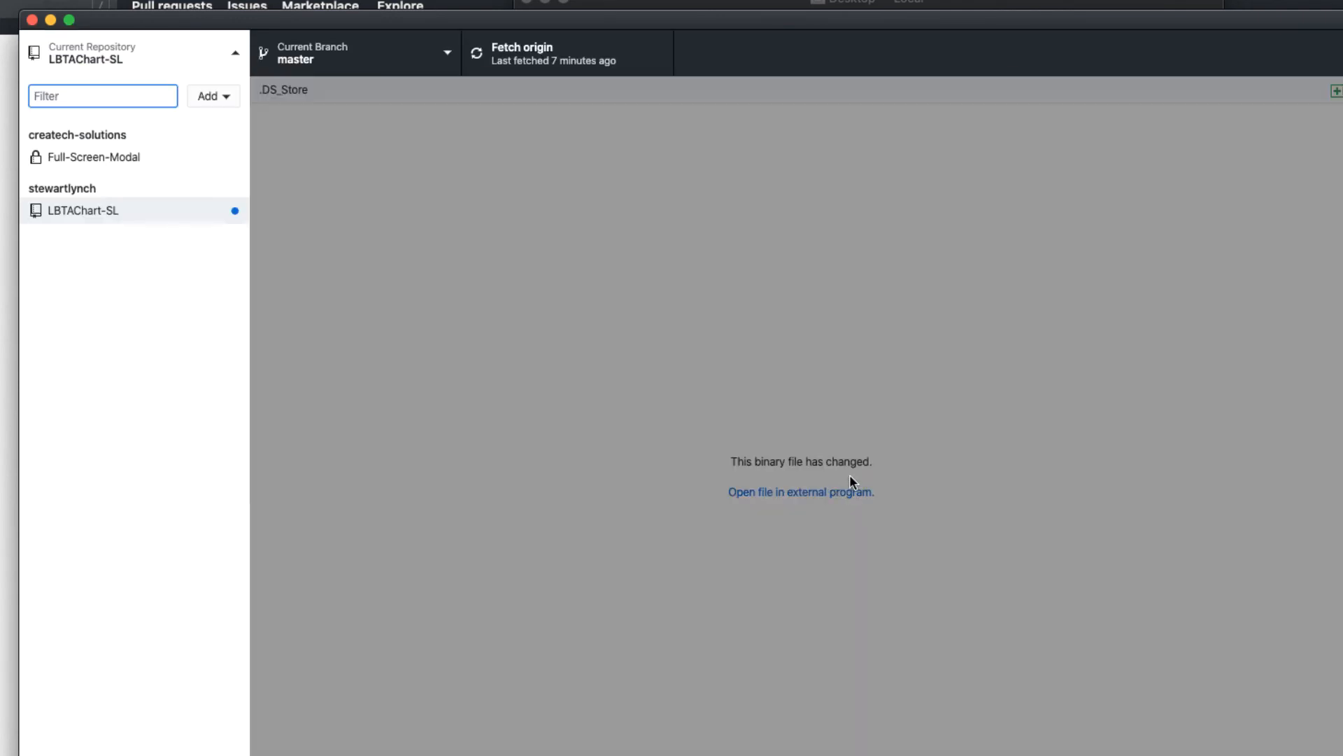
{"action": "mouse_move", "coordinate": [1145, 538]}
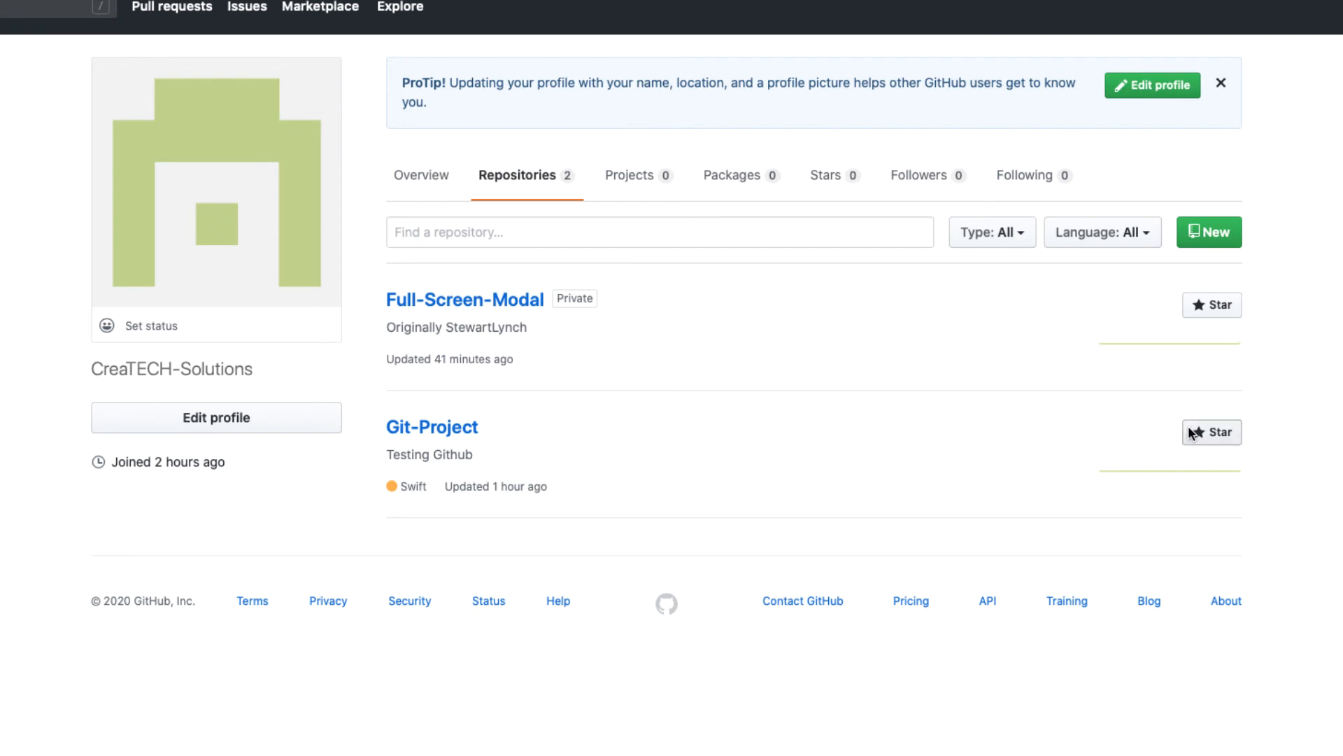
{"action": "mouse_move", "coordinate": [432, 427]}
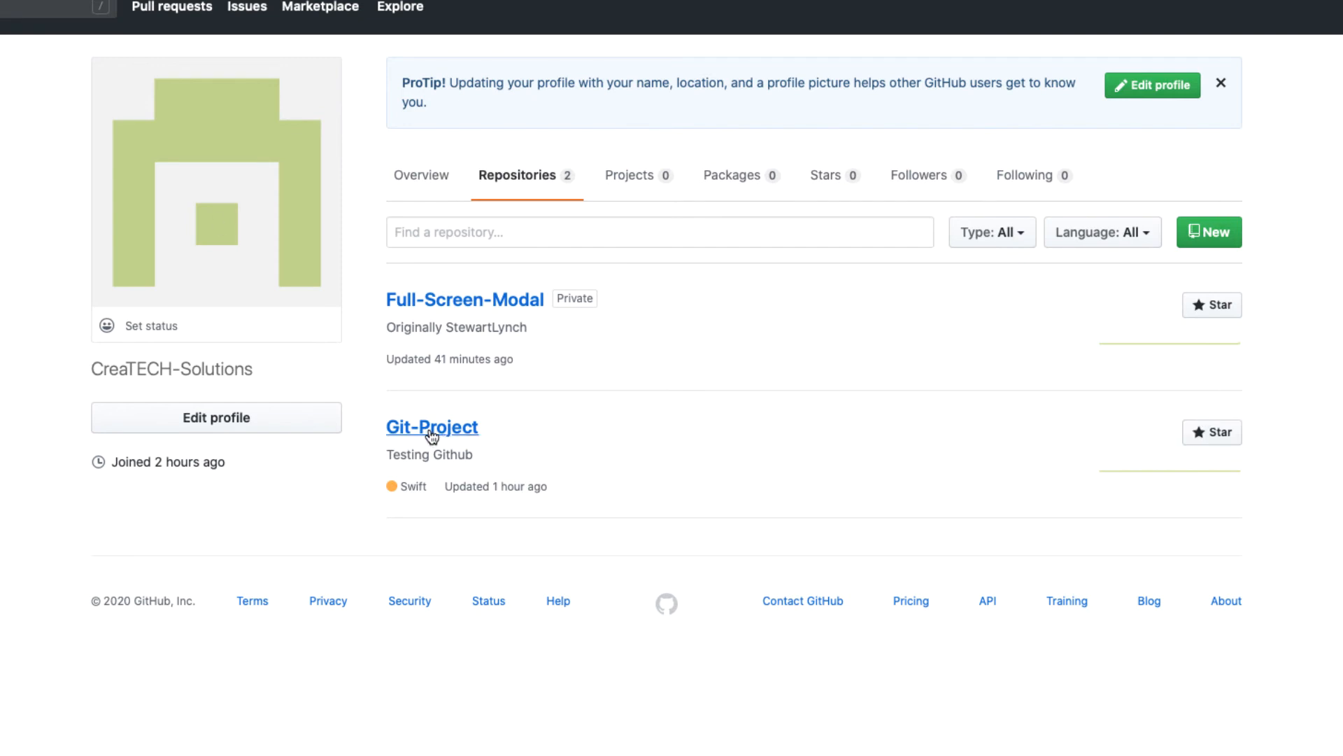
Step: Send Git-Project from its GitHub page to Desktop and clone it into XCode-Git
{"action": "left_click", "coordinate": [432, 427]}
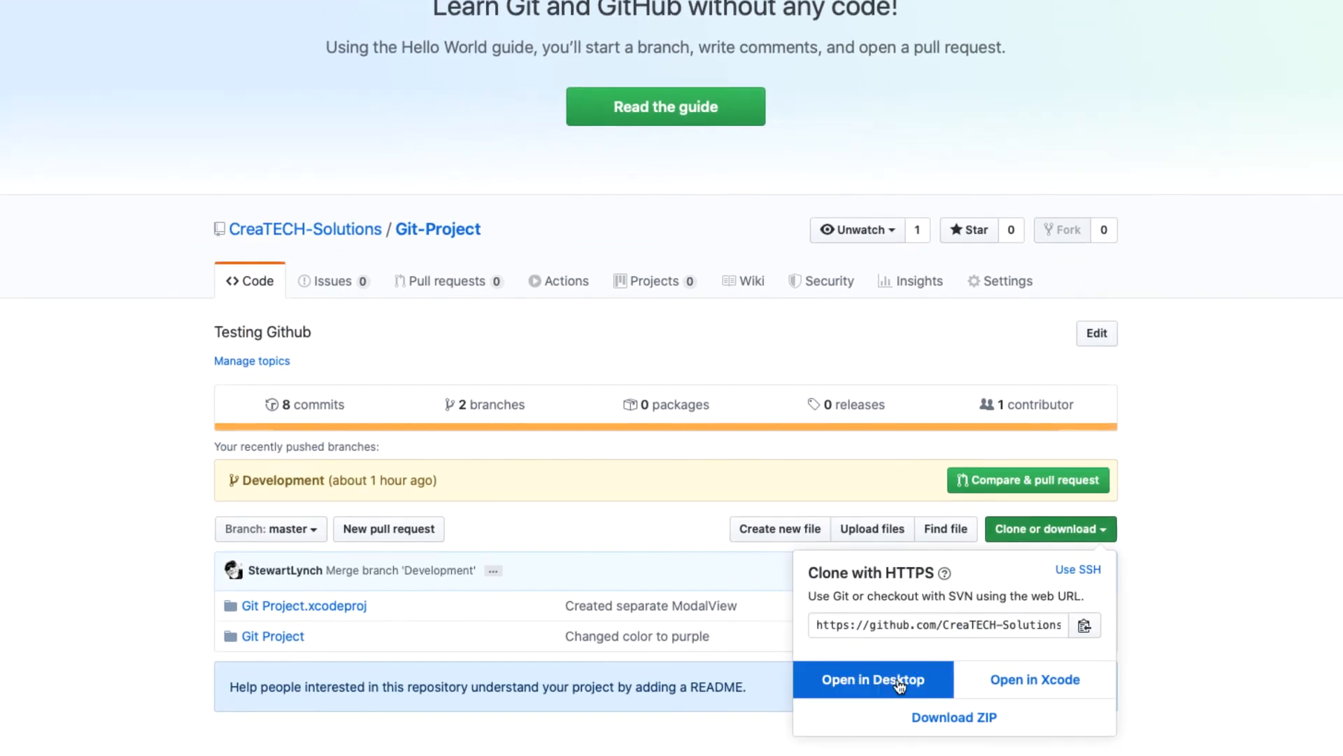
{"action": "left_click", "coordinate": [873, 680]}
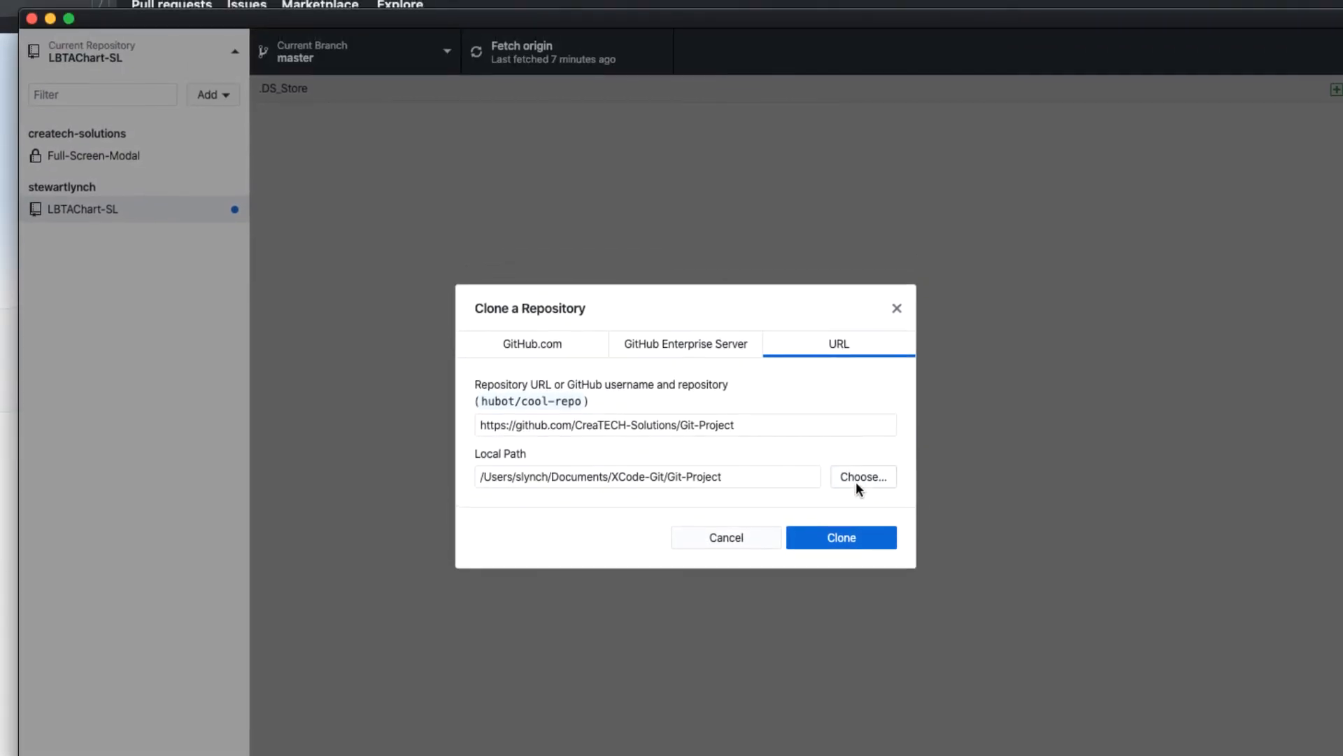
{"action": "left_click", "coordinate": [839, 537]}
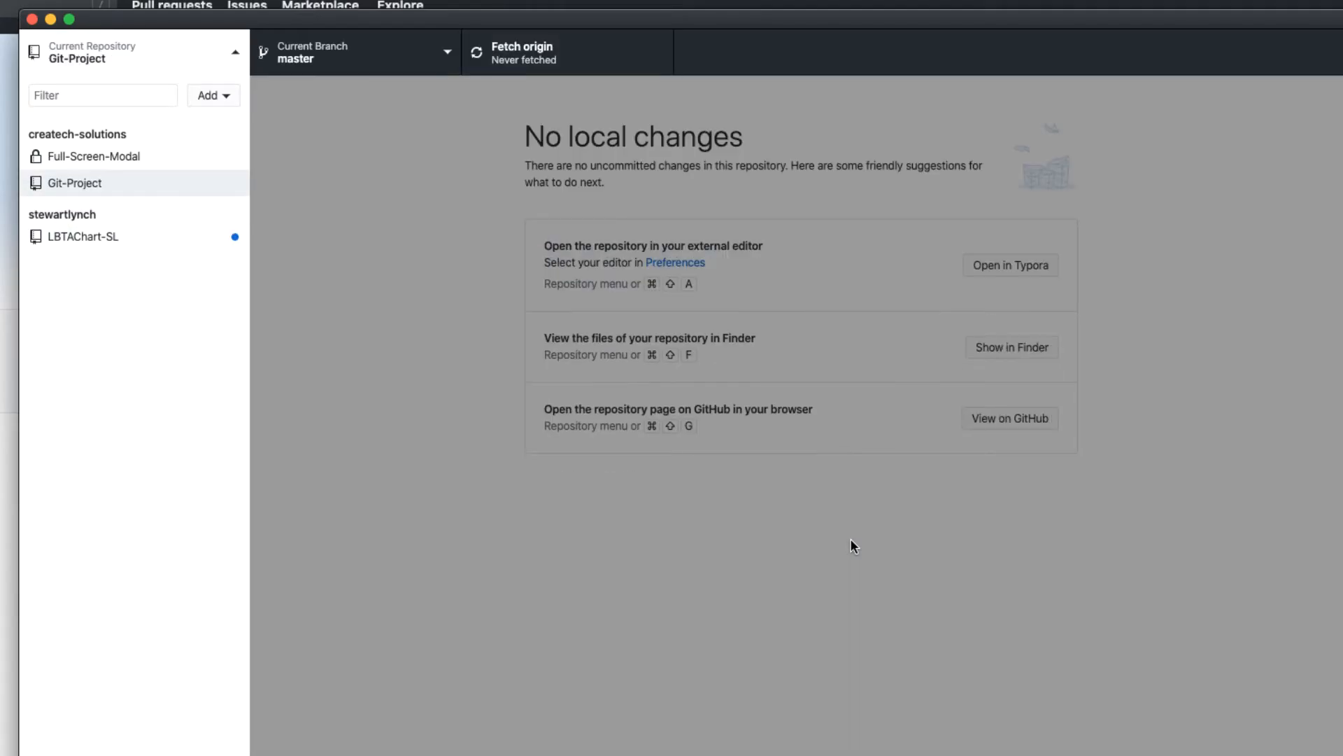
{"action": "mouse_move", "coordinate": [354, 51]}
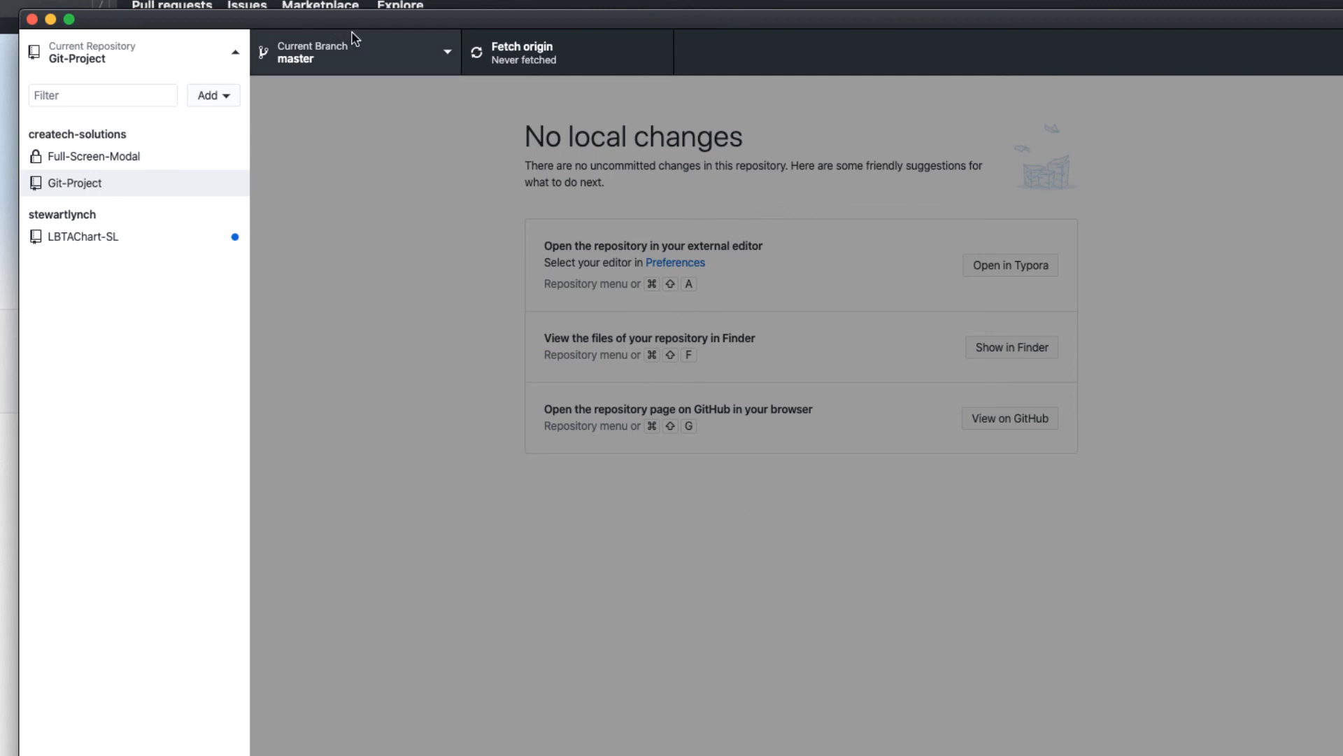
Step: Open Git Project.xcodeproj from Finder and expand Git-Project in Source Control
{"action": "left_click", "coordinate": [1011, 347]}
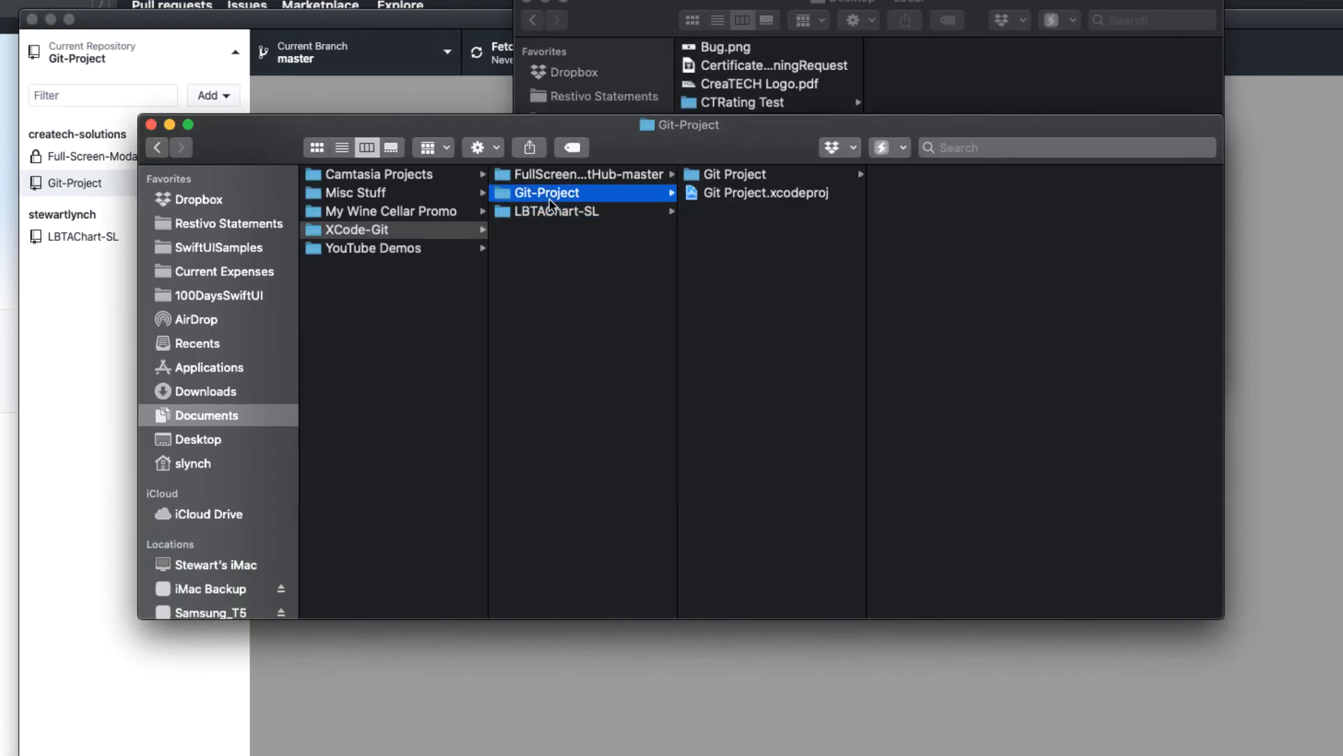
{"action": "double_click", "coordinate": [766, 192]}
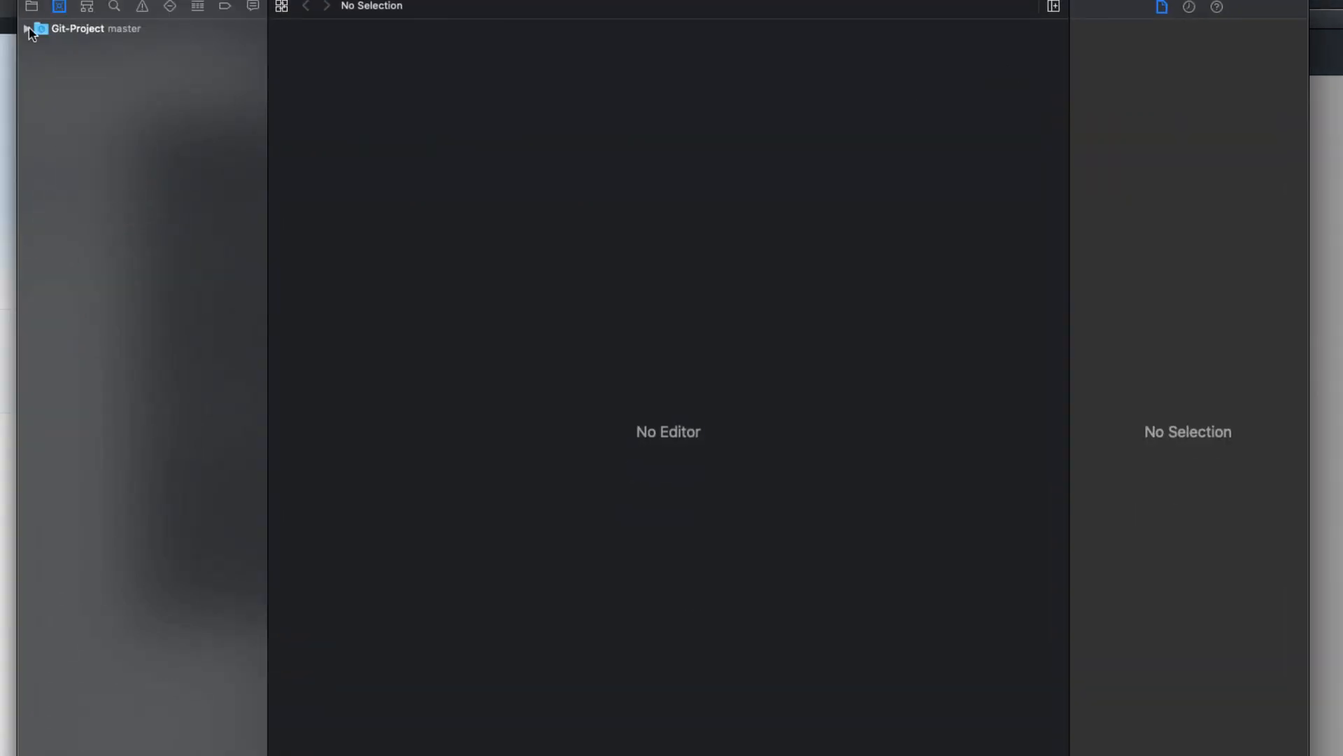
{"action": "left_click", "coordinate": [27, 28]}
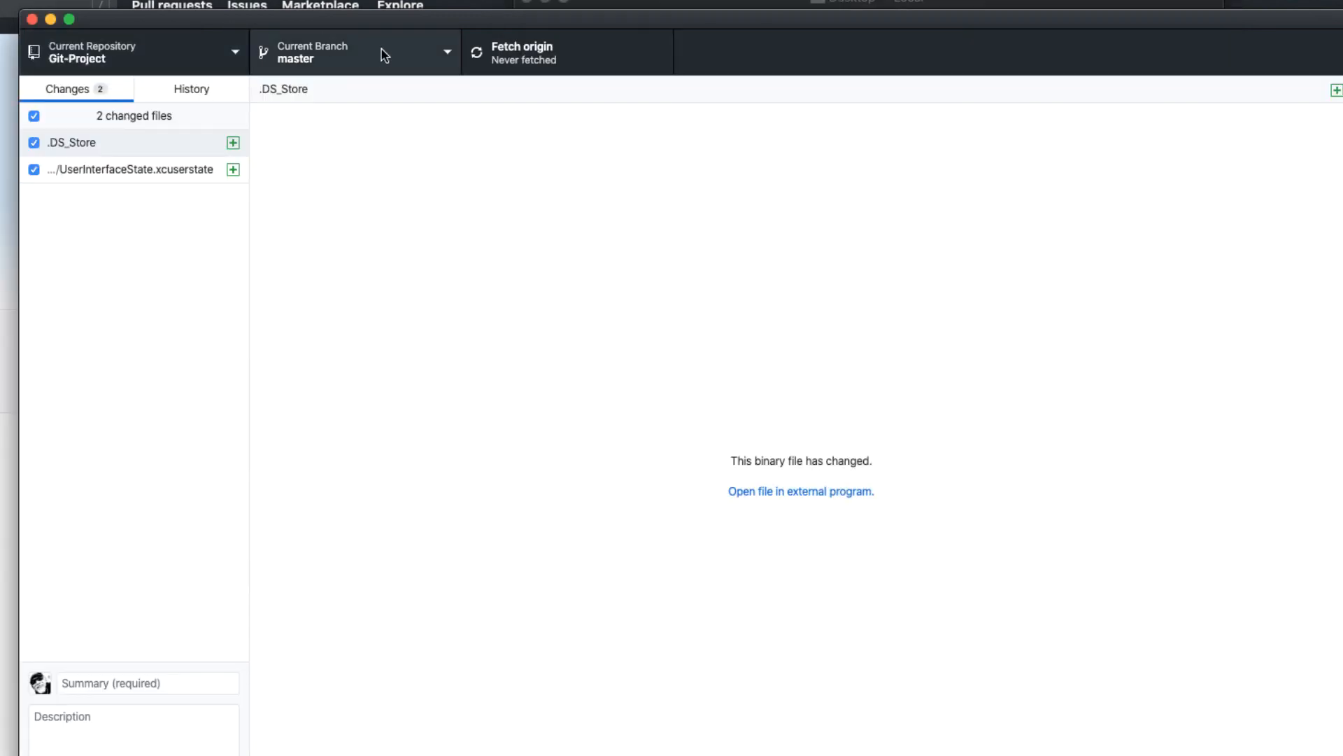
Step: Switch Git-Project to origin/Development, leaving the pending changes on master
{"action": "left_click", "coordinate": [354, 51]}
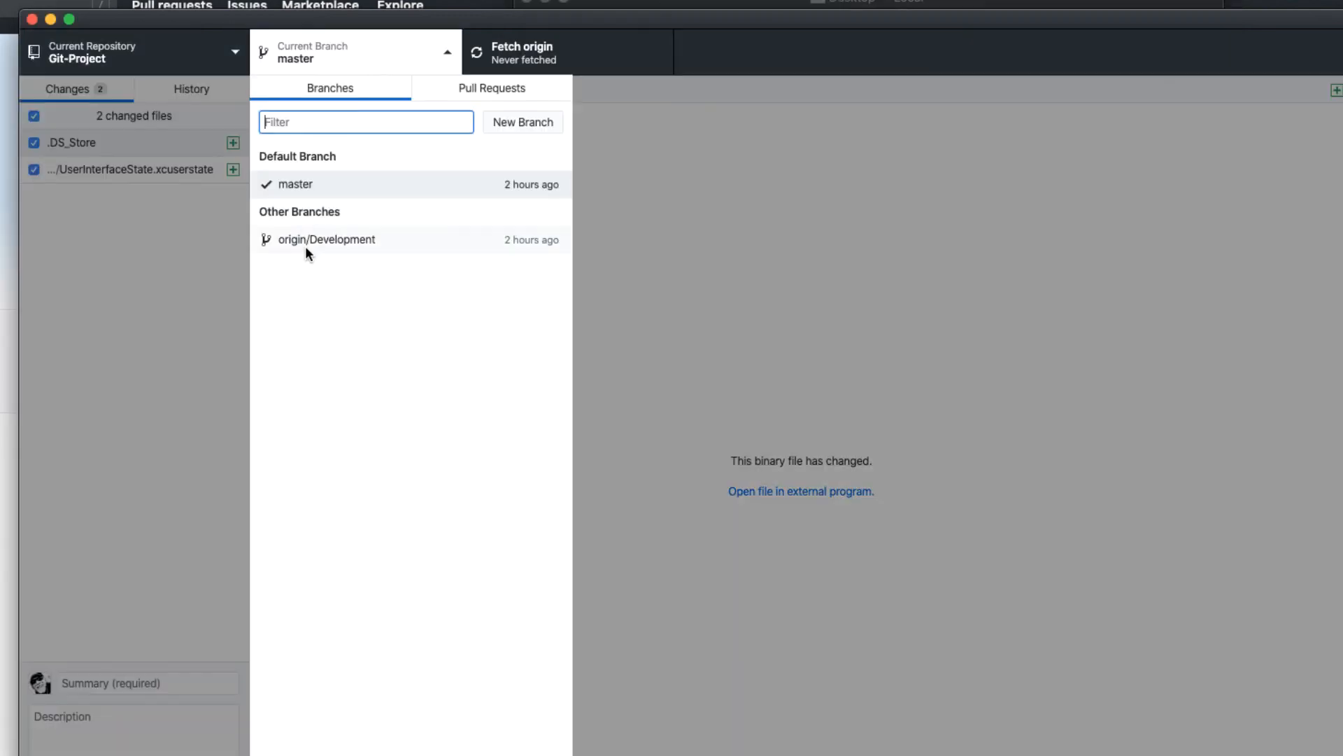
{"action": "left_click", "coordinate": [327, 239]}
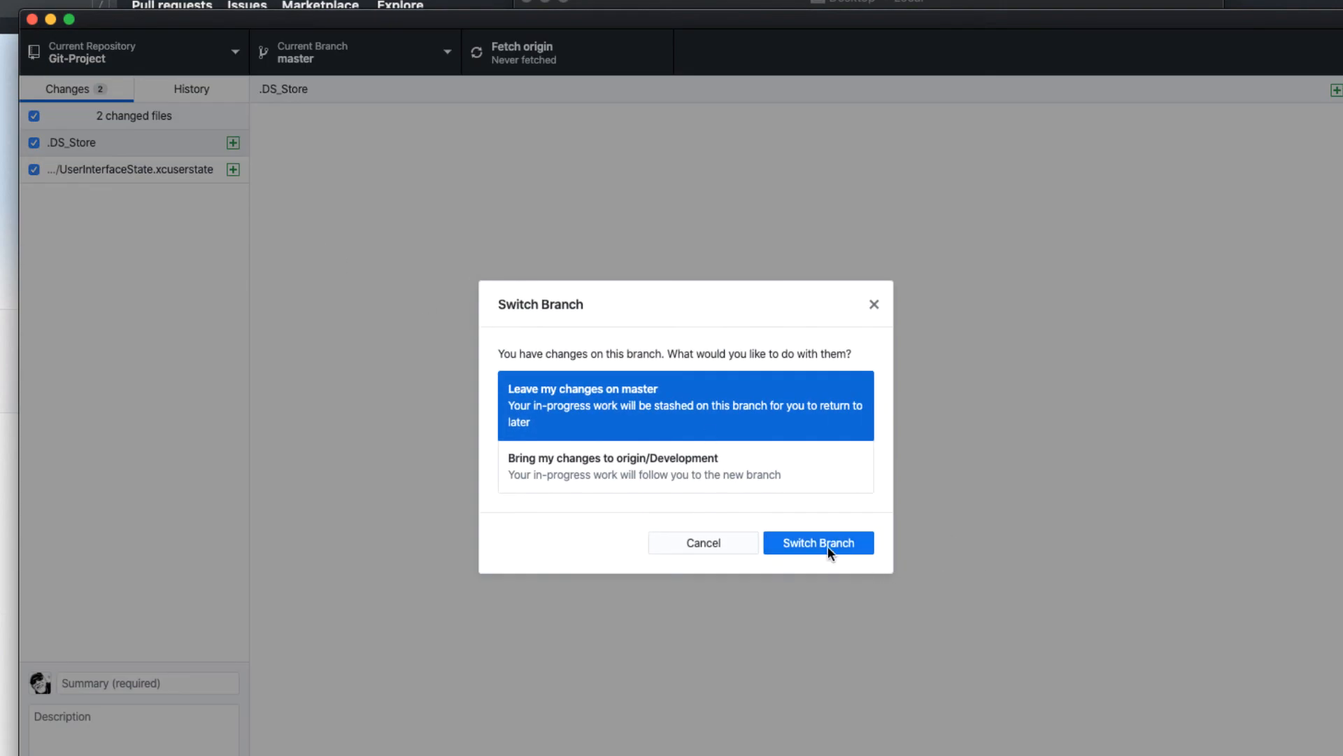
{"action": "left_click", "coordinate": [817, 542]}
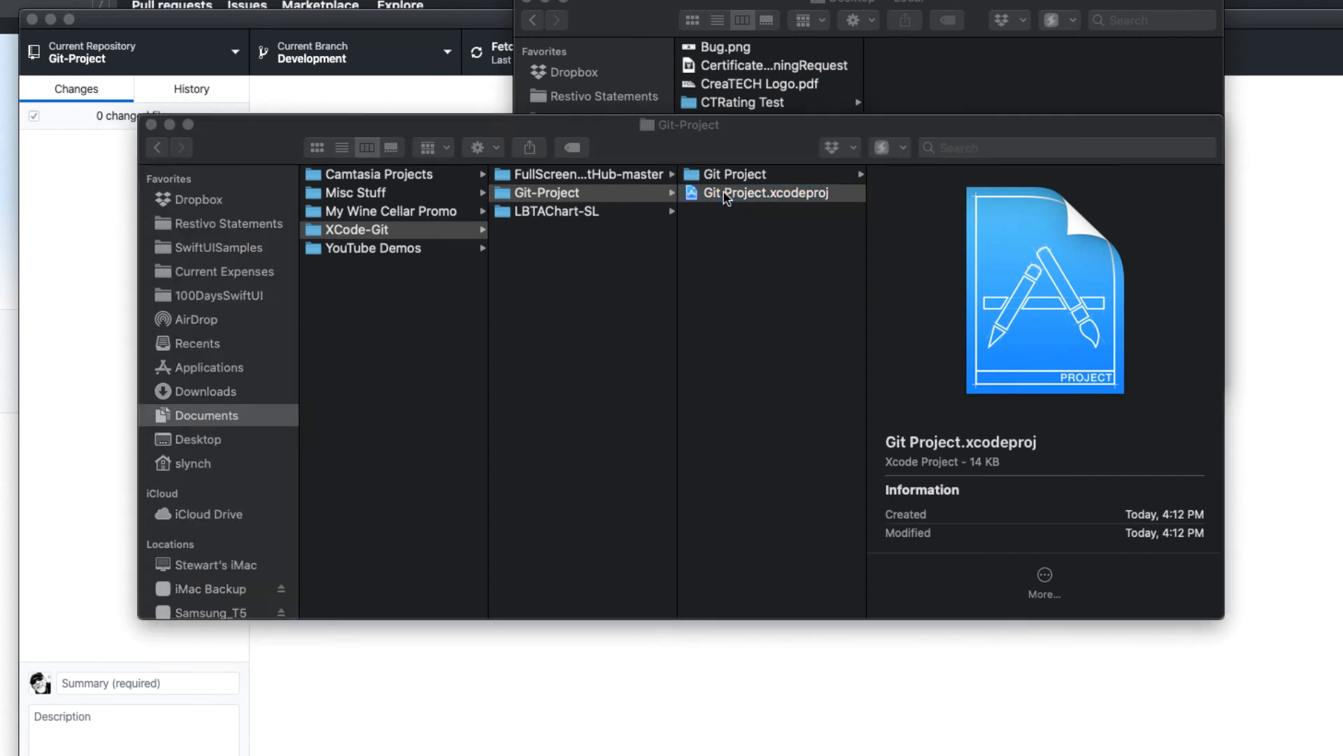
Step: Open Git Project.xcodeproj and view its branches: Development (current) and master
{"action": "double_click", "coordinate": [748, 192]}
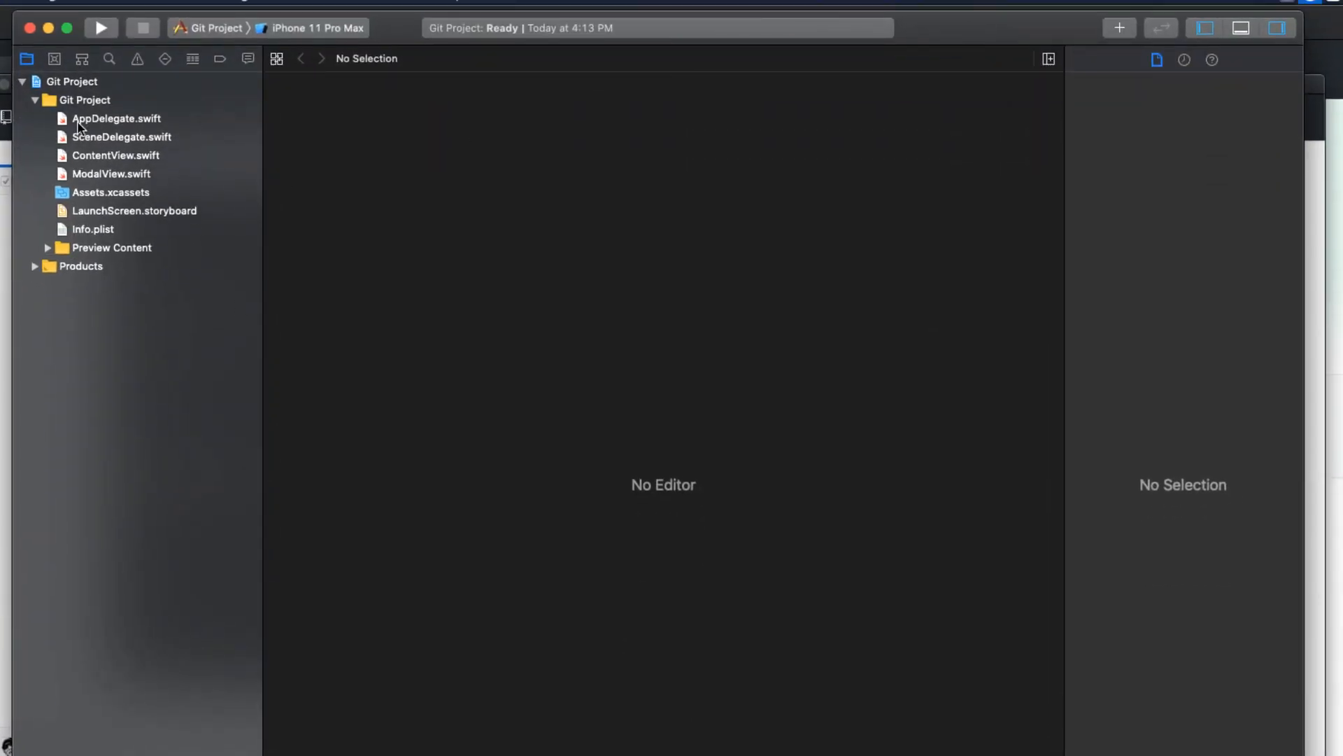
{"action": "left_click", "coordinate": [54, 58]}
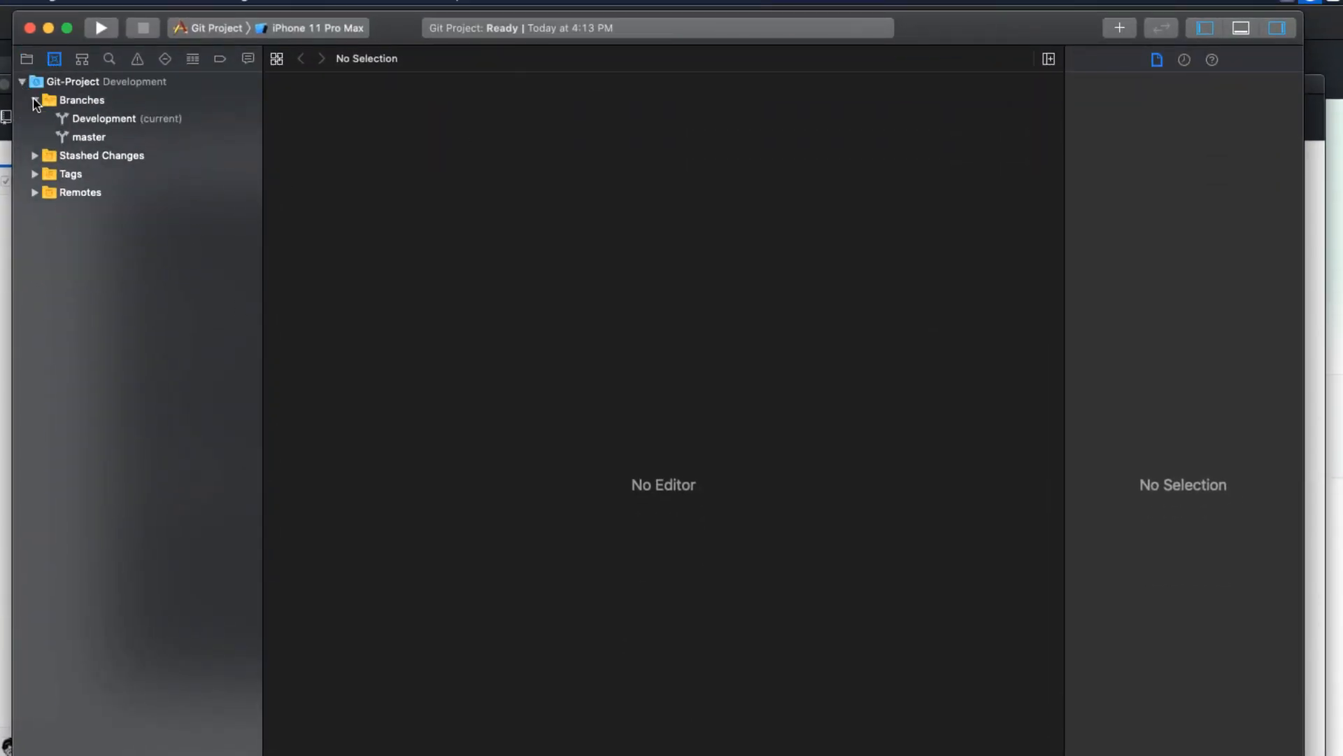
{"action": "mouse_move", "coordinate": [117, 143]}
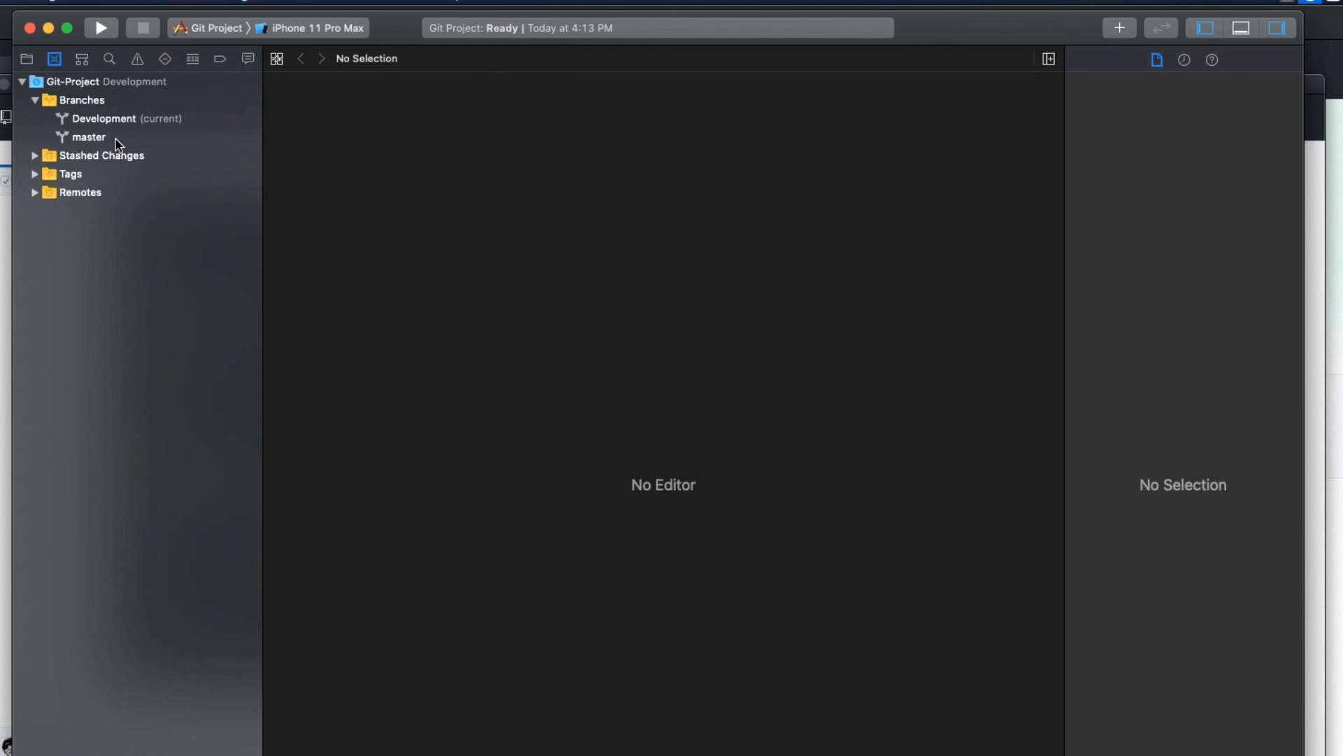